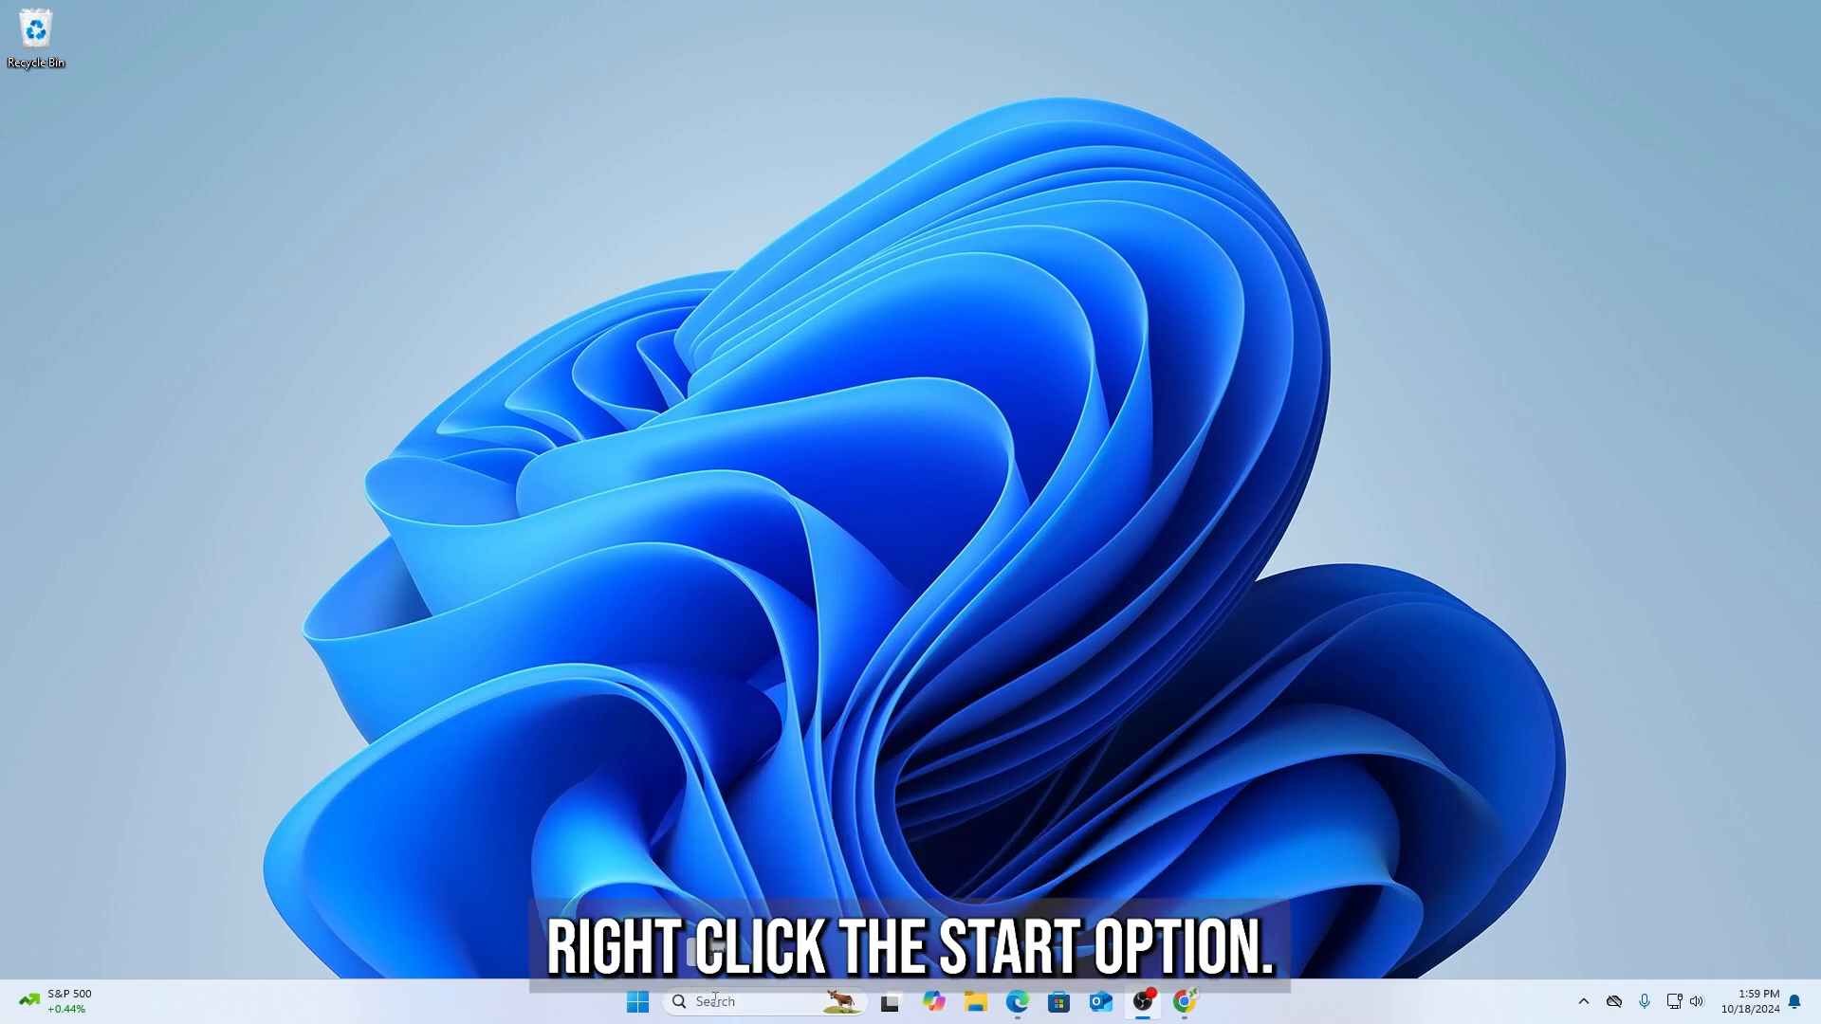
From the Start menu open Settings > Accounts and reach the Other Users page
right_click(638, 999)
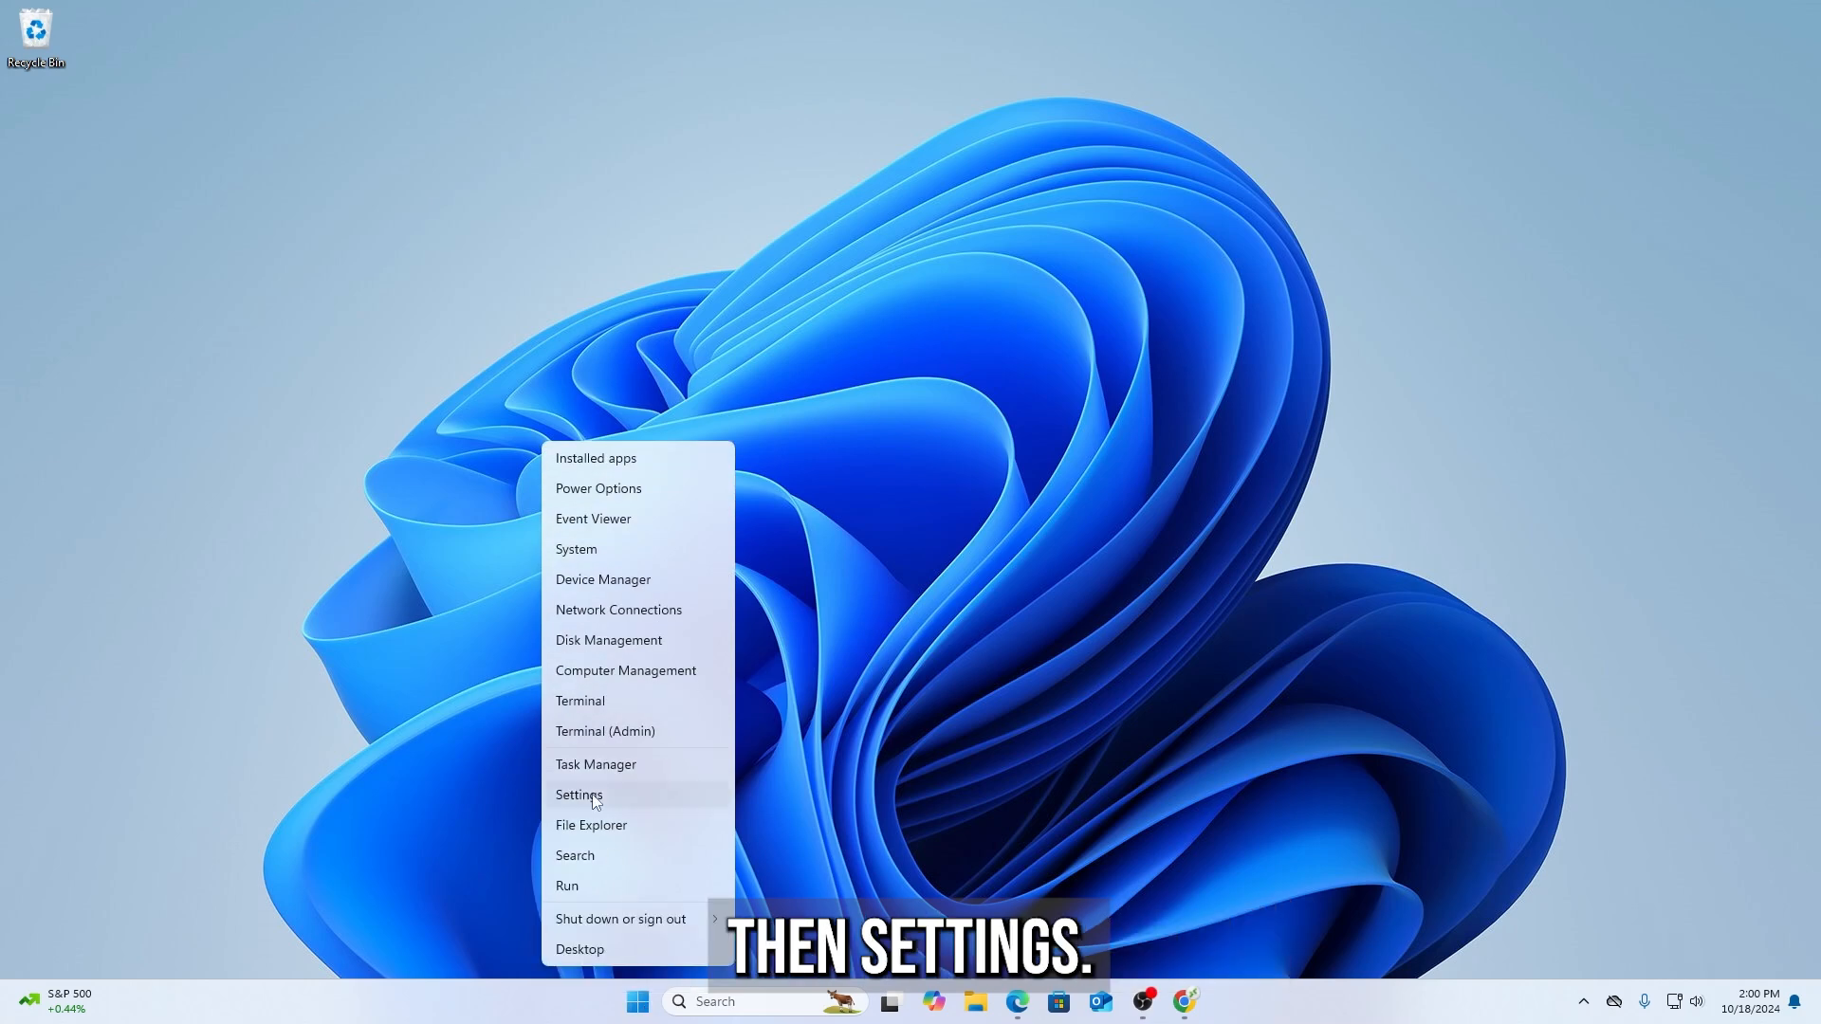
left_click(578, 795)
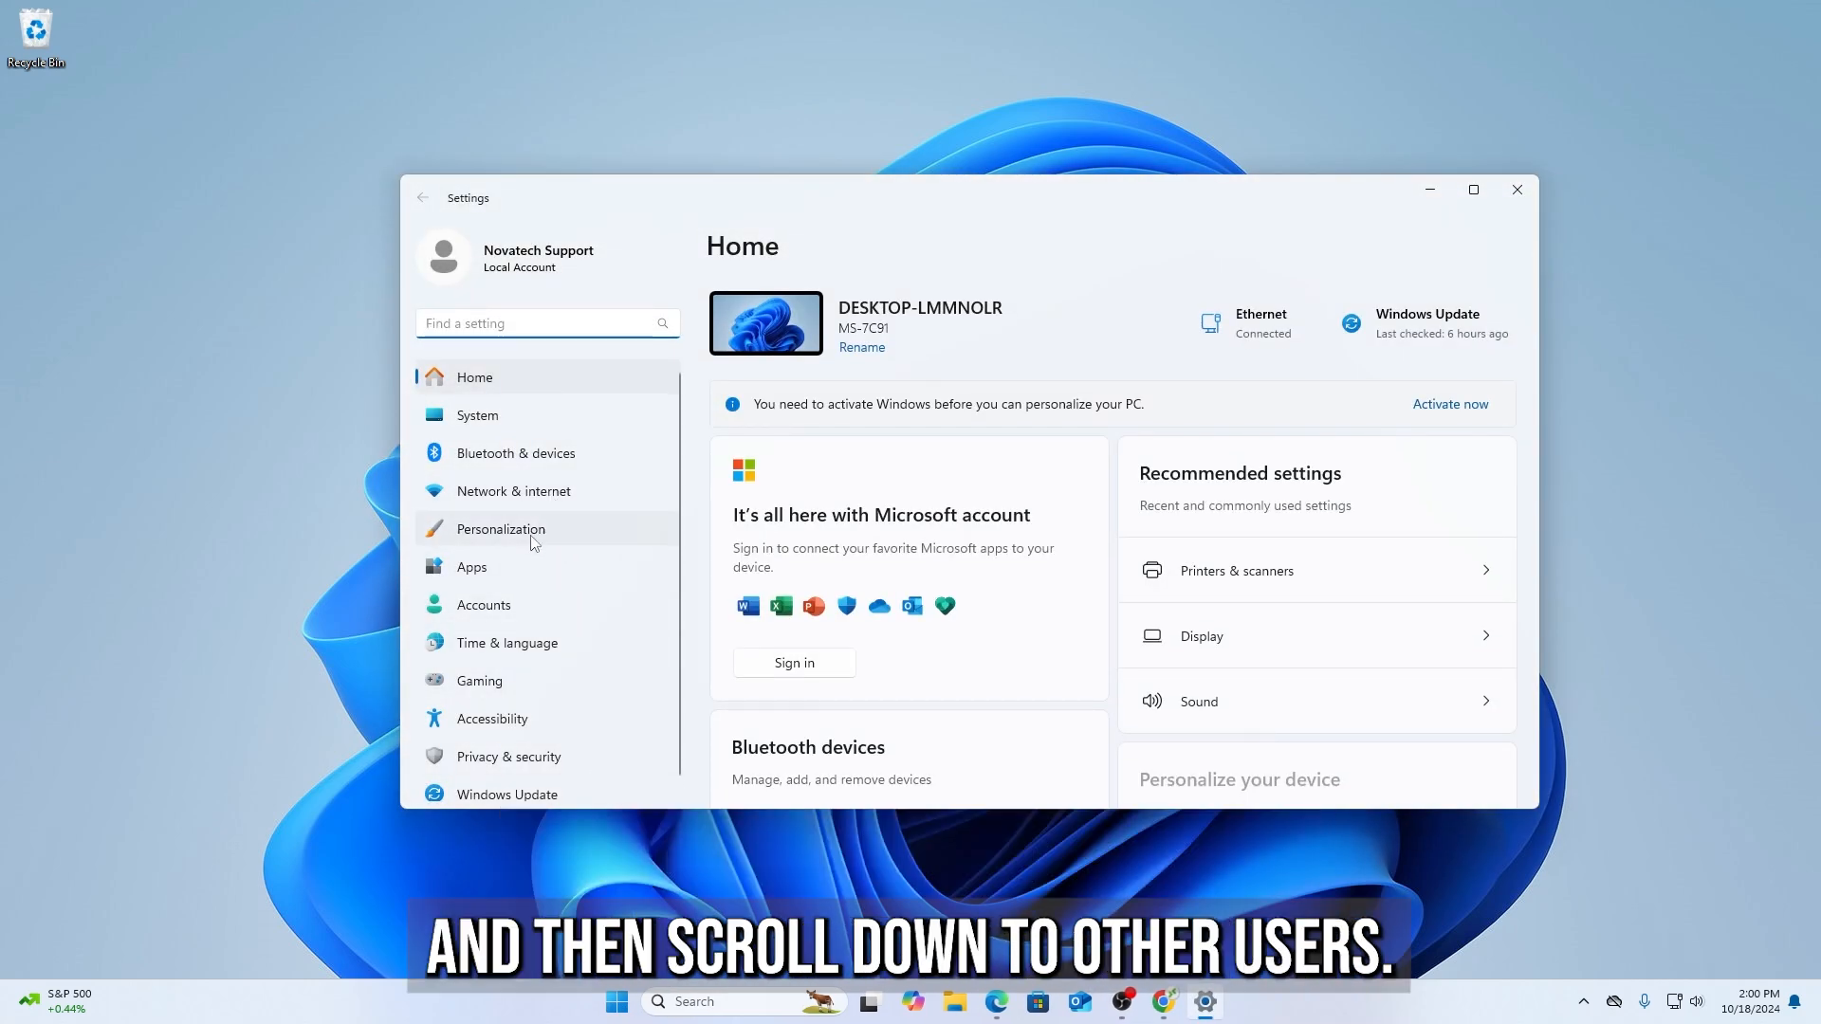
left_click(484, 603)
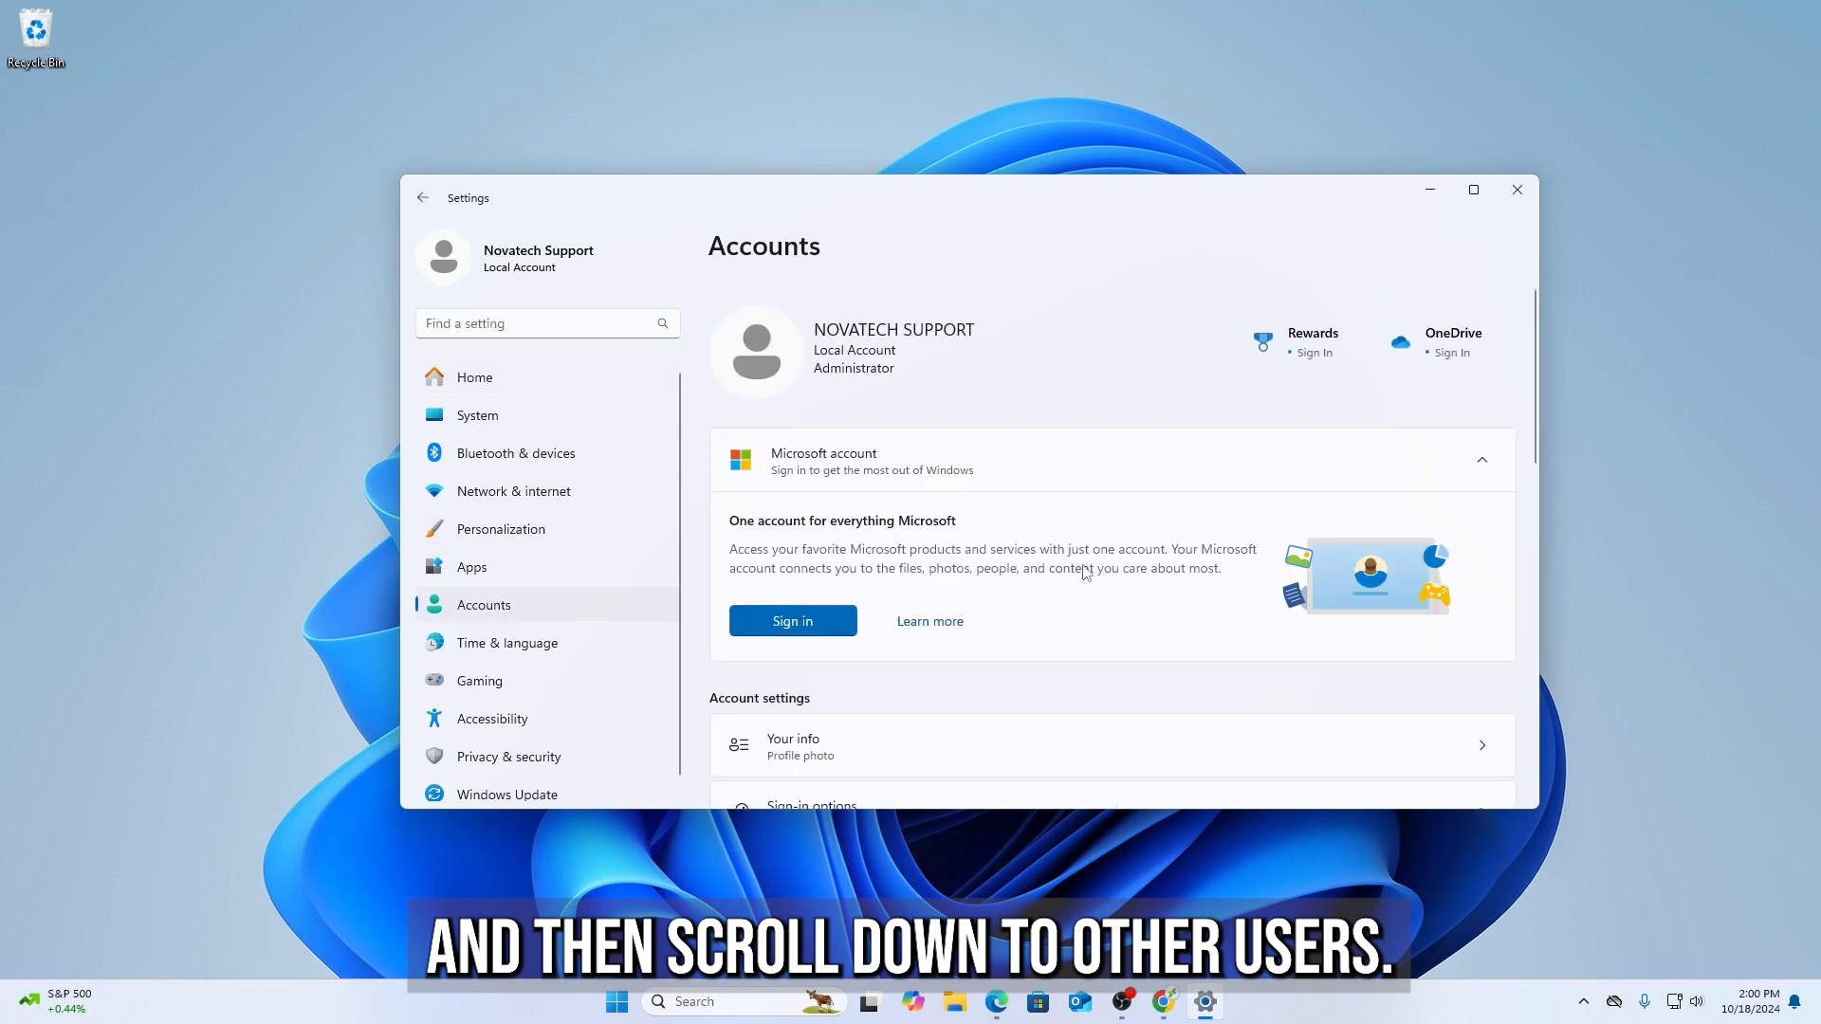
scroll("down", 3)
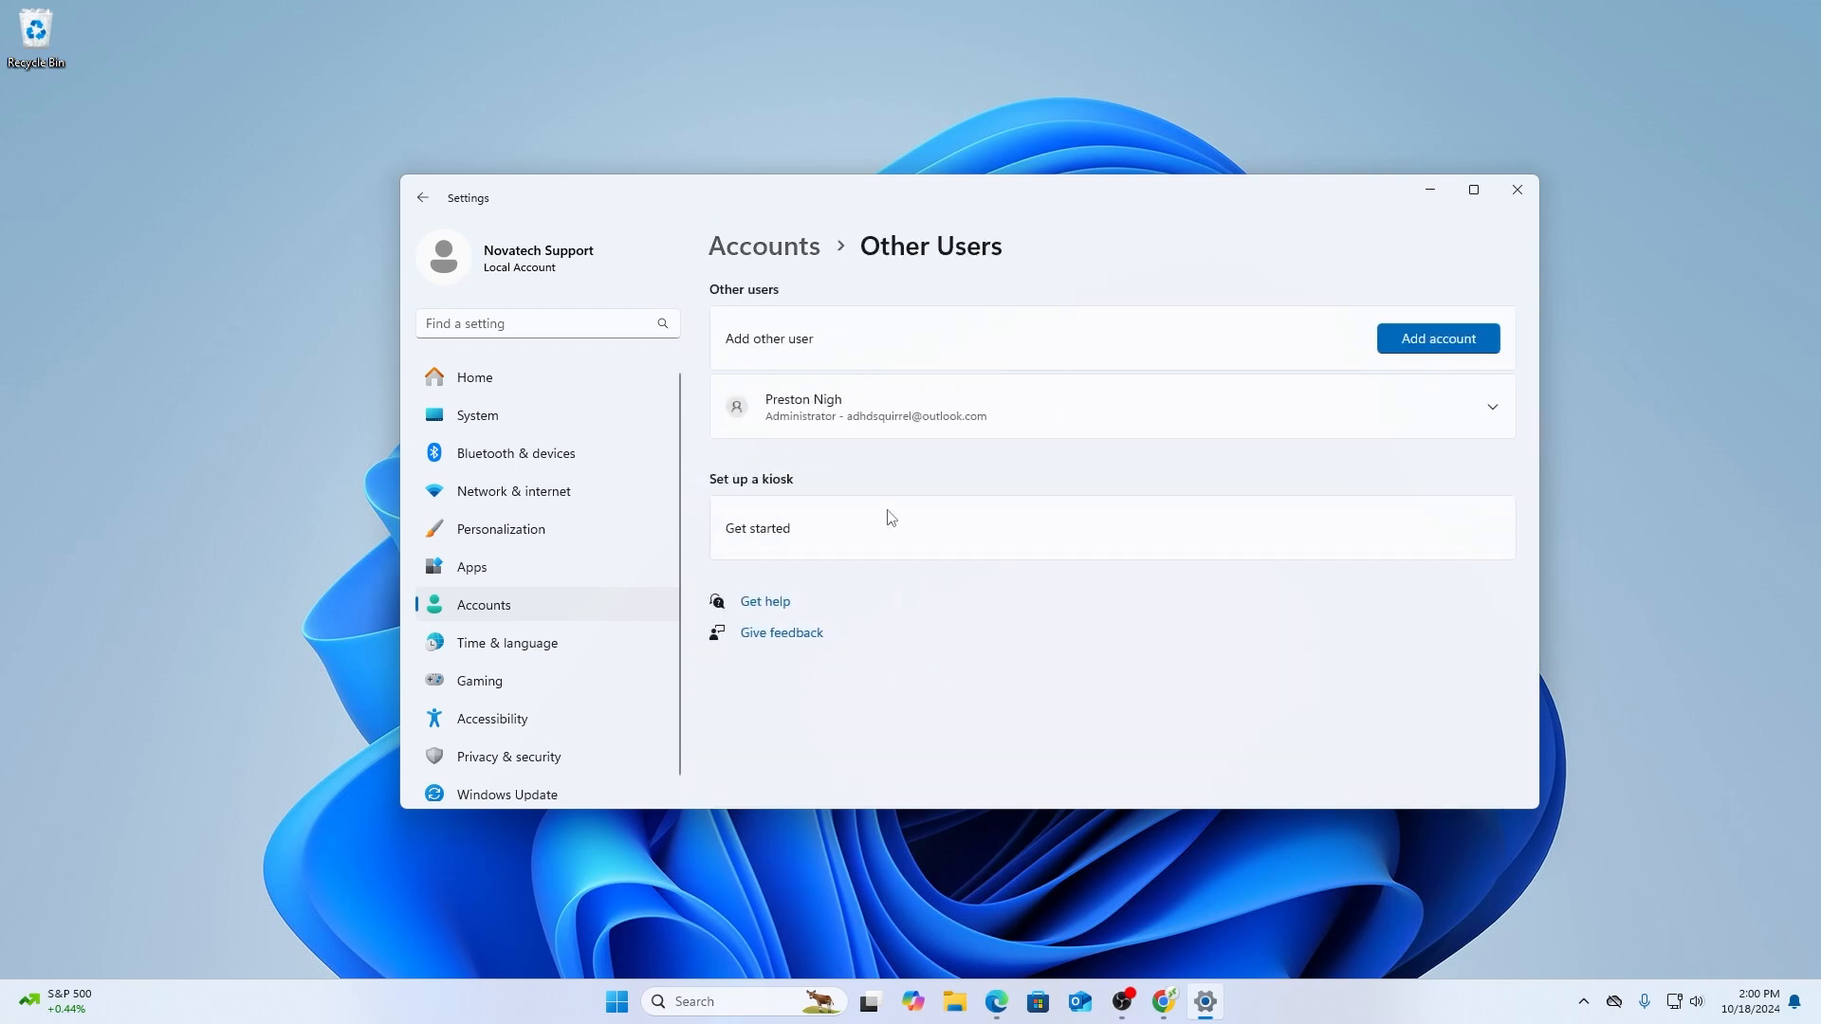
Add a local account named Scans (no Microsoft account) with a password and security answers
left_click(1436, 337)
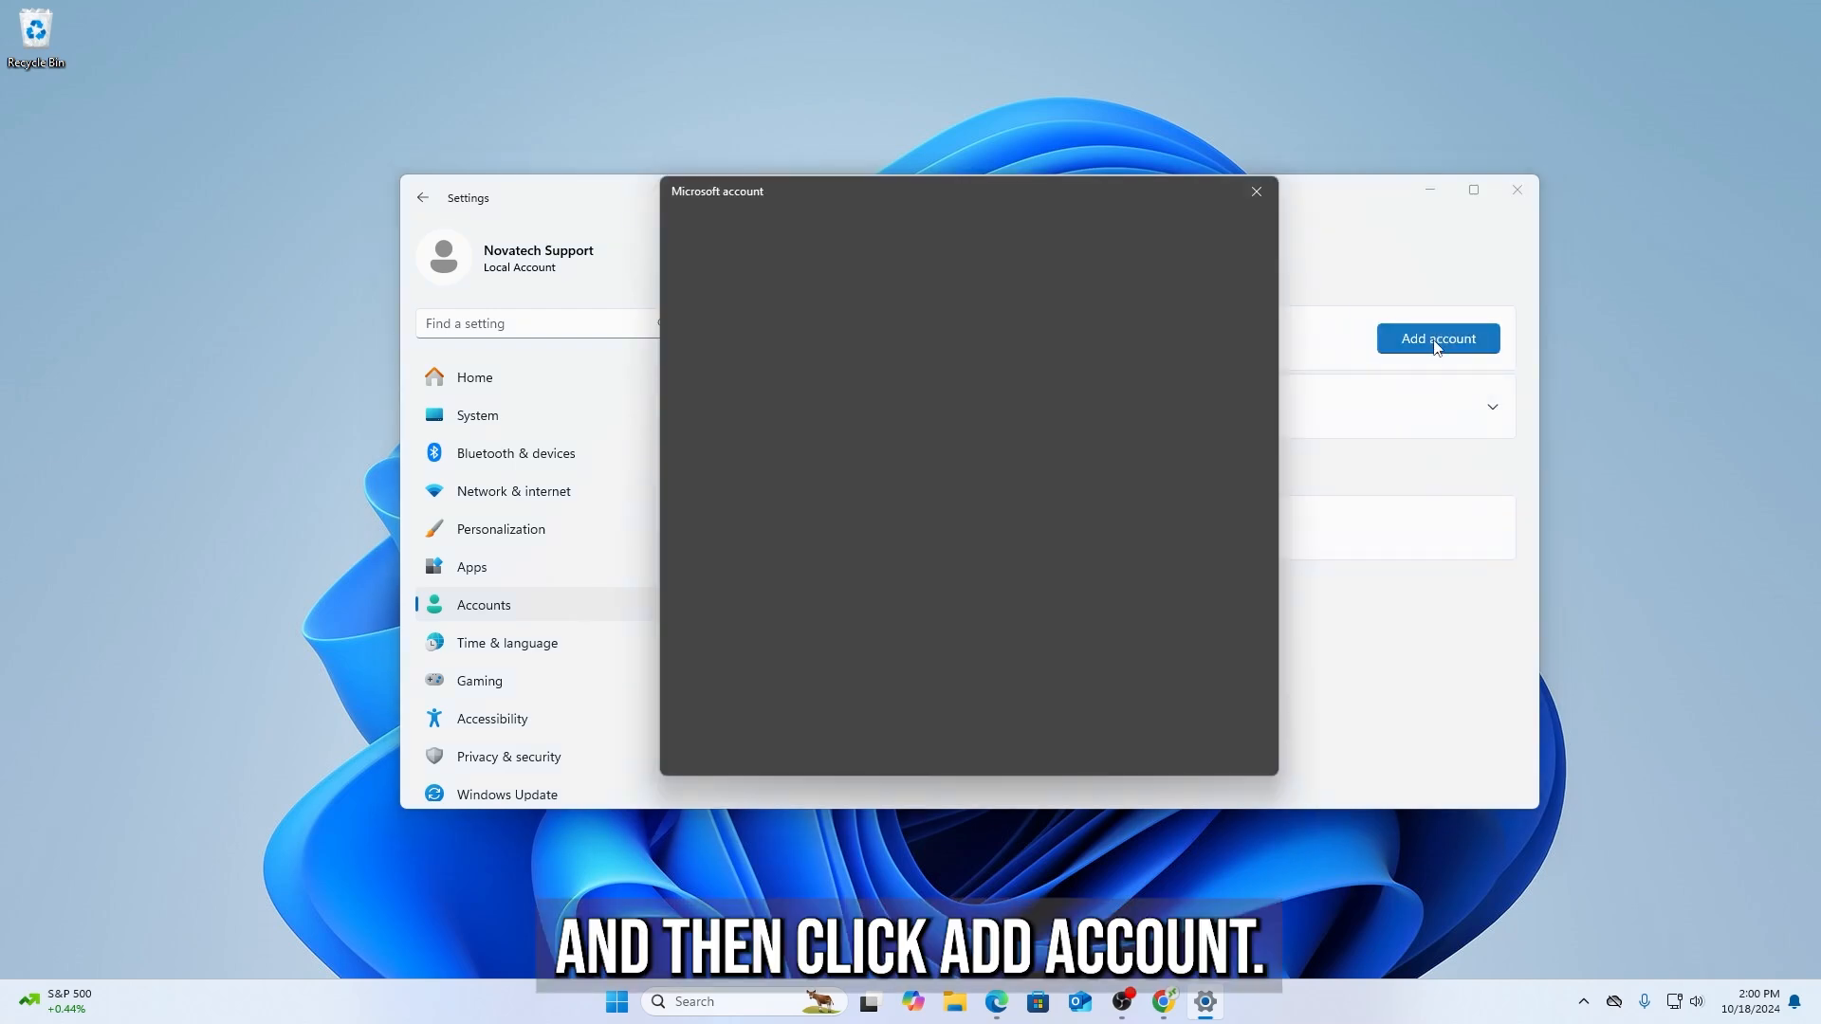
left_click(1436, 337)
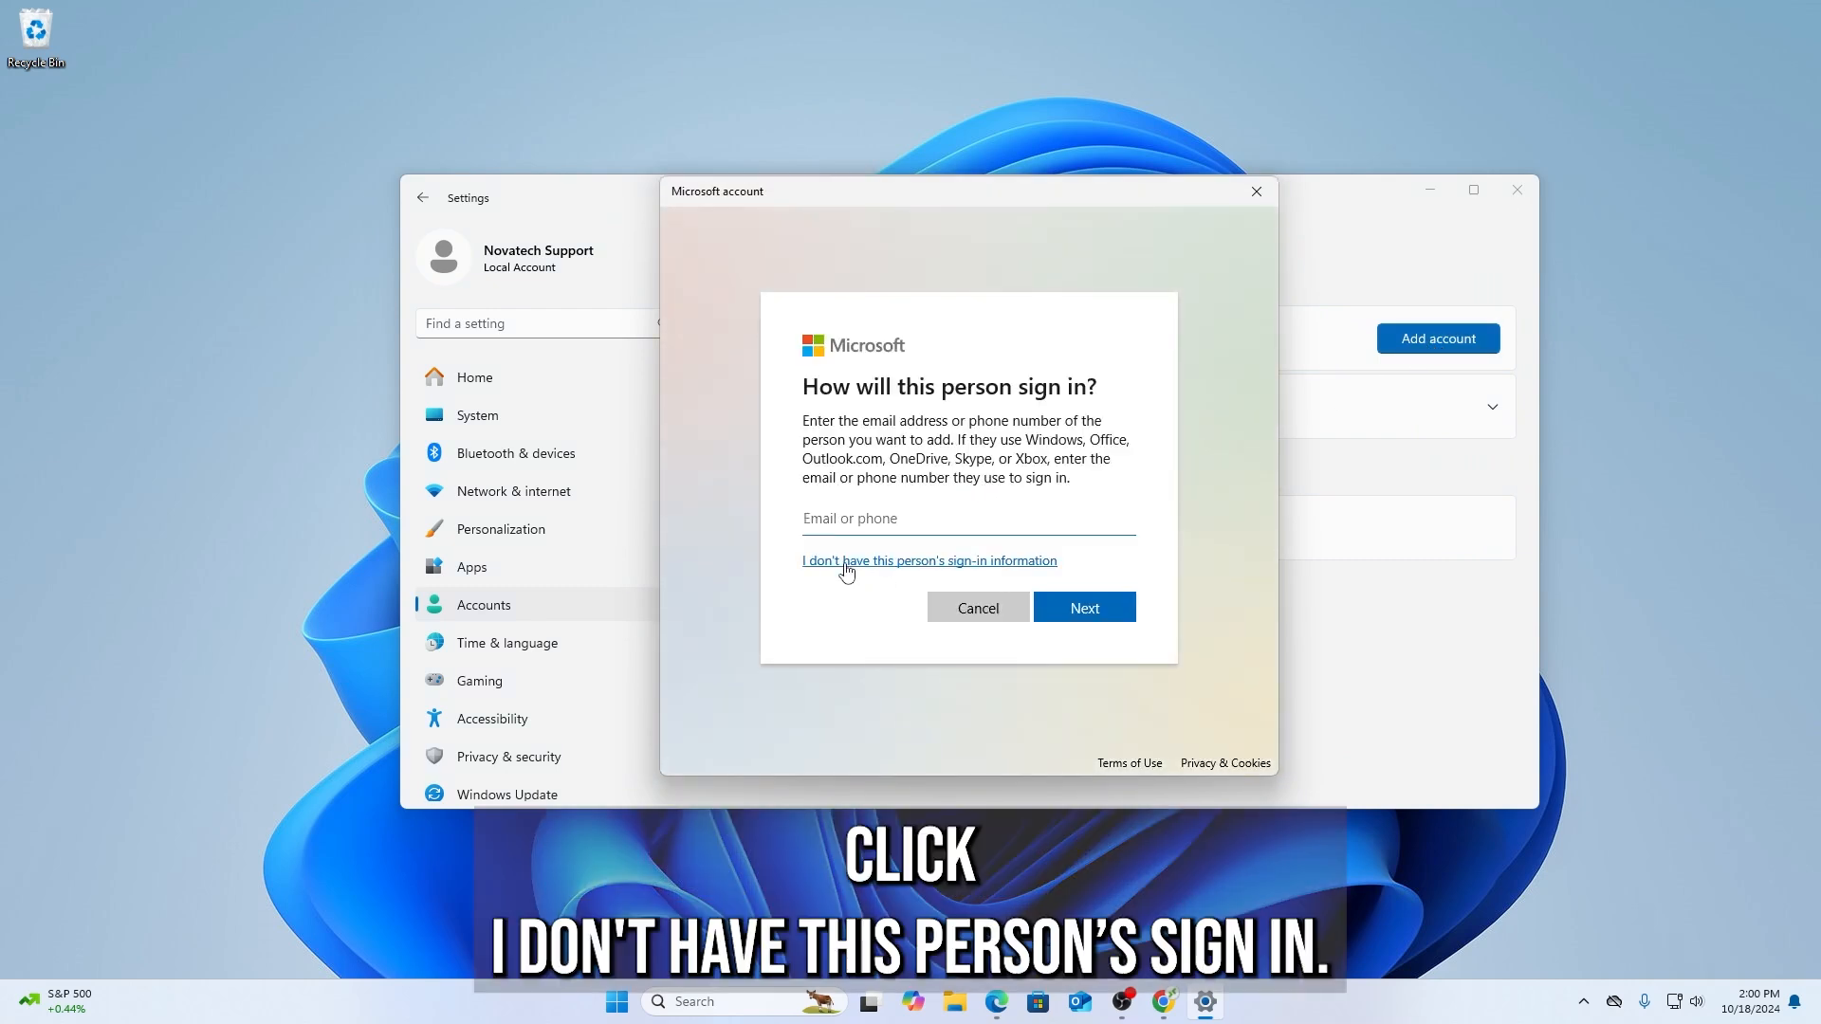
left_click(928, 559)
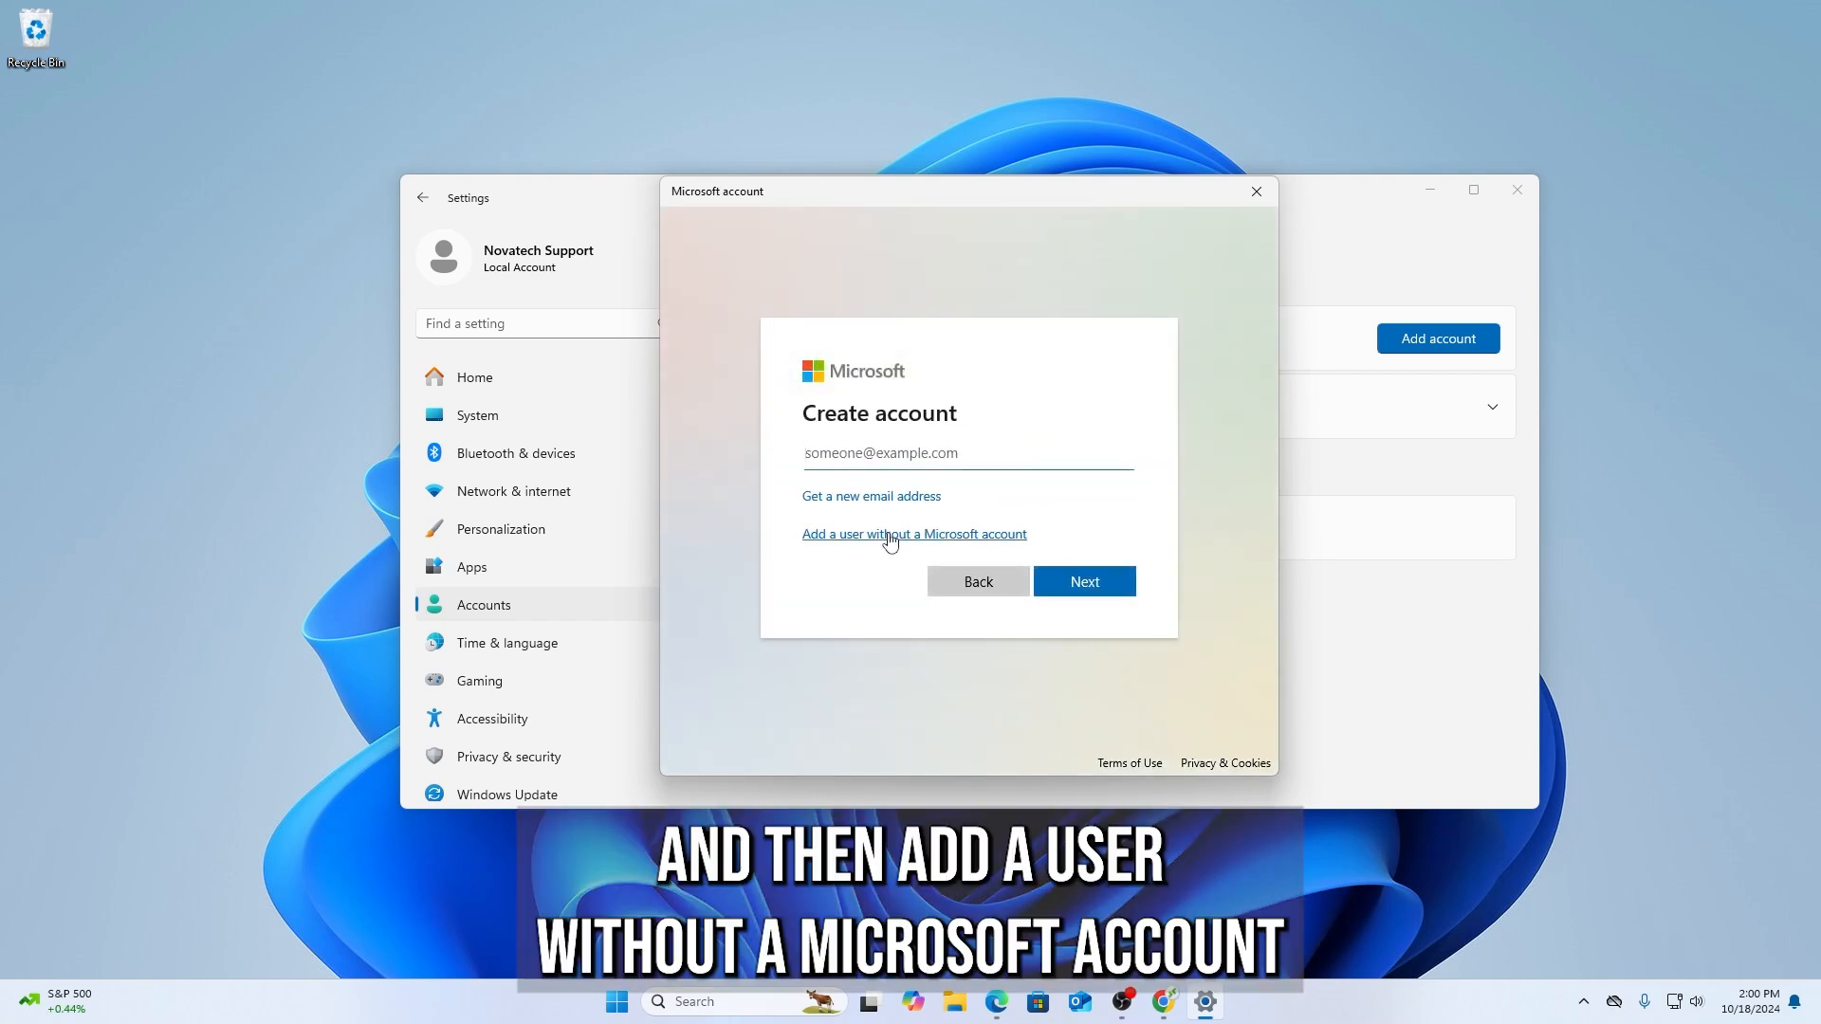
left_click(912, 532)
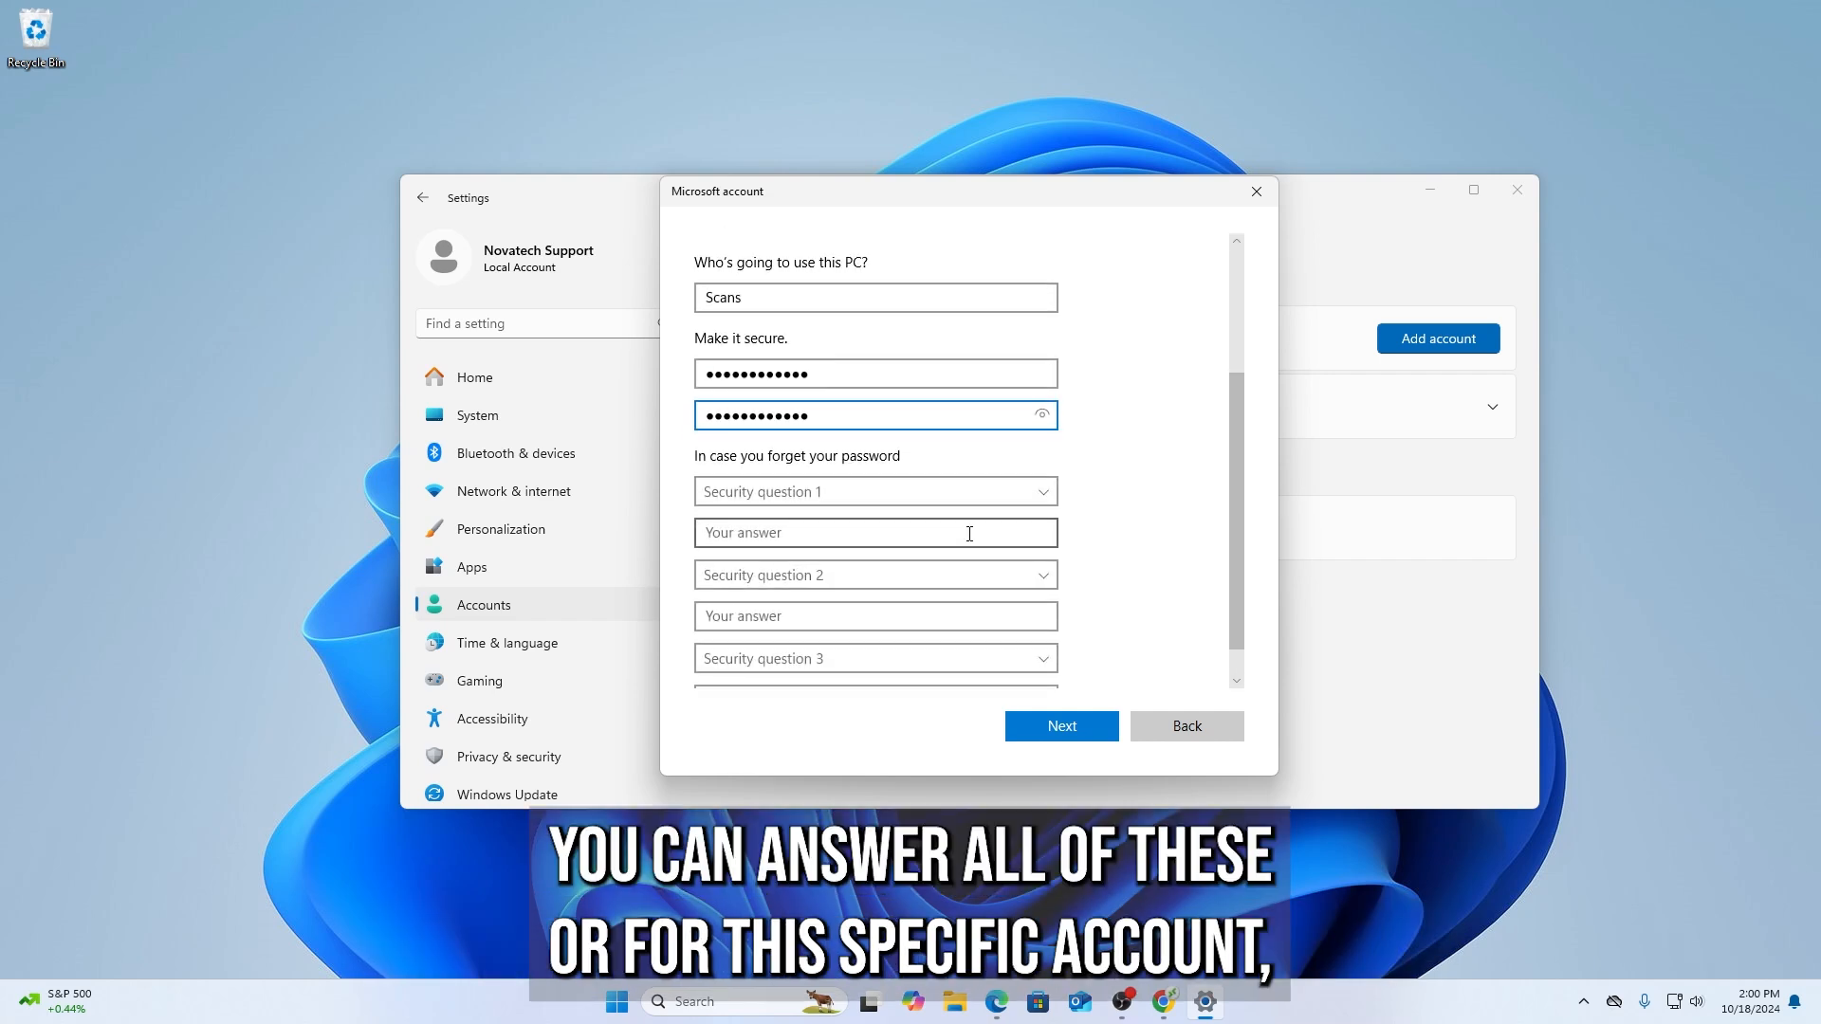
left_click(872, 489)
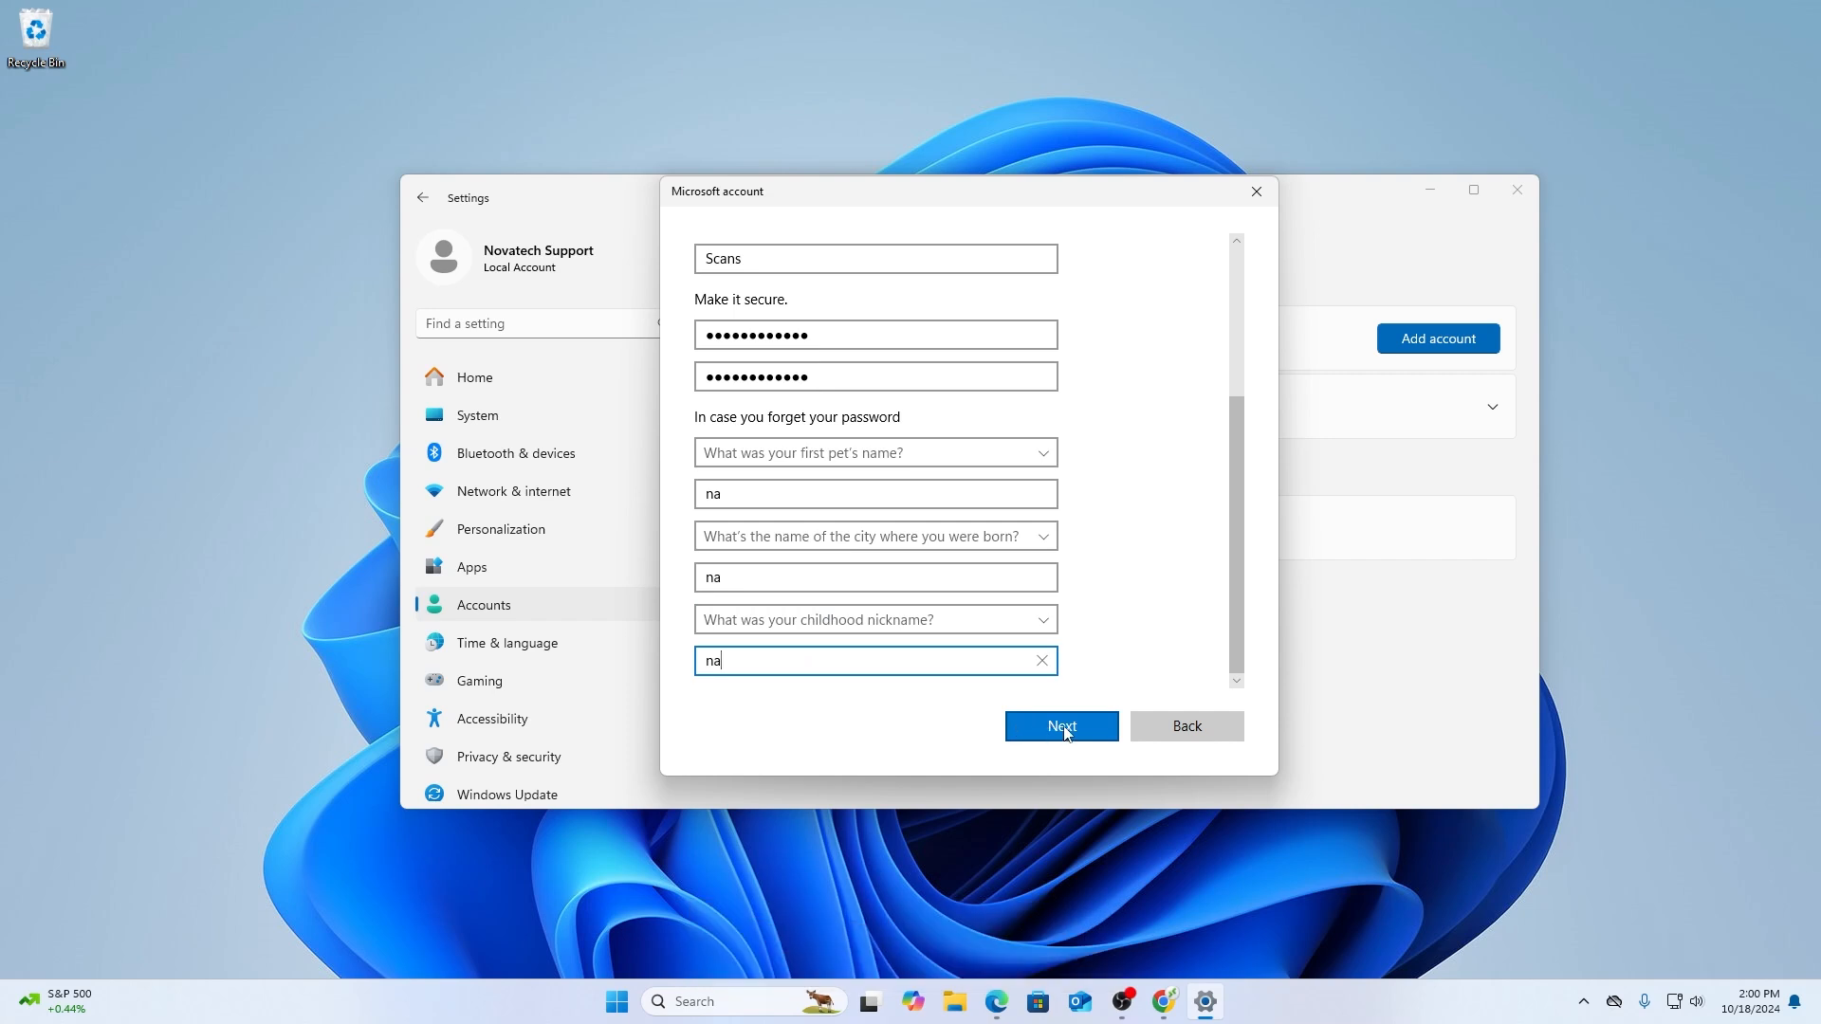
left_click(1058, 726)
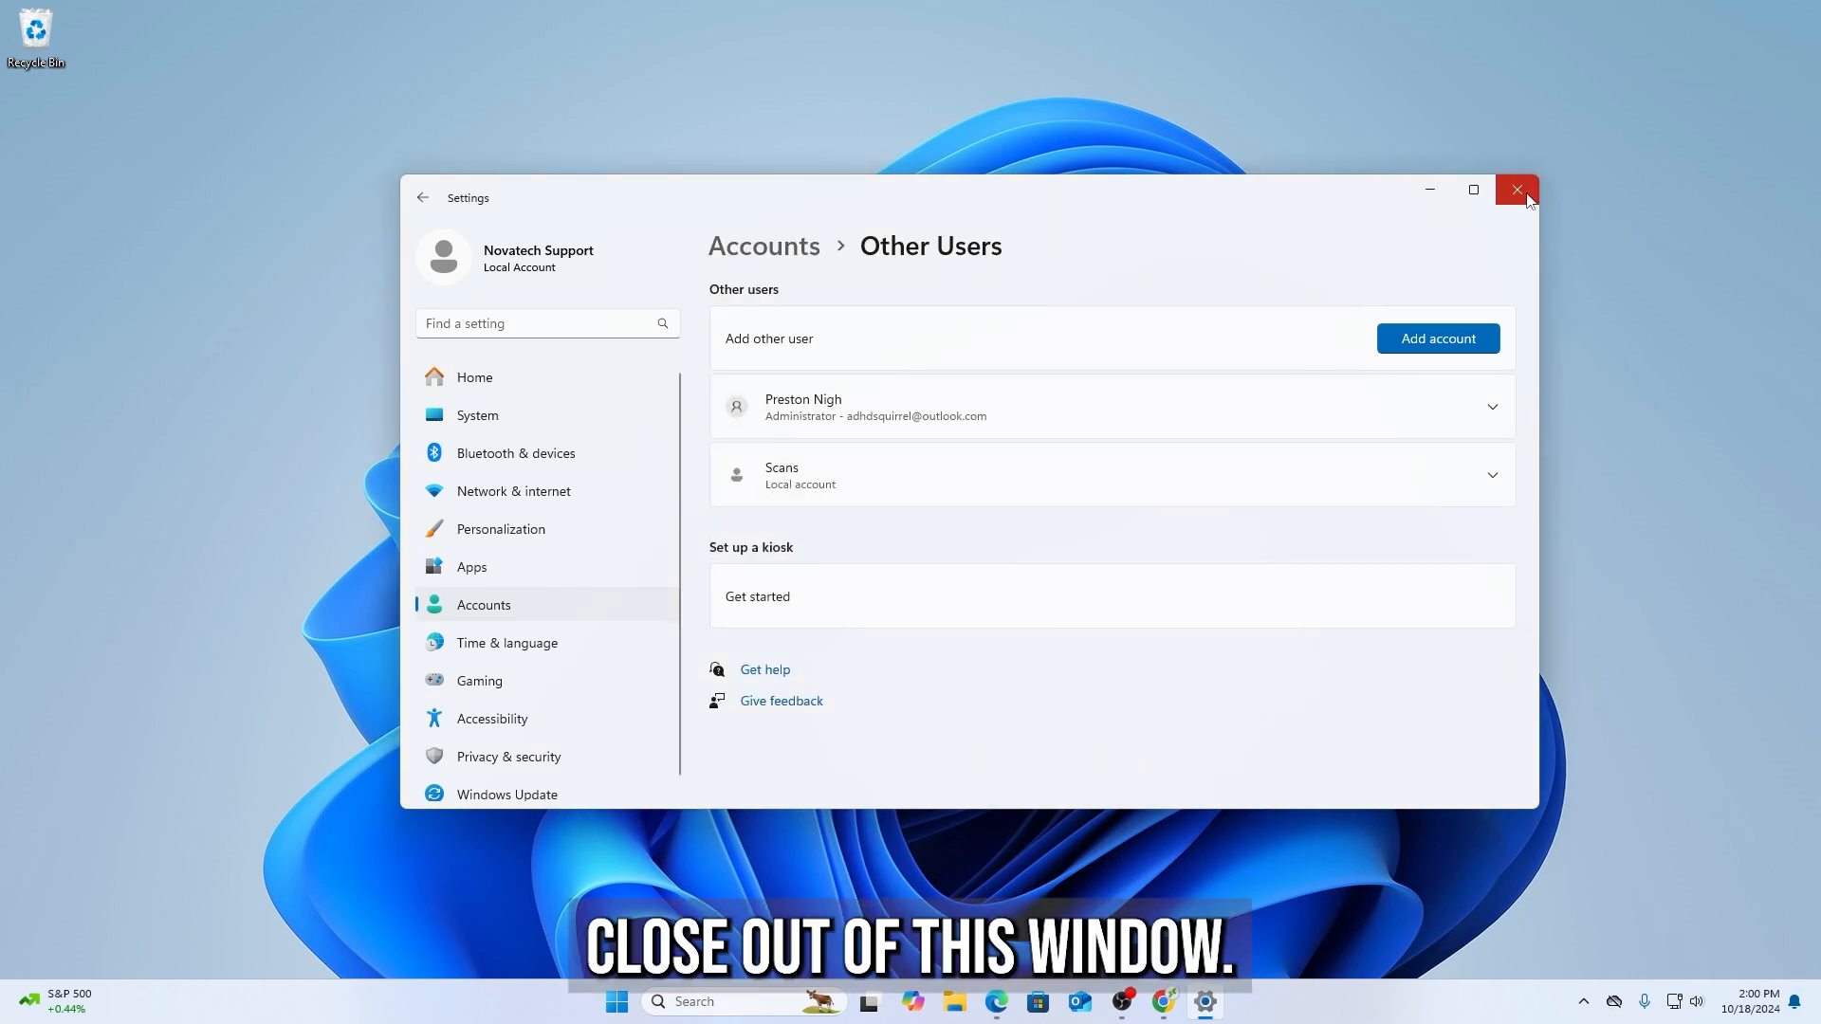
Close Settings and create a new desktop folder named Scans
left_click(1517, 190)
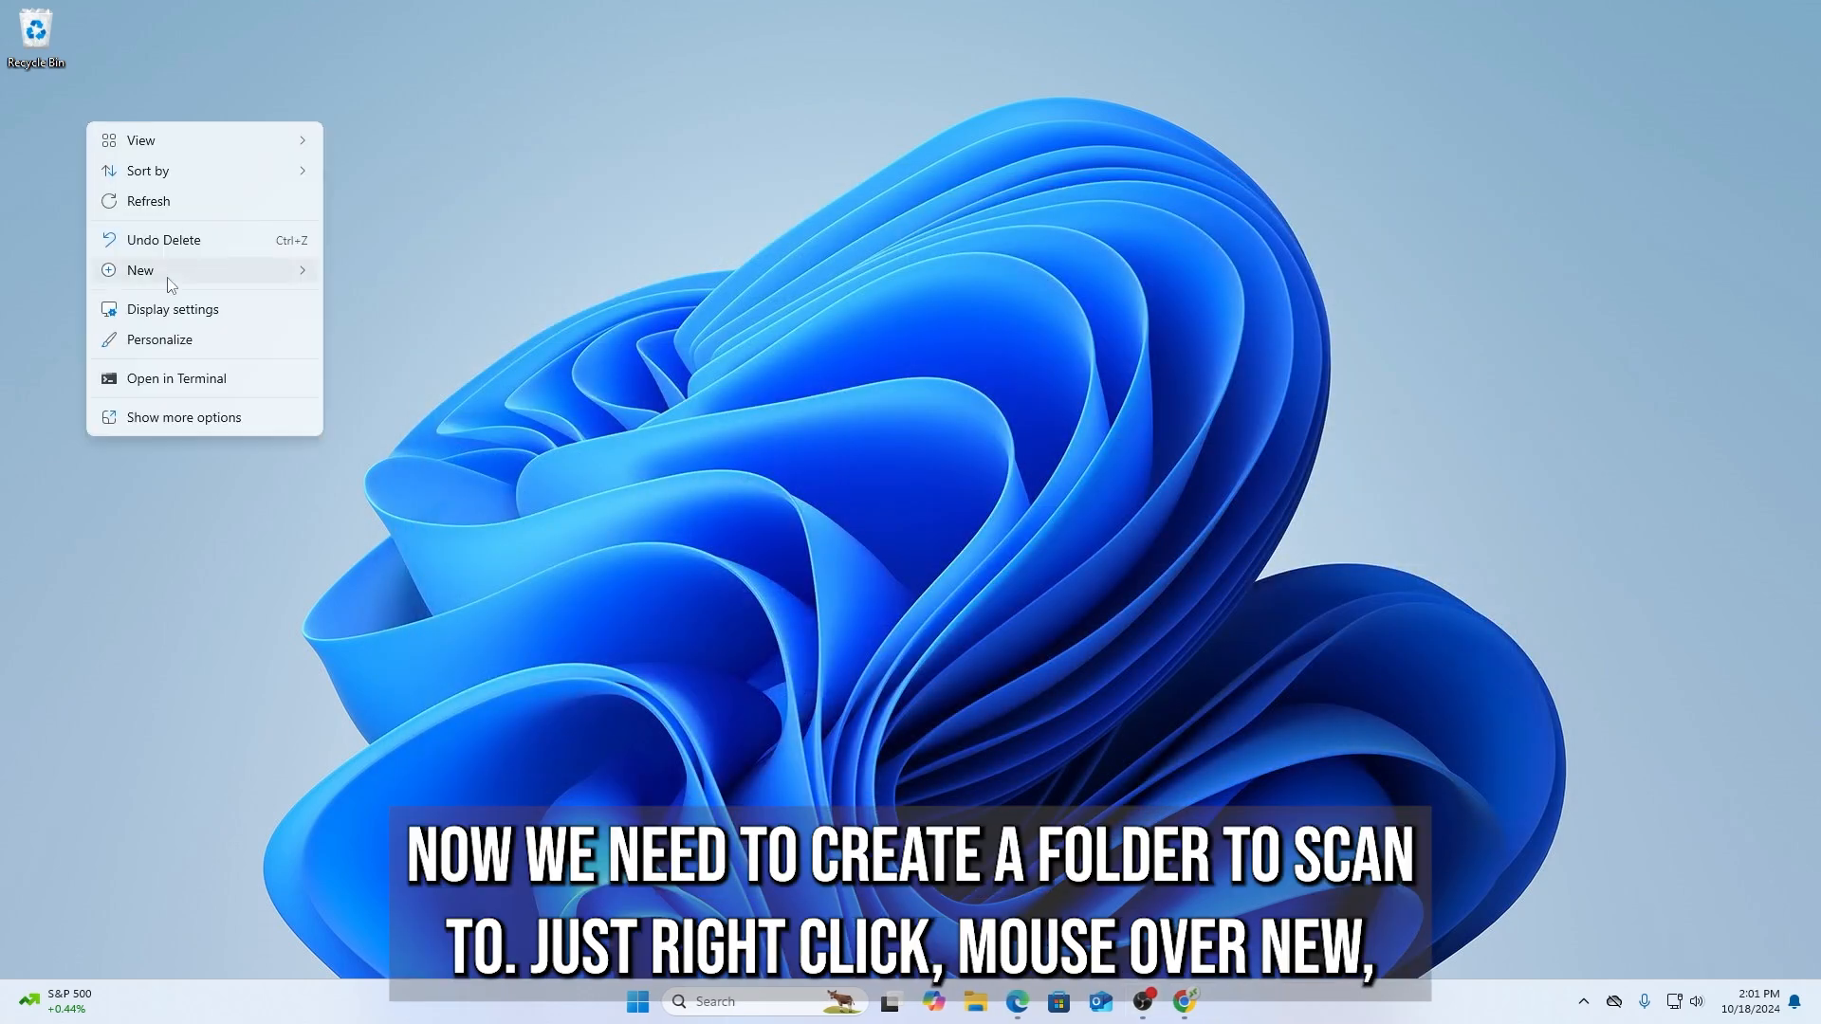
mouse_move(138, 271)
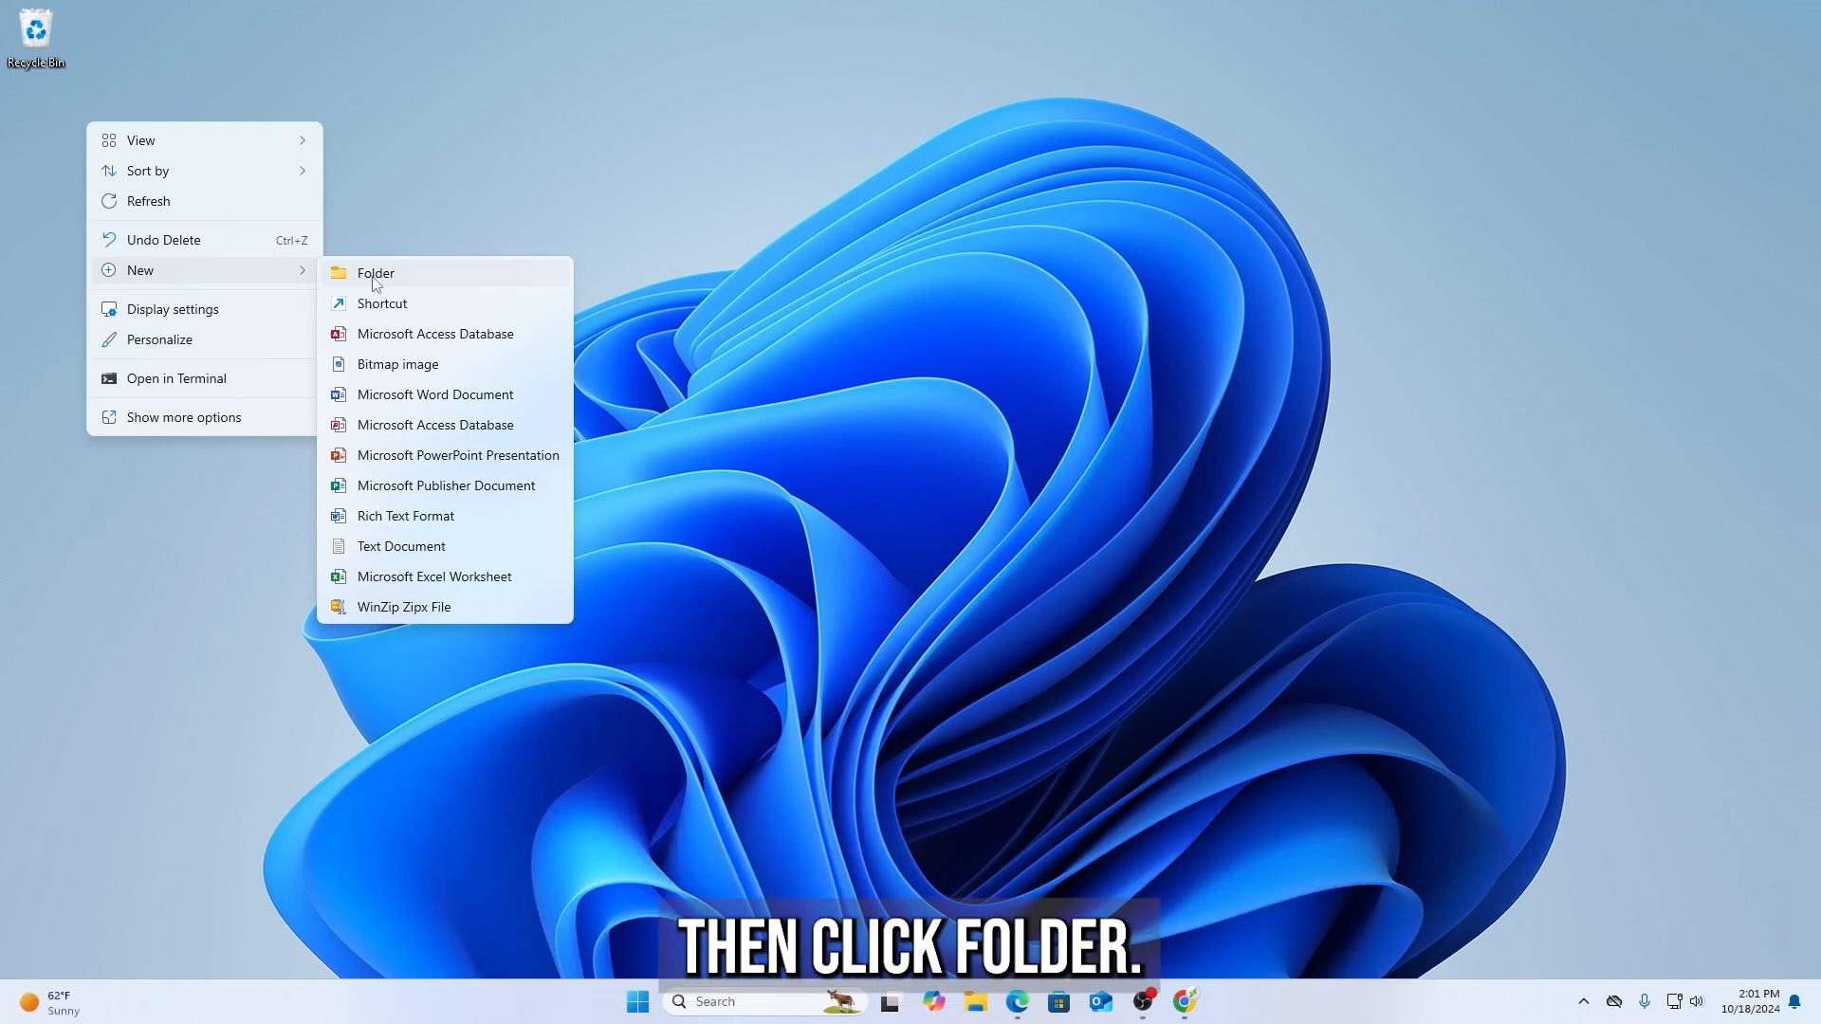
left_click(375, 273)
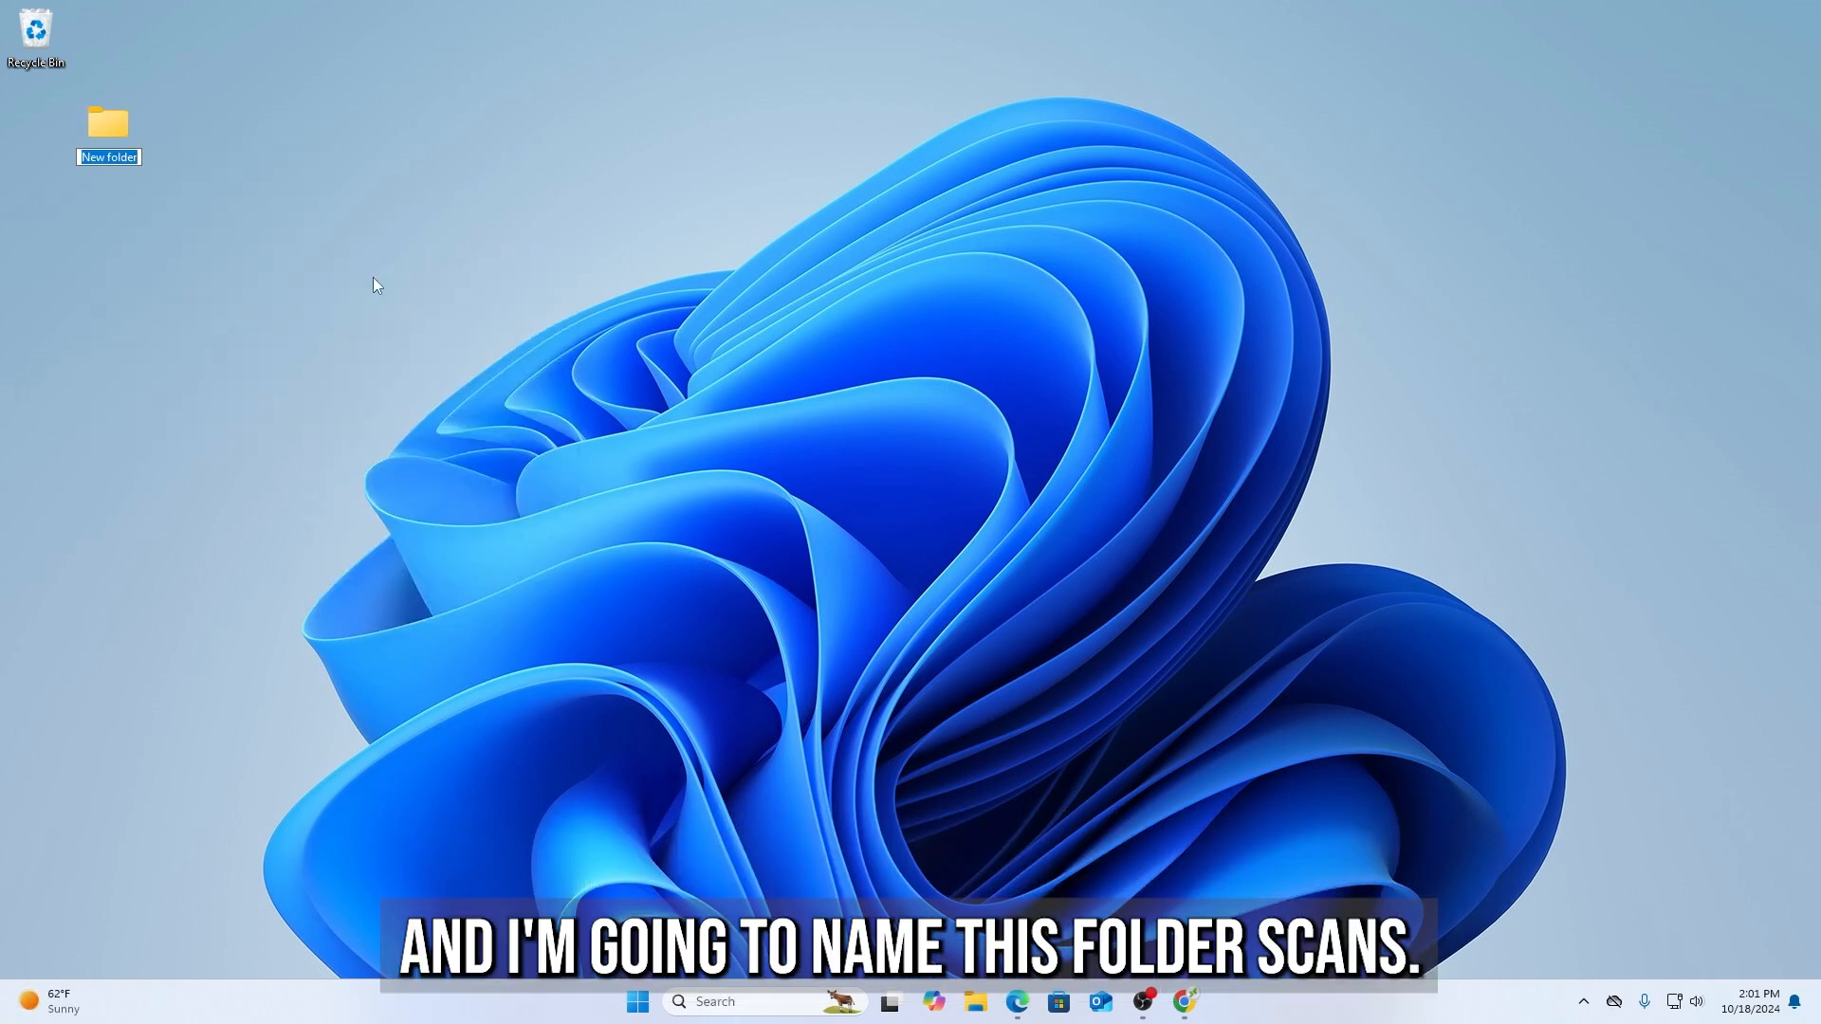
type("Scans")
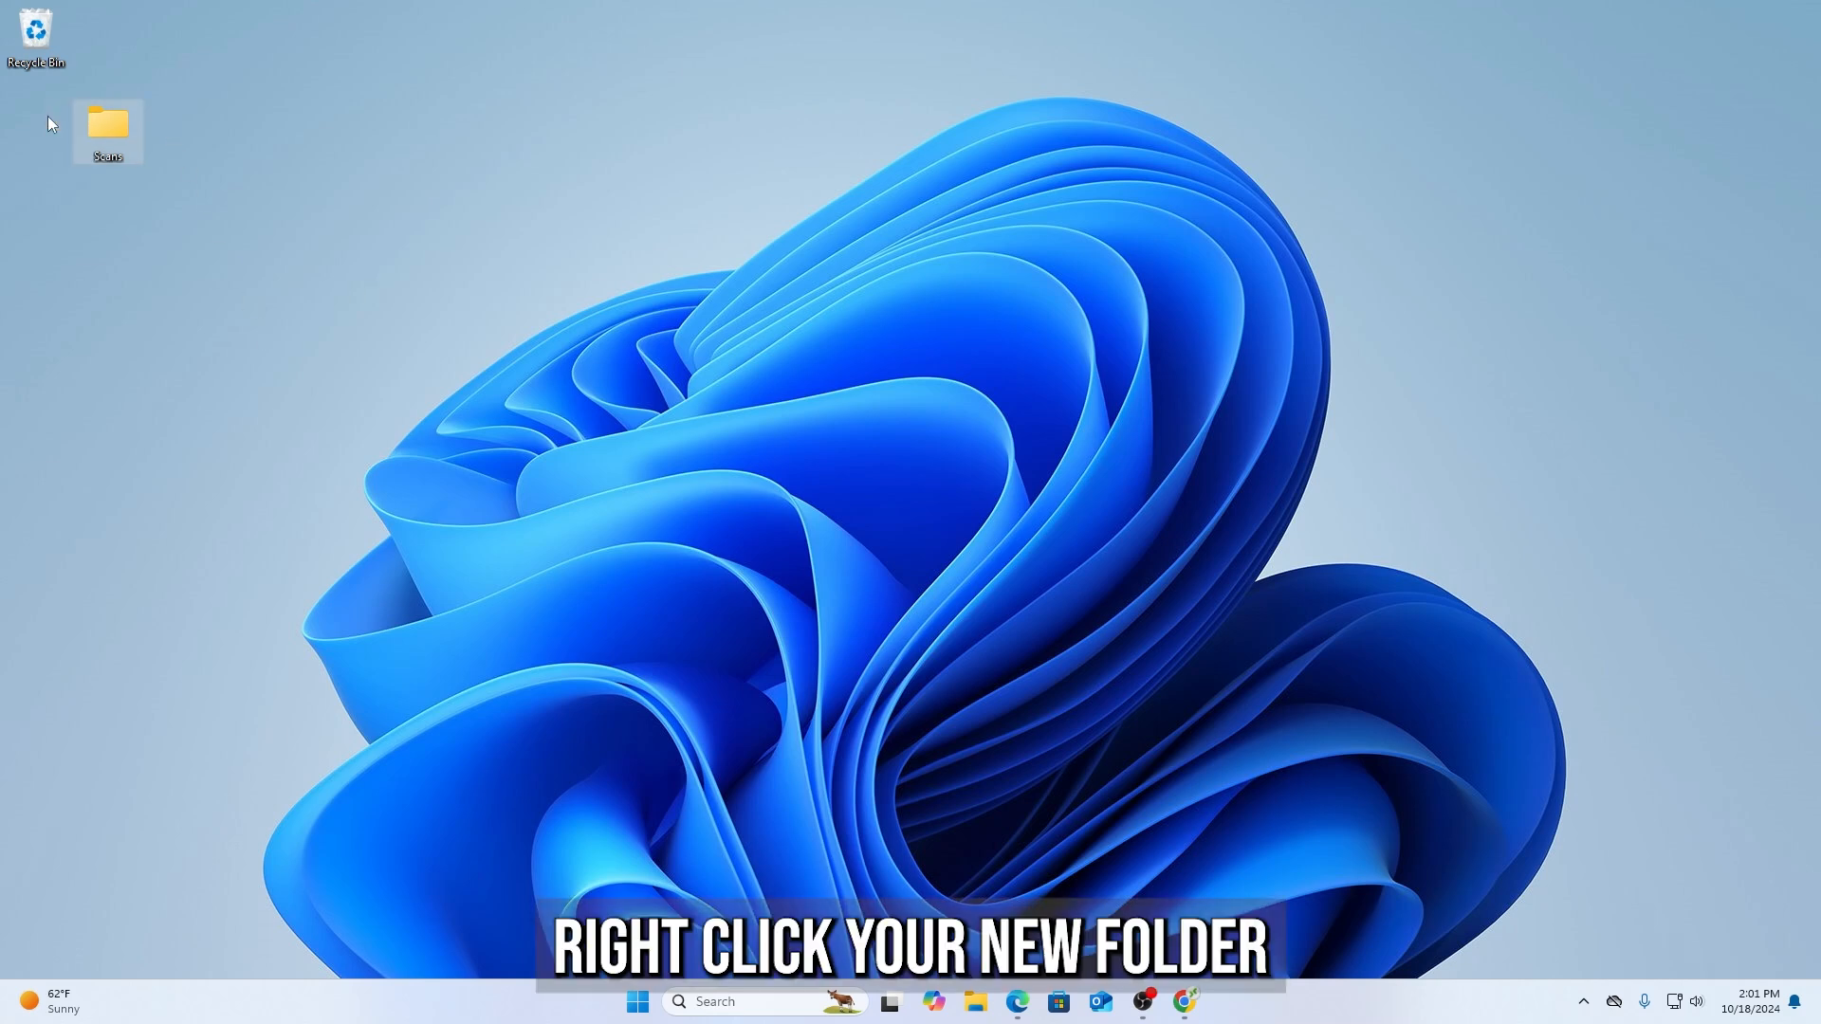
Bring up the Scans folder's Properties via Show more options
right_click(107, 131)
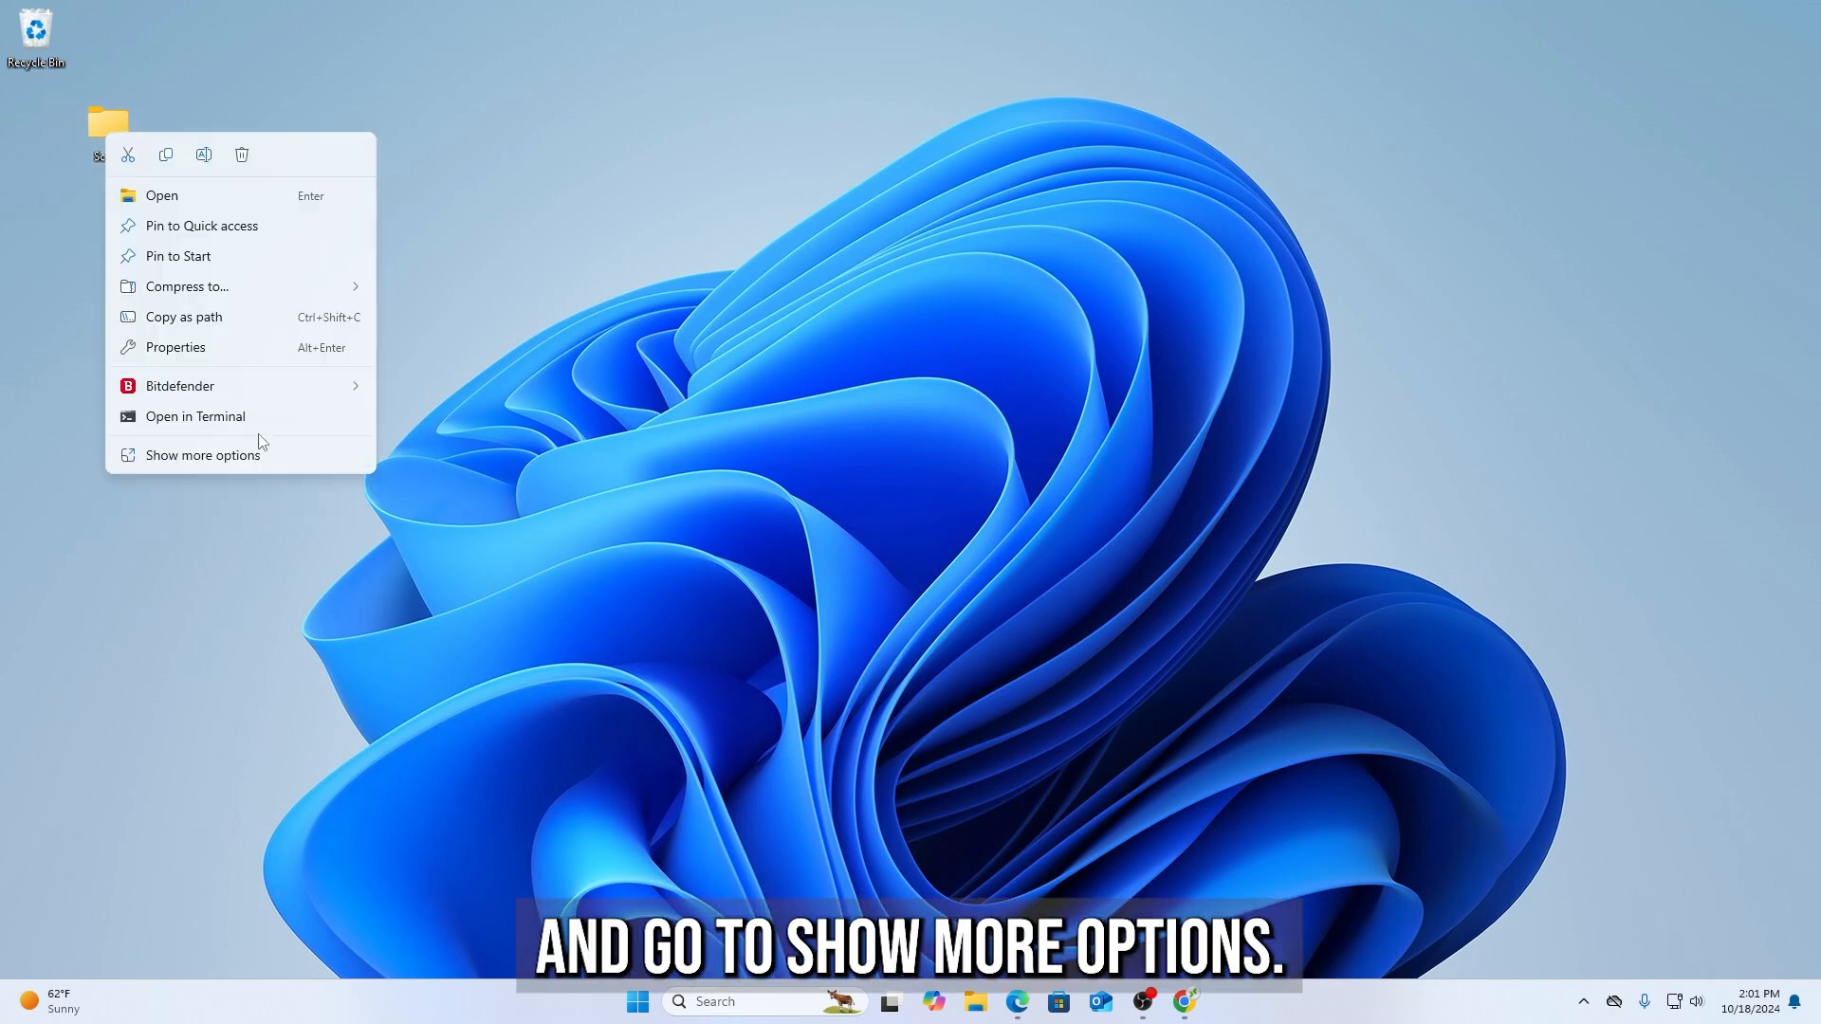
left_click(203, 453)
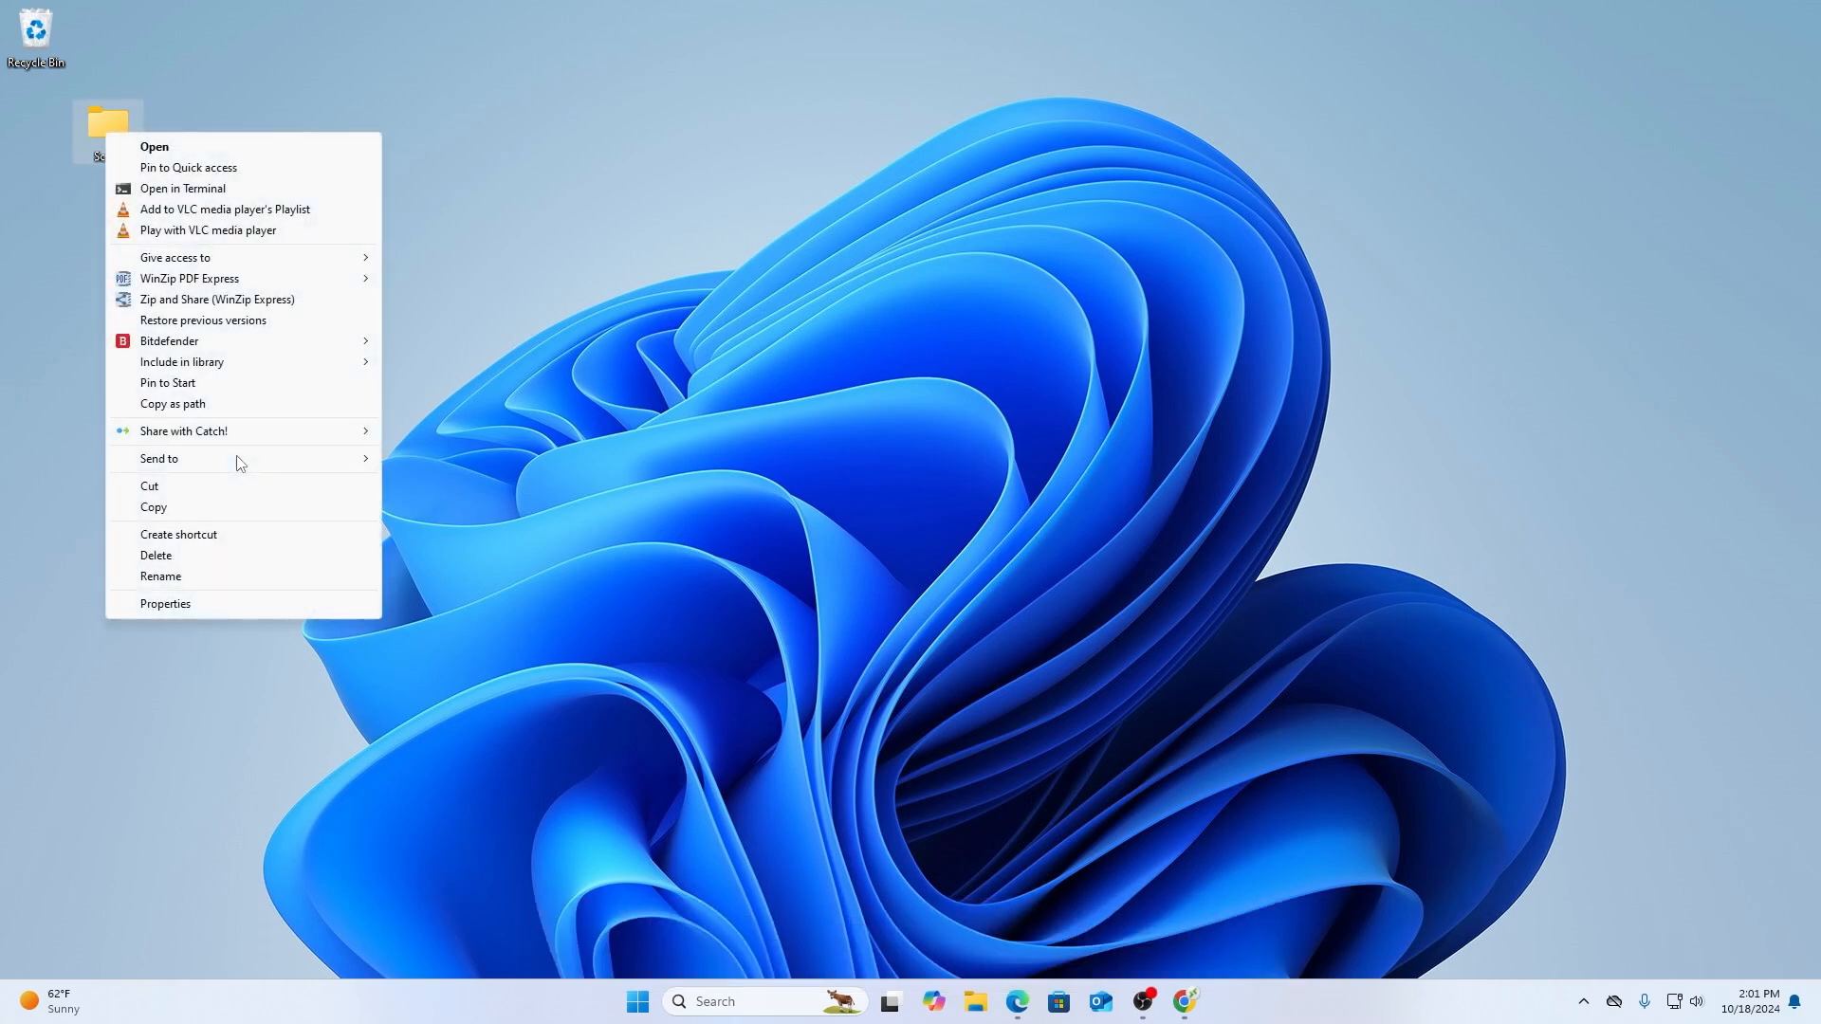
left_click(165, 603)
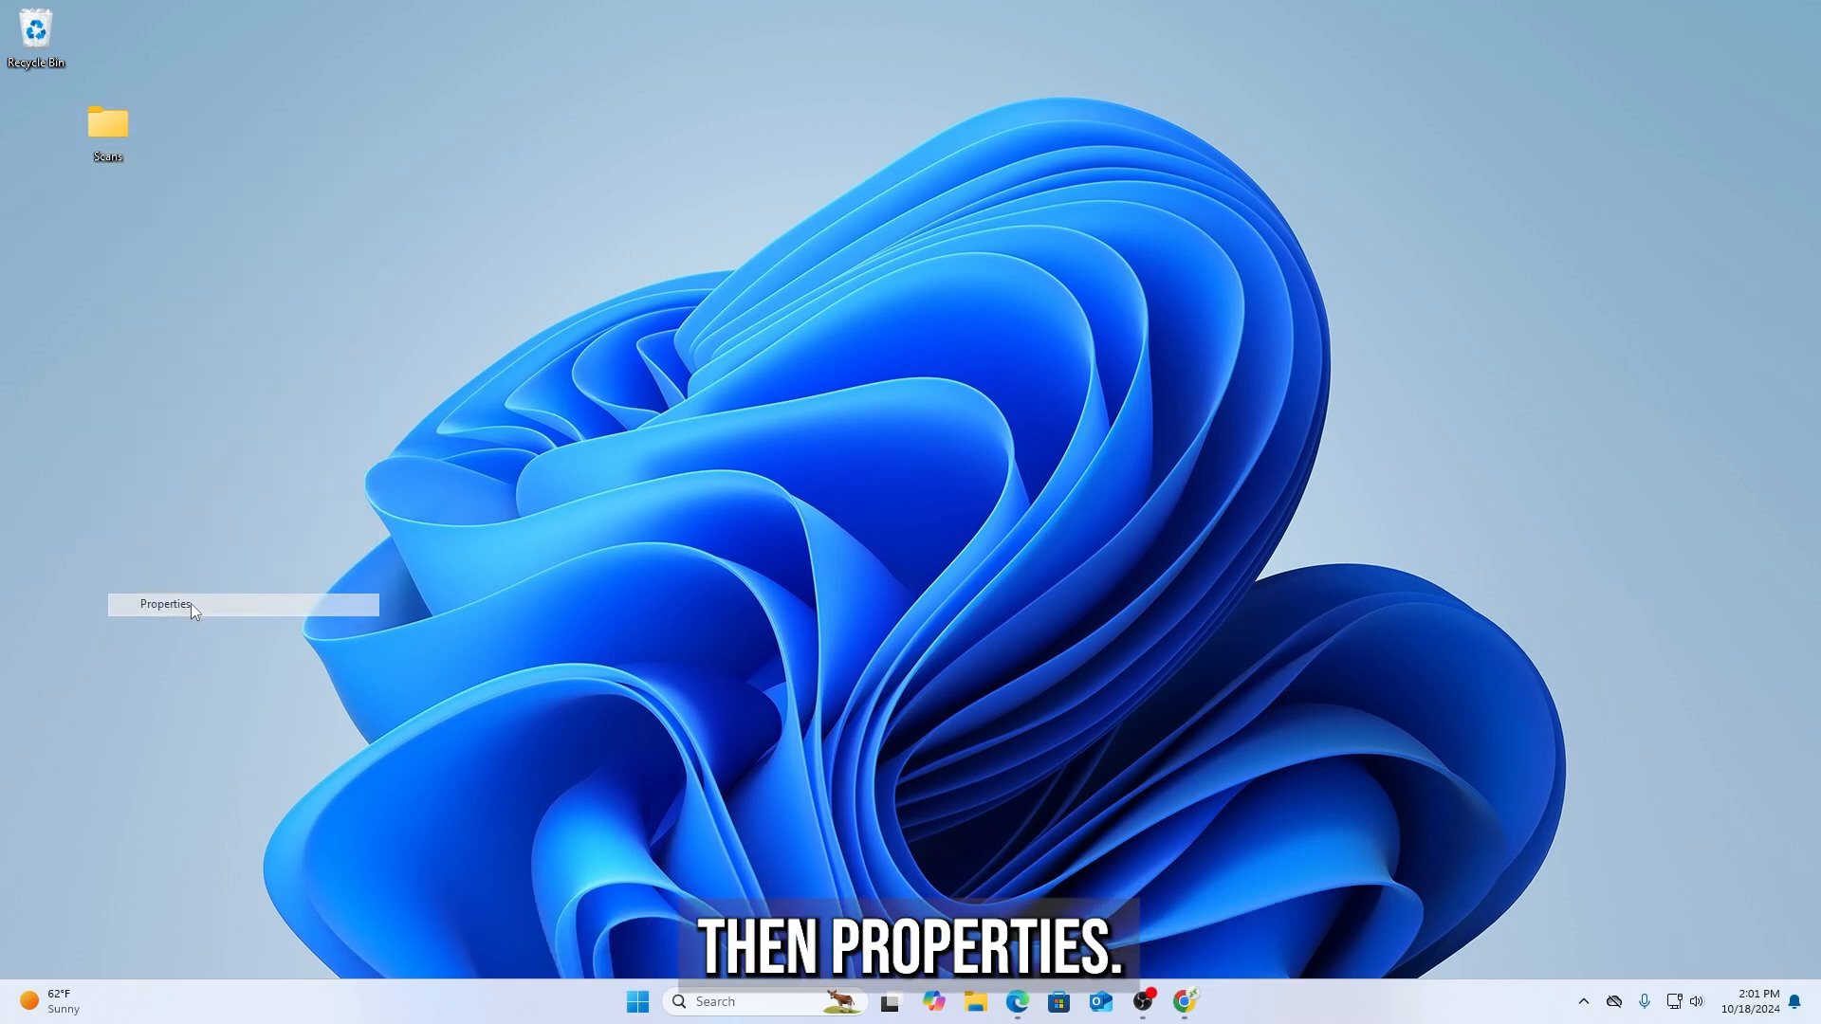
On the Sharing tab, share the folder with the Scans user at Read/Write and confirm
left_click(163, 603)
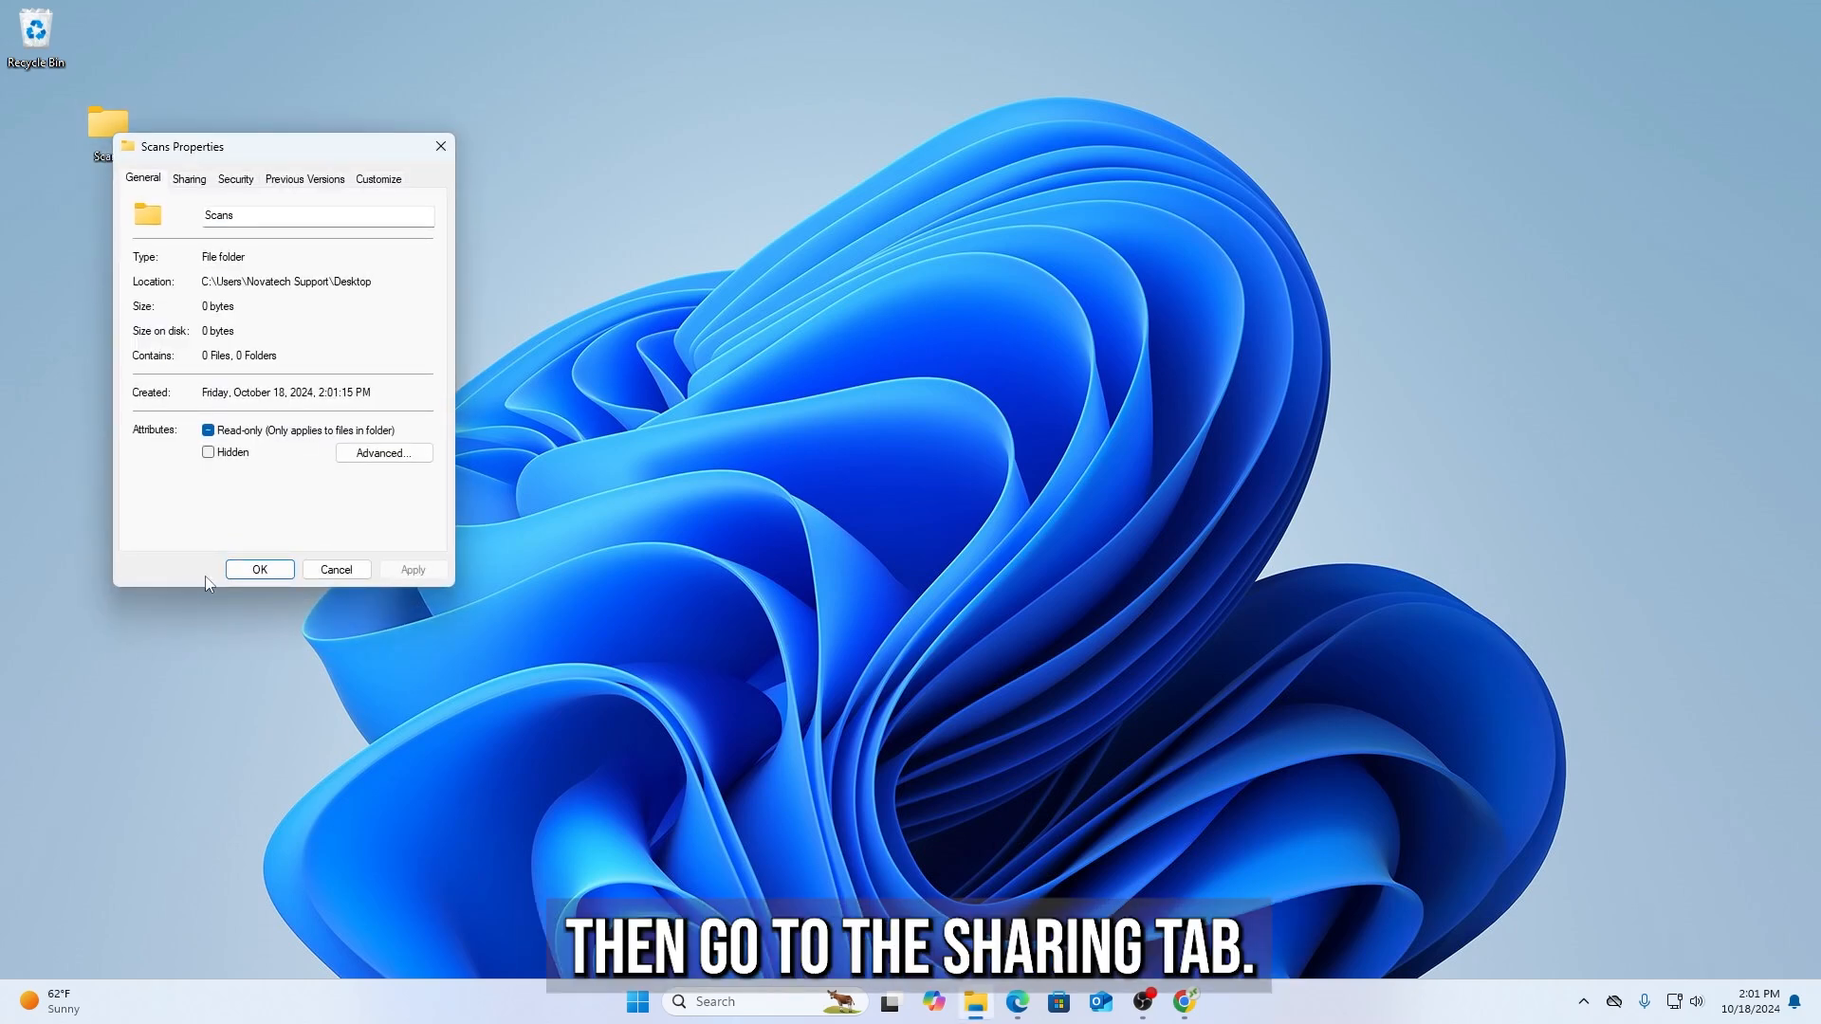
left_click(188, 178)
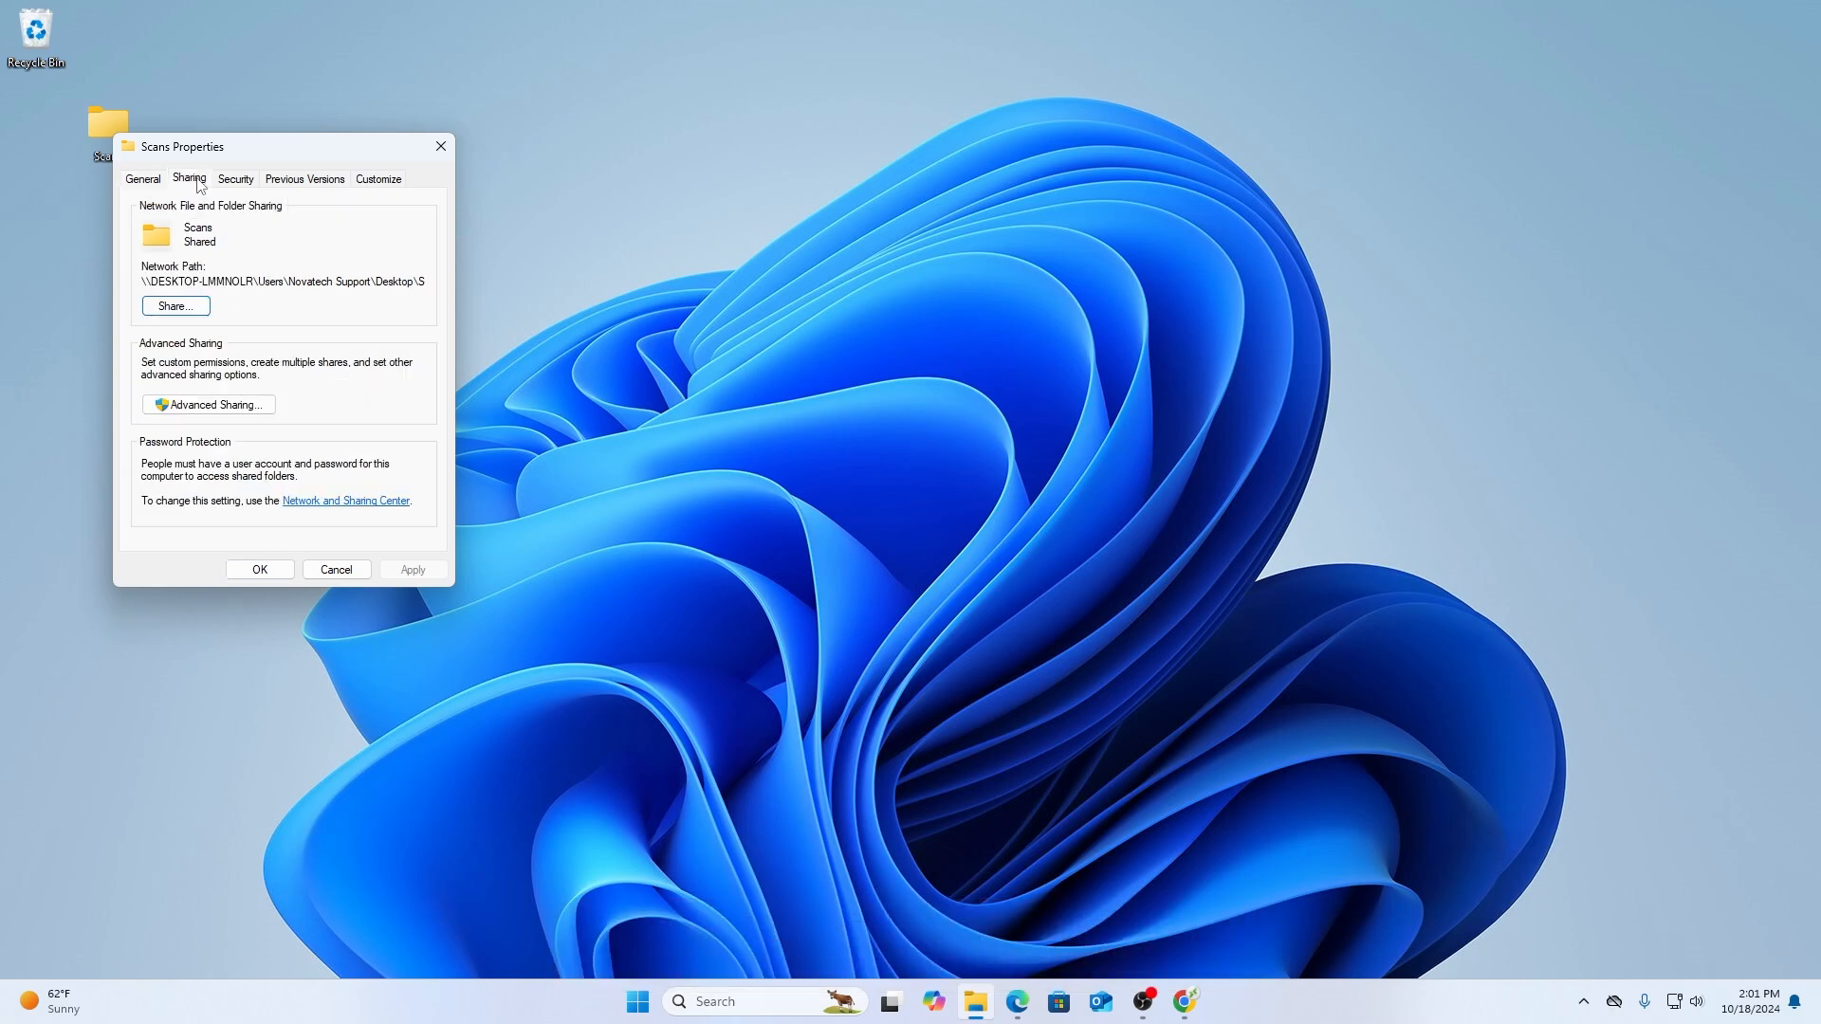
left_click(174, 306)
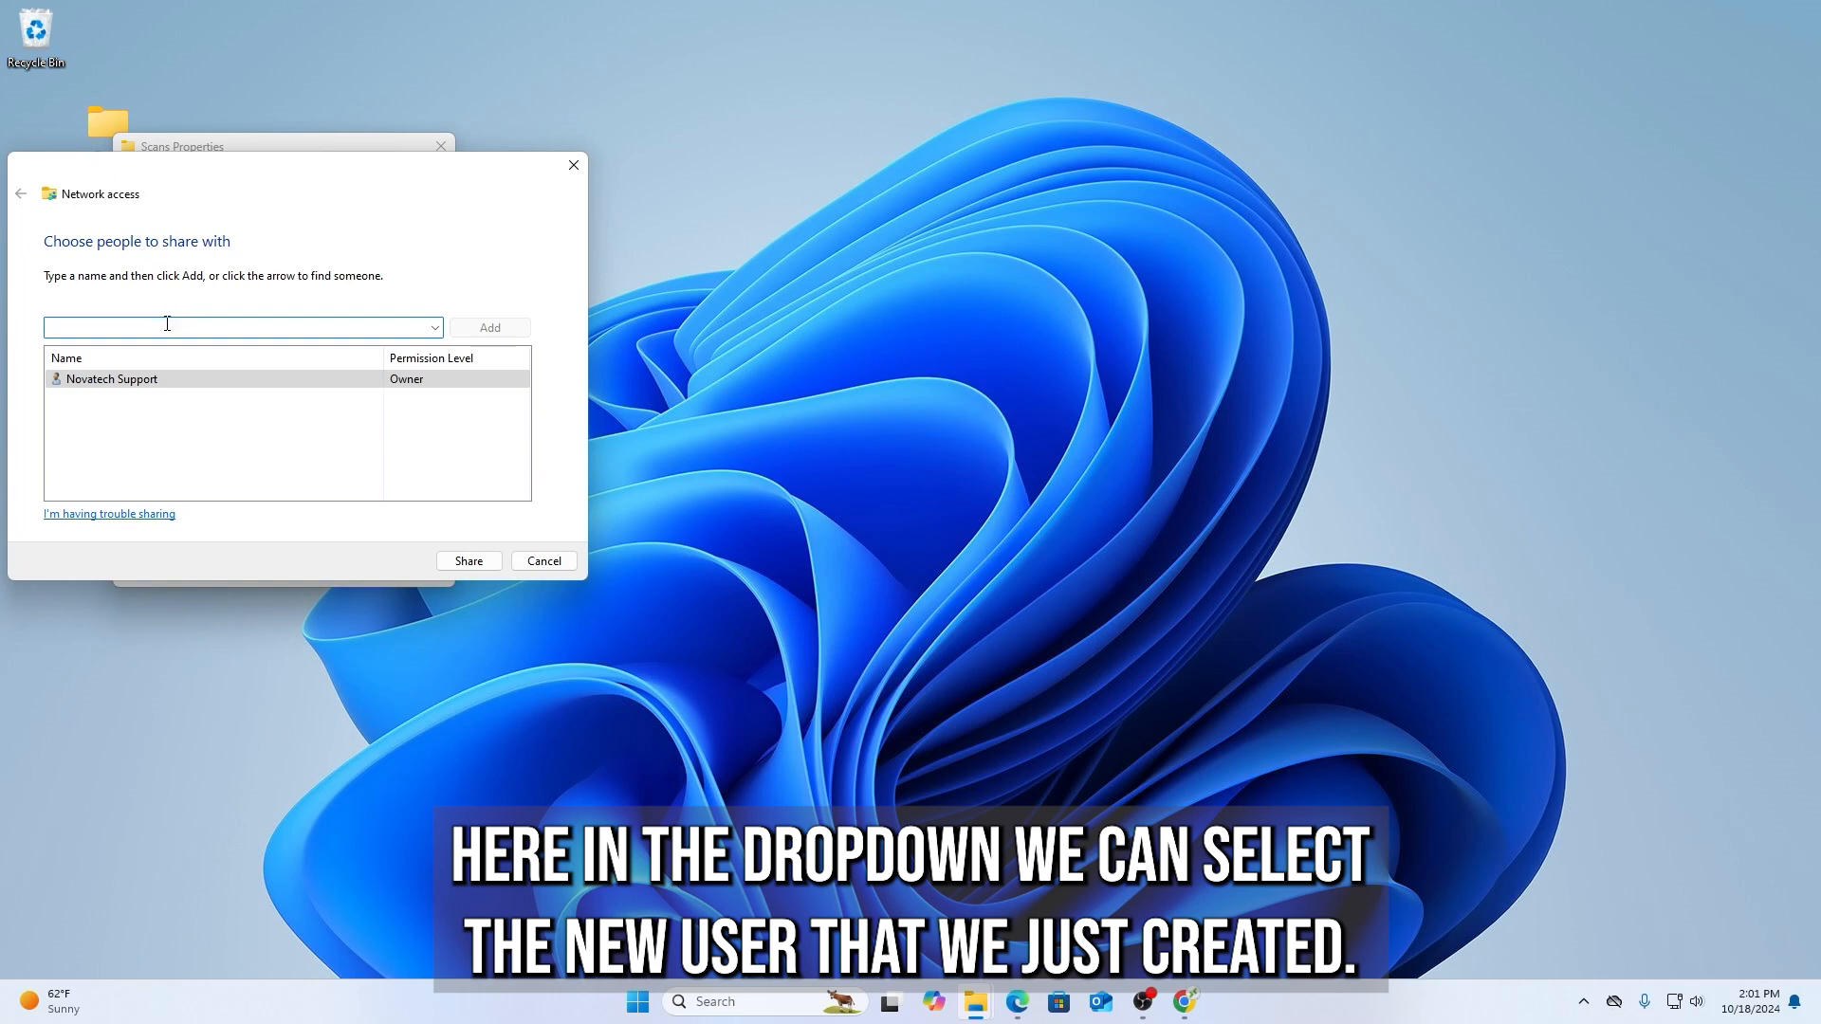
left_click(432, 328)
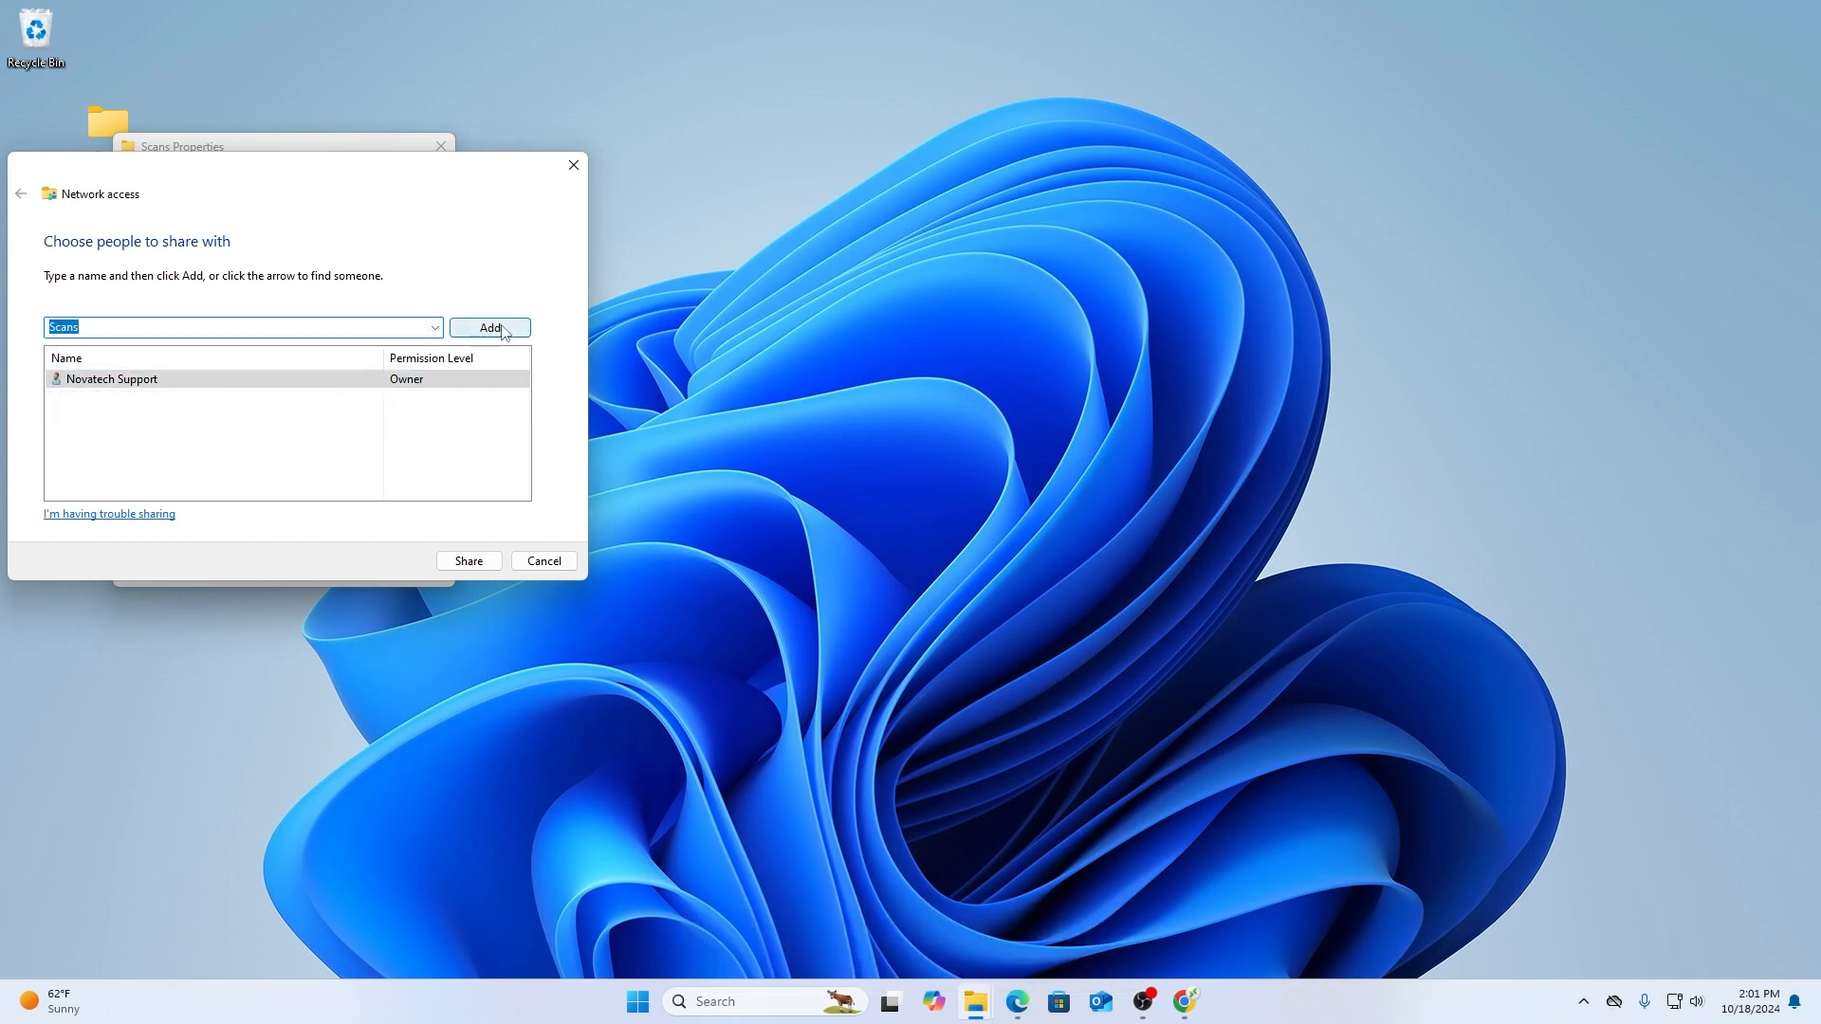
left_click(489, 326)
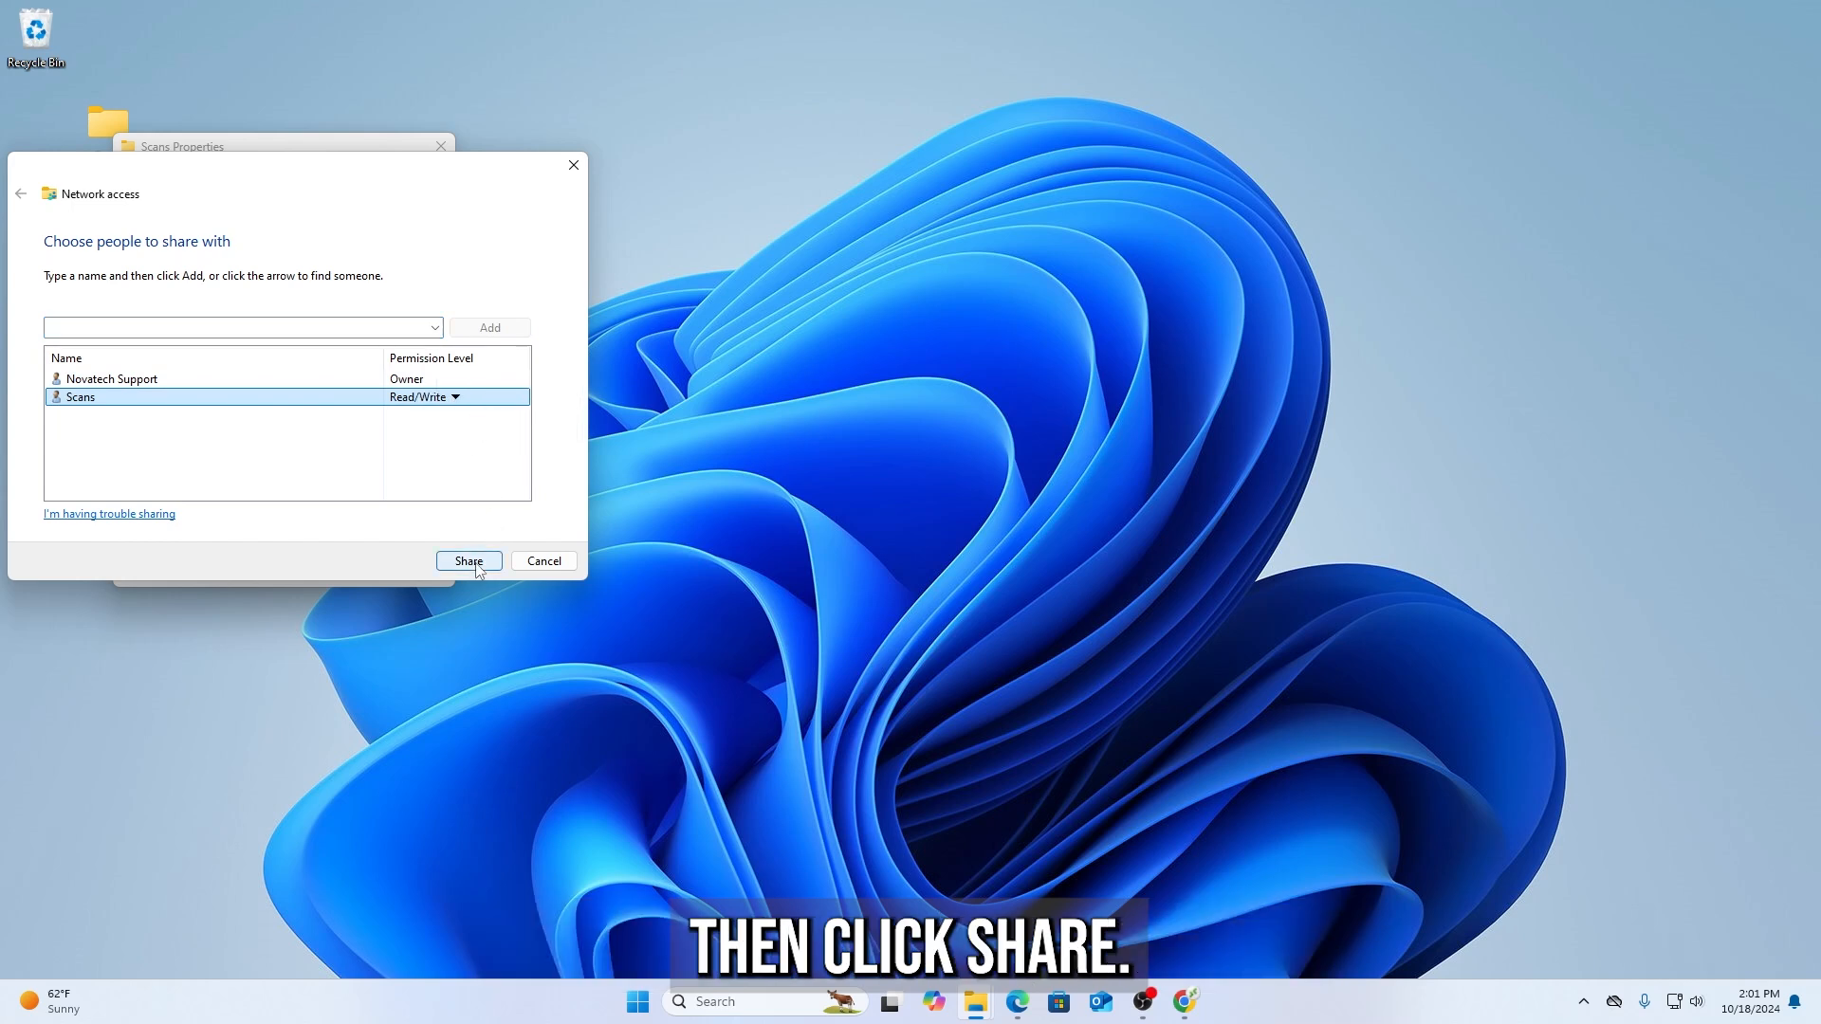
left_click(469, 561)
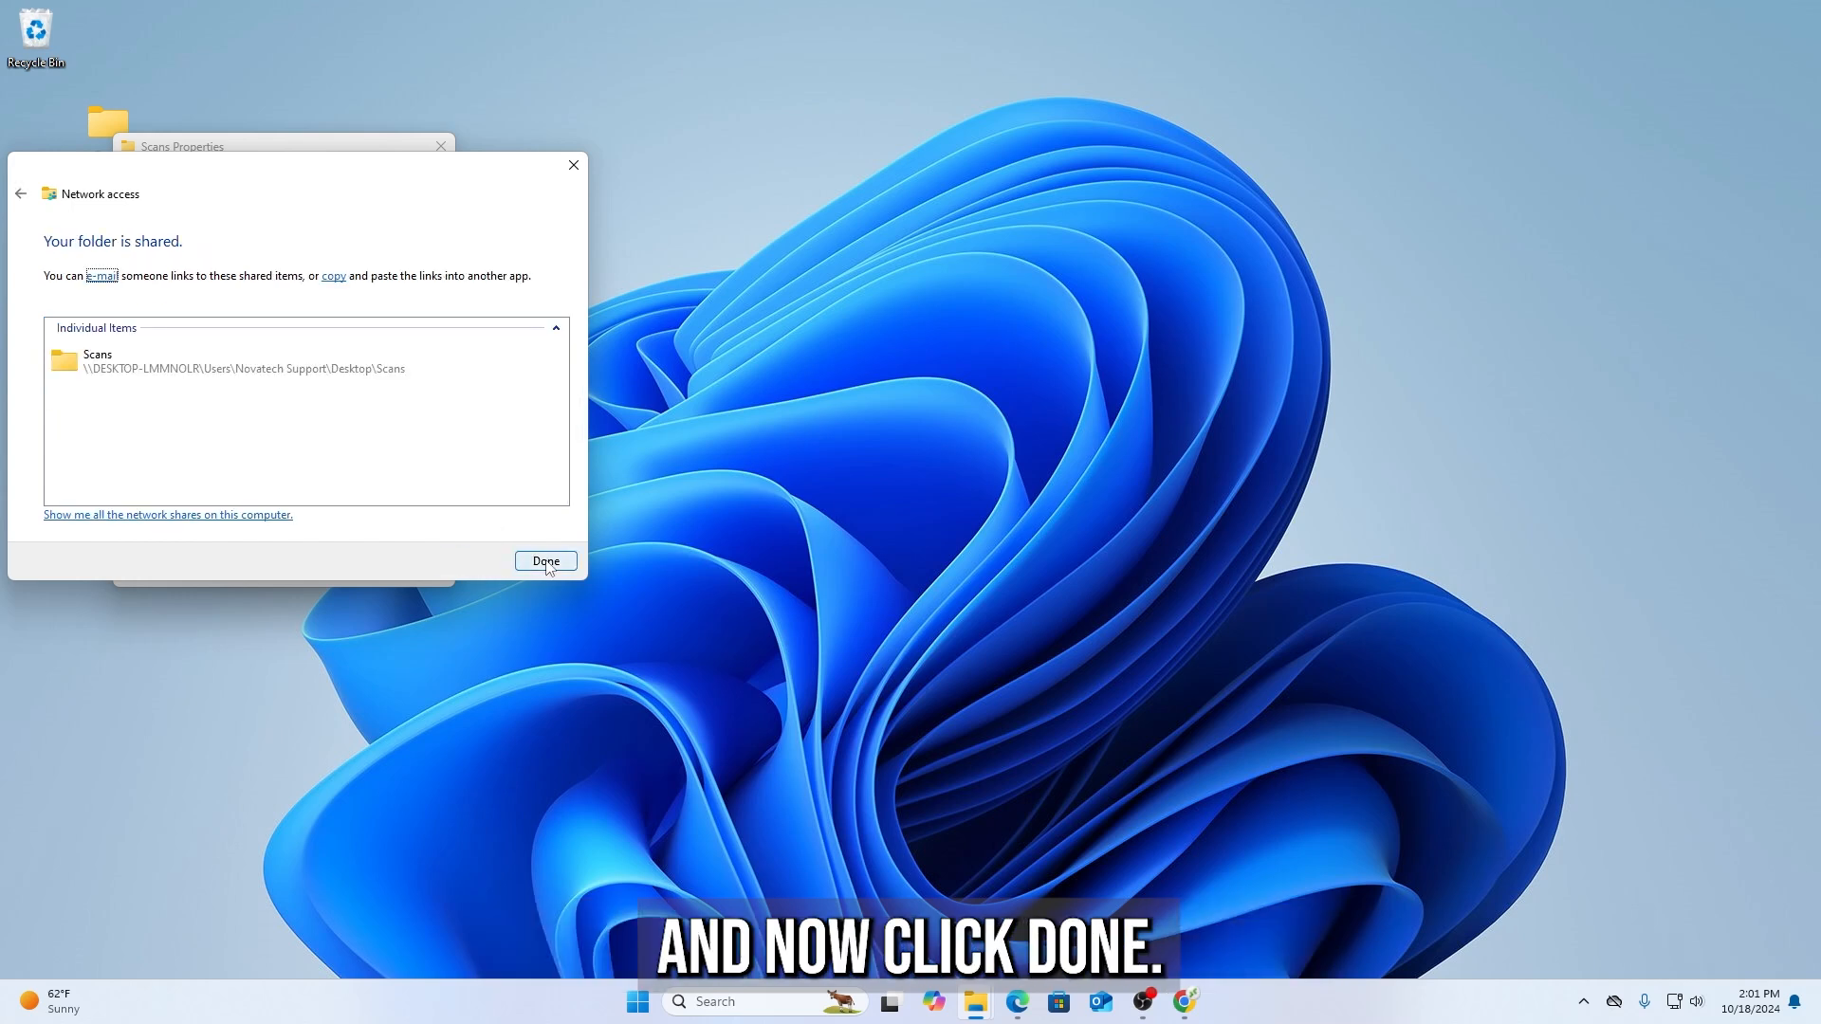
left_click(544, 561)
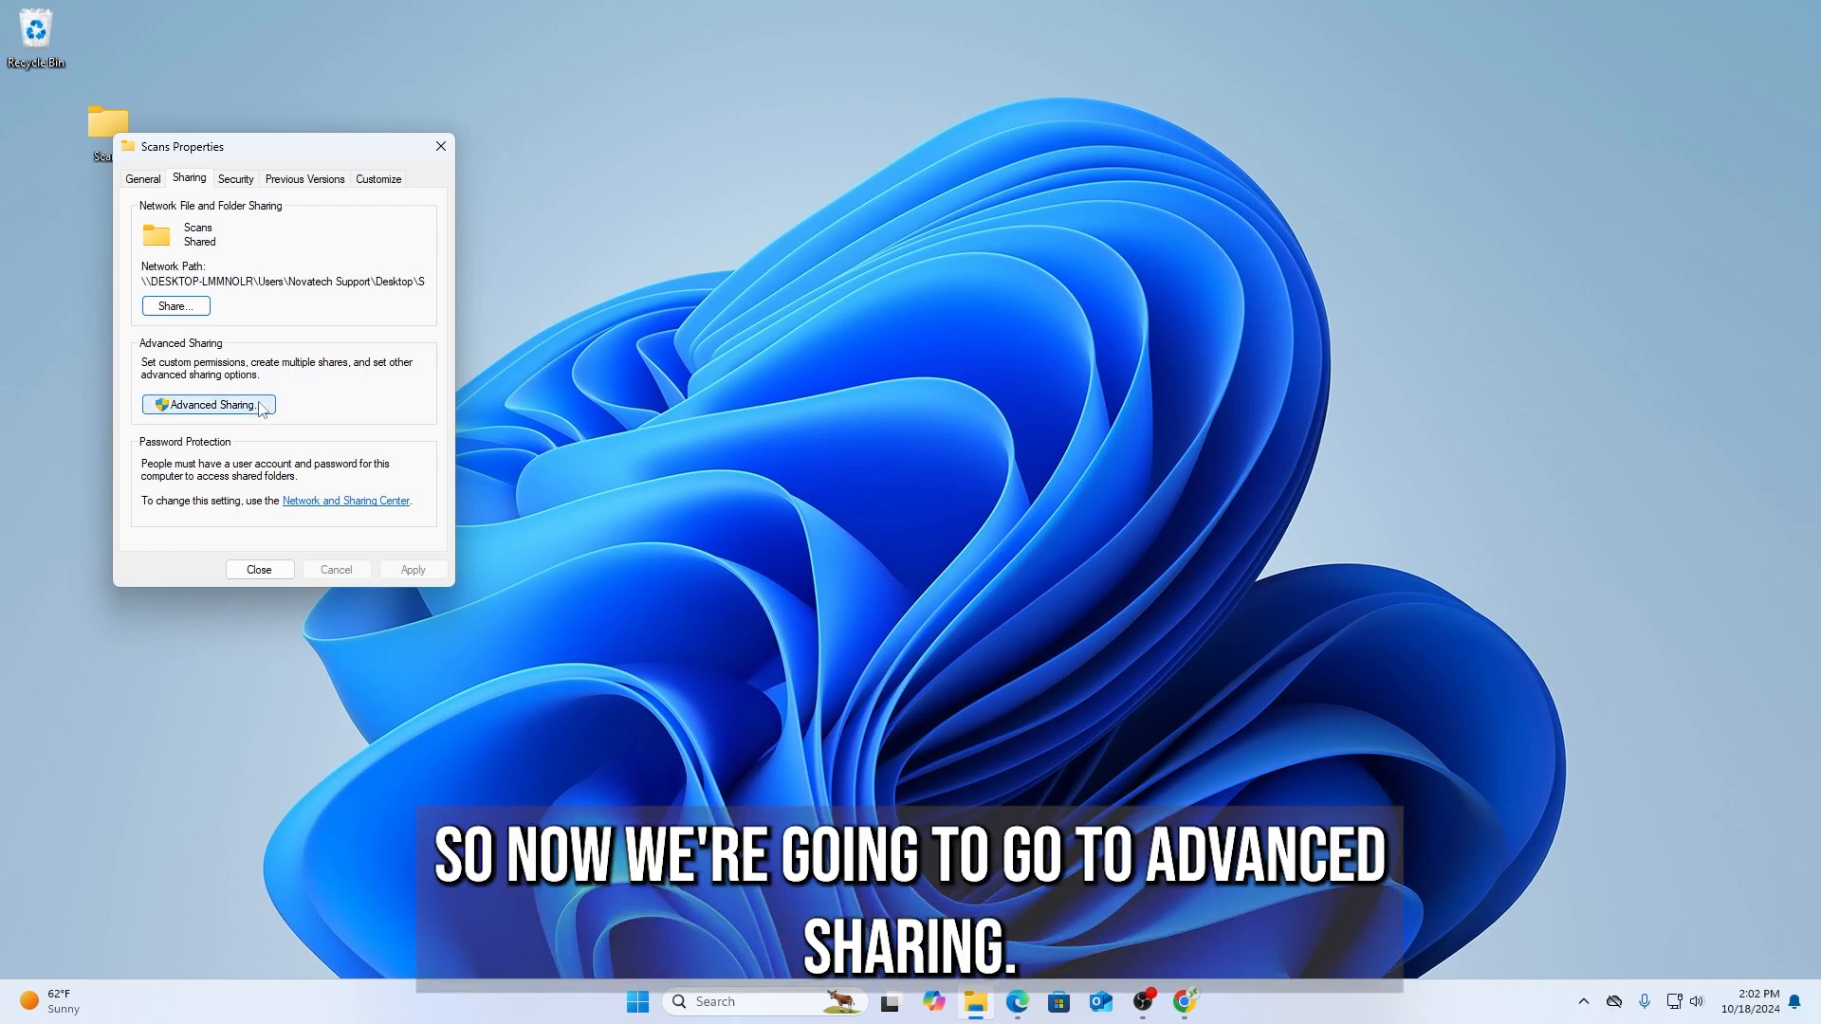
In Advanced Sharing enable Share this folder and add user 'scans' to the permissions list
left_click(208, 404)
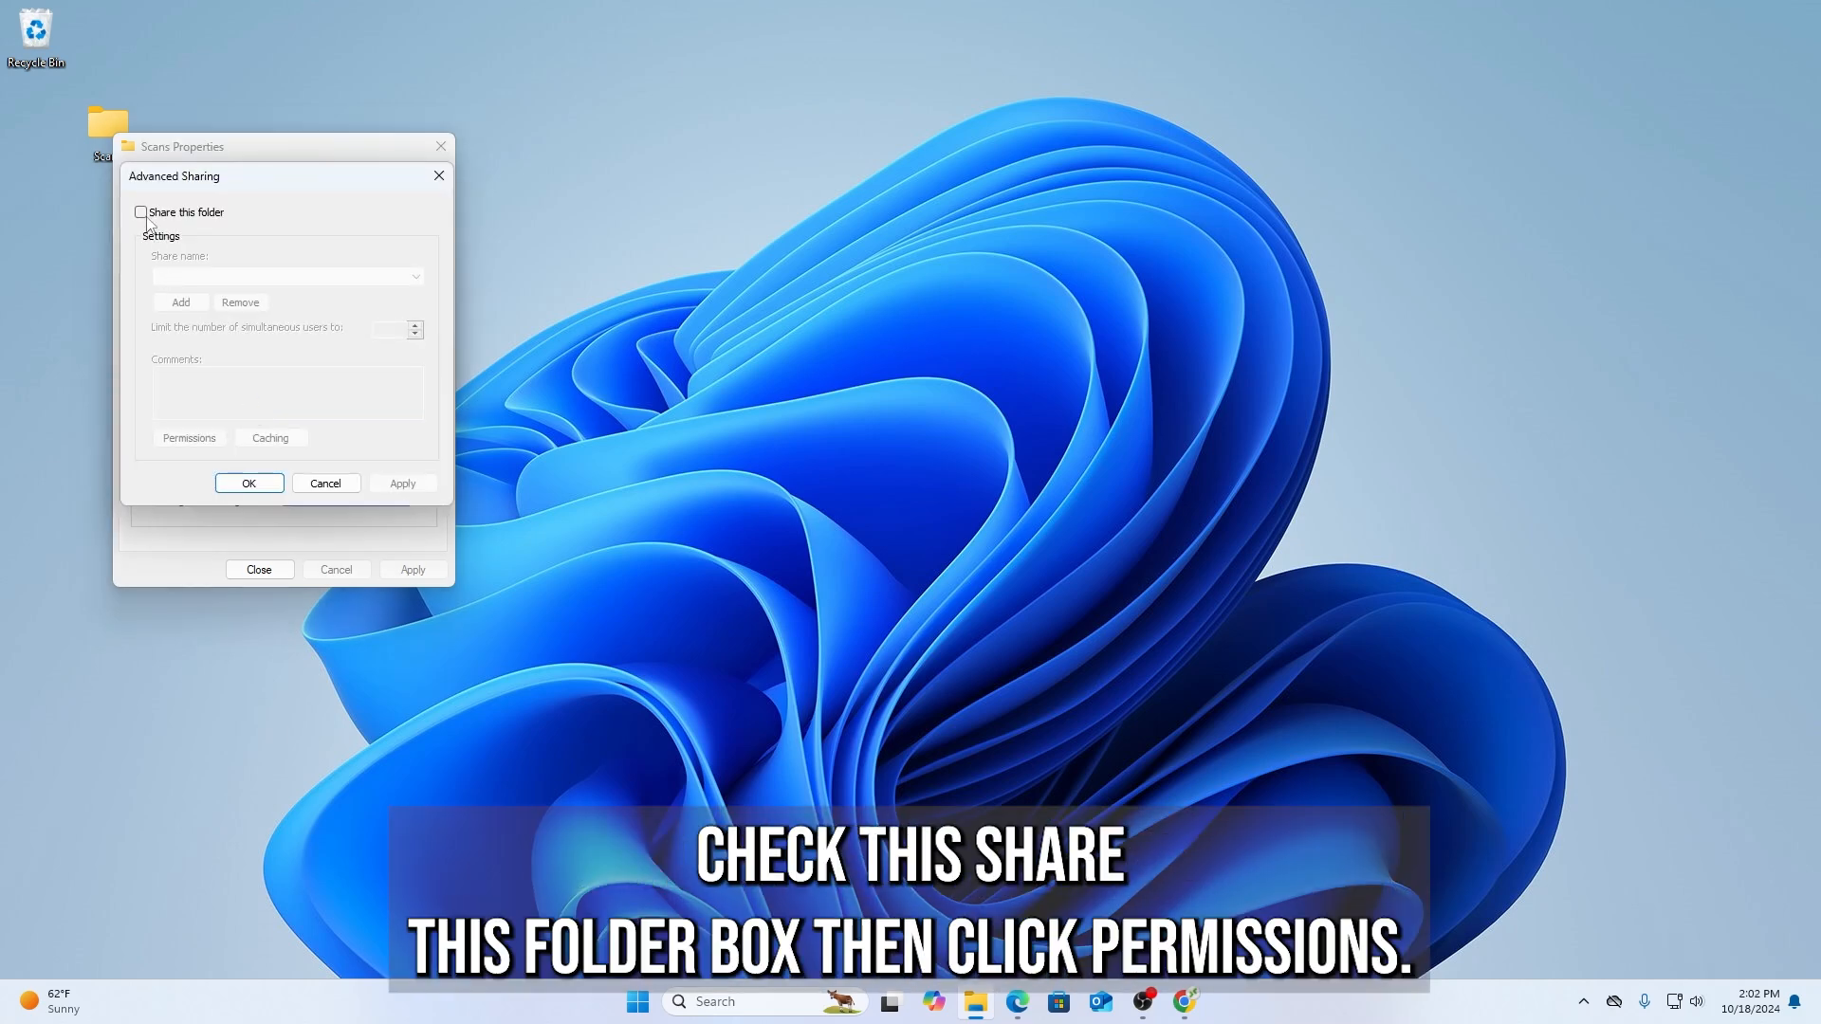
left_click(140, 210)
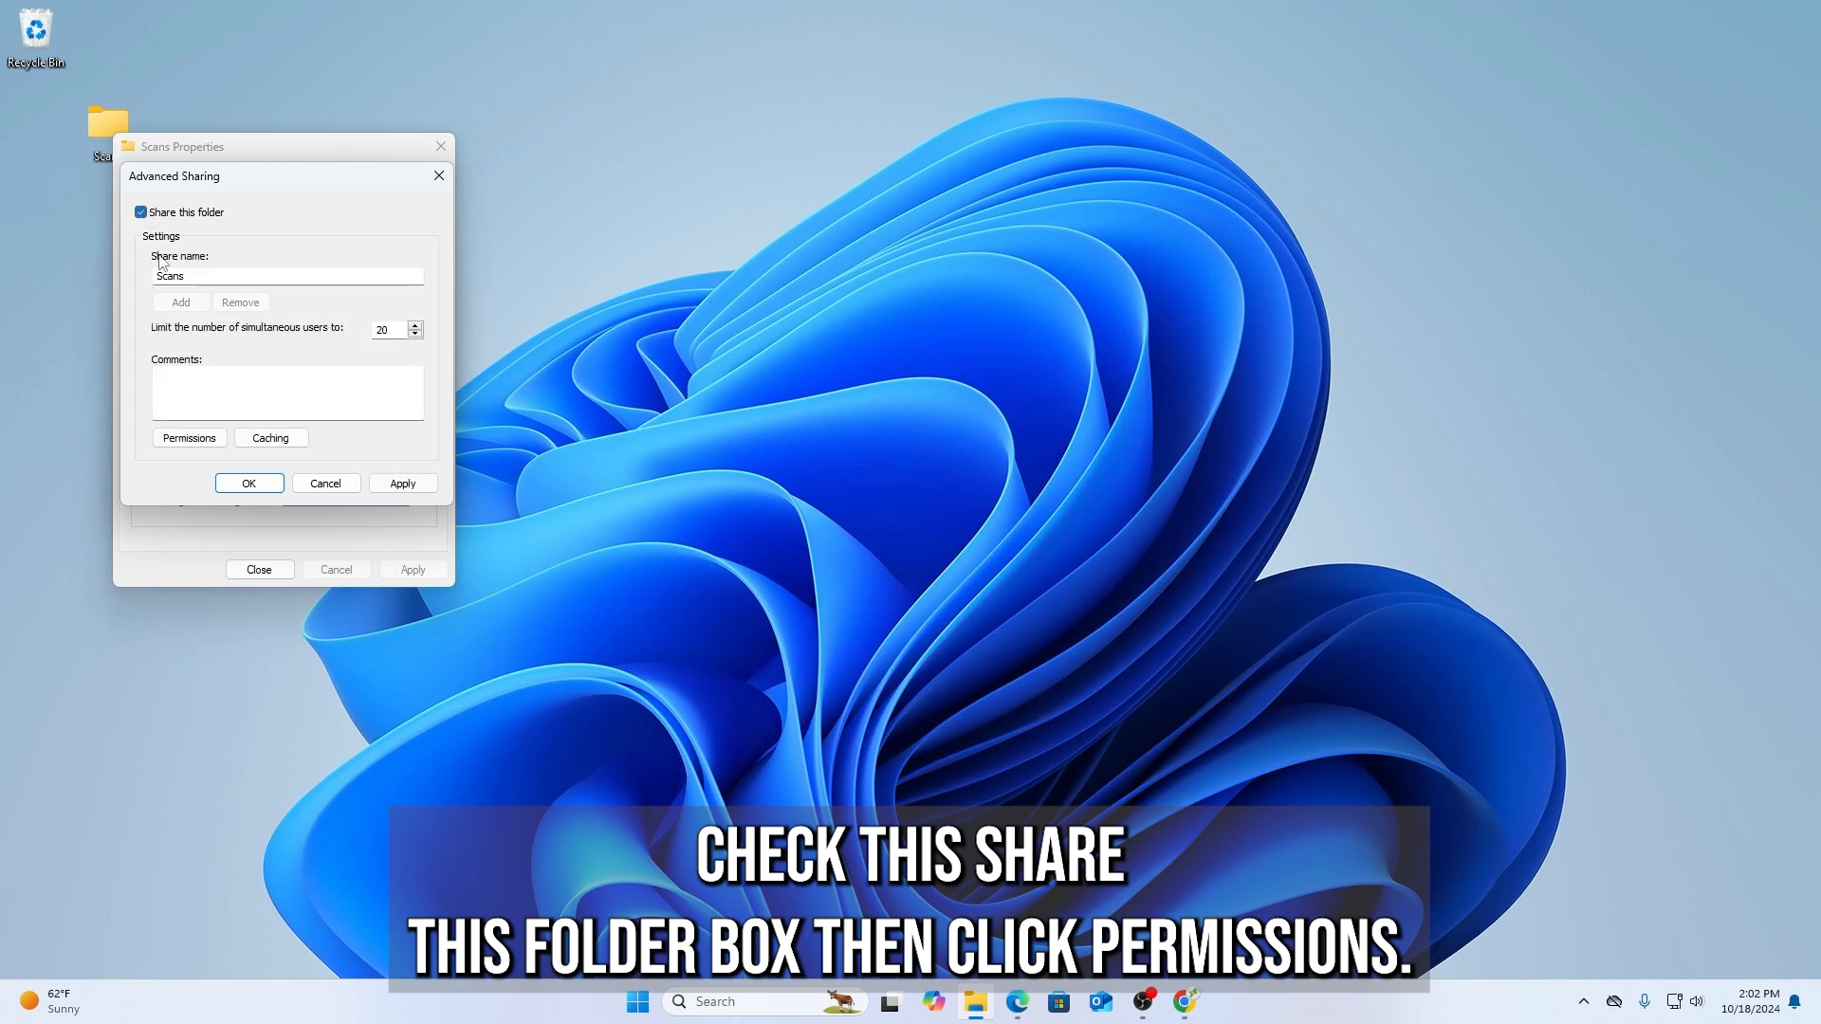
left_click(188, 438)
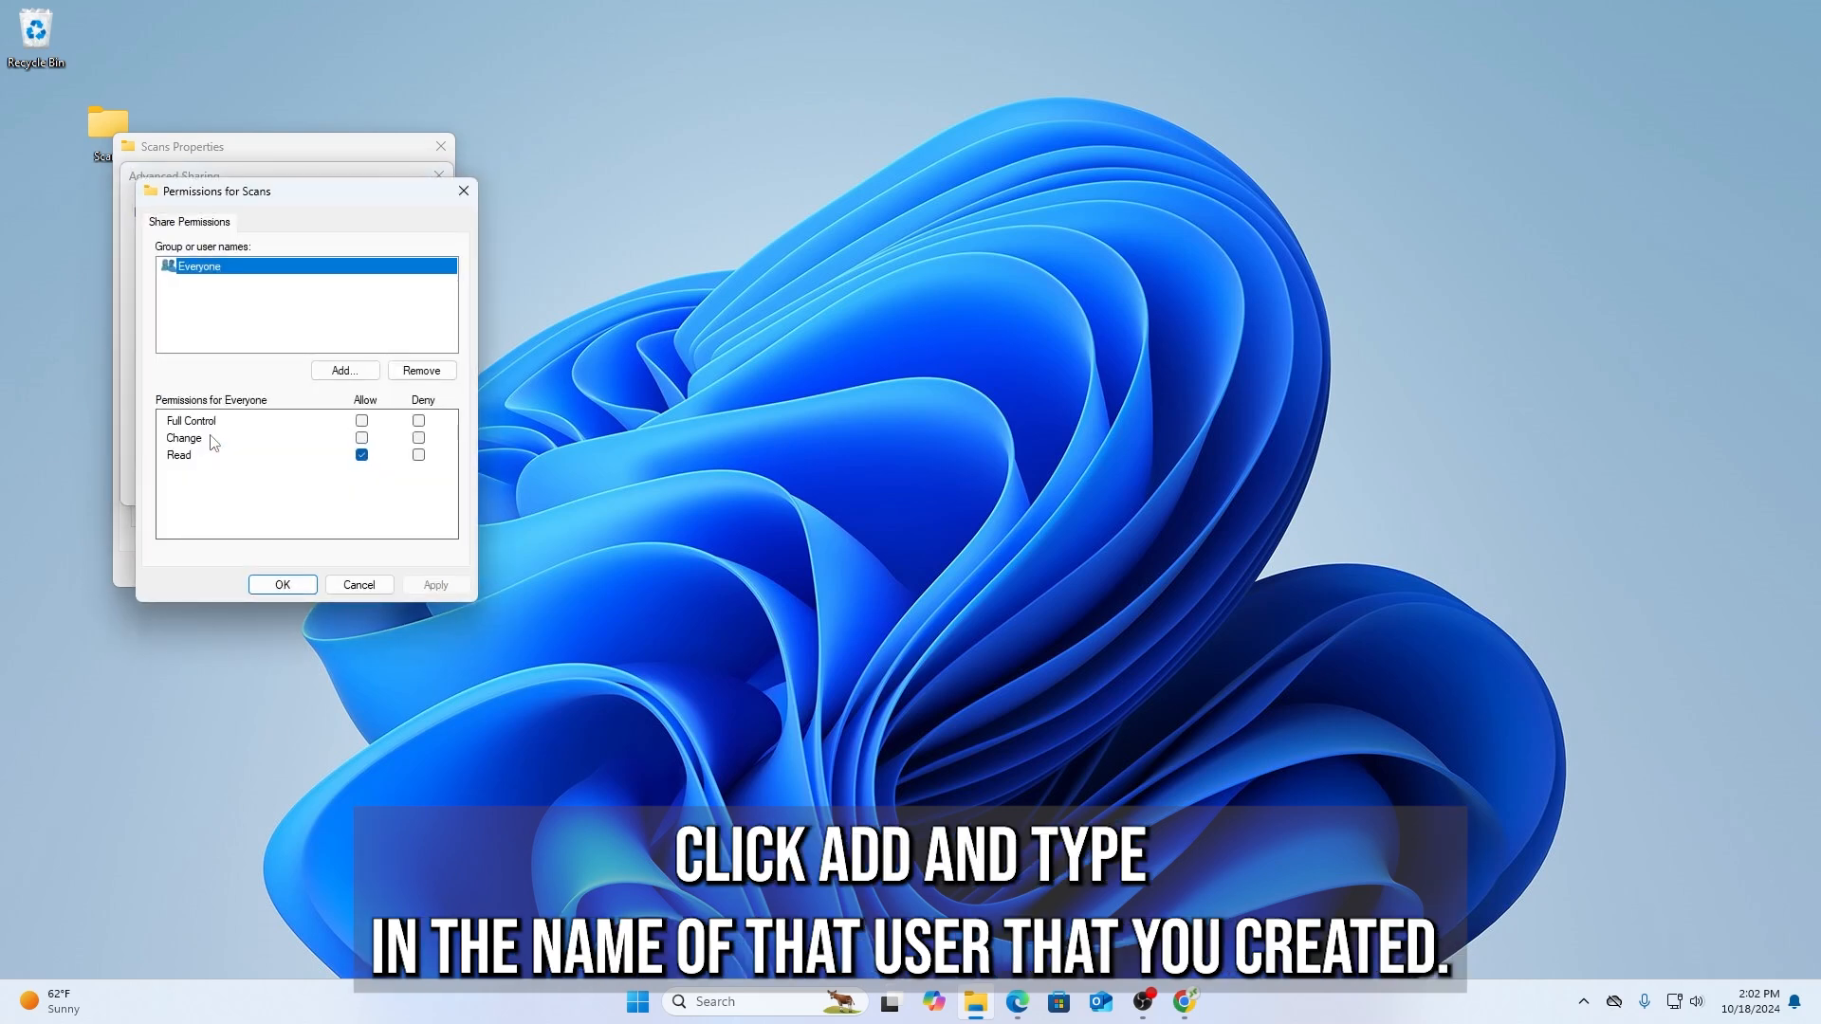
left_click(343, 370)
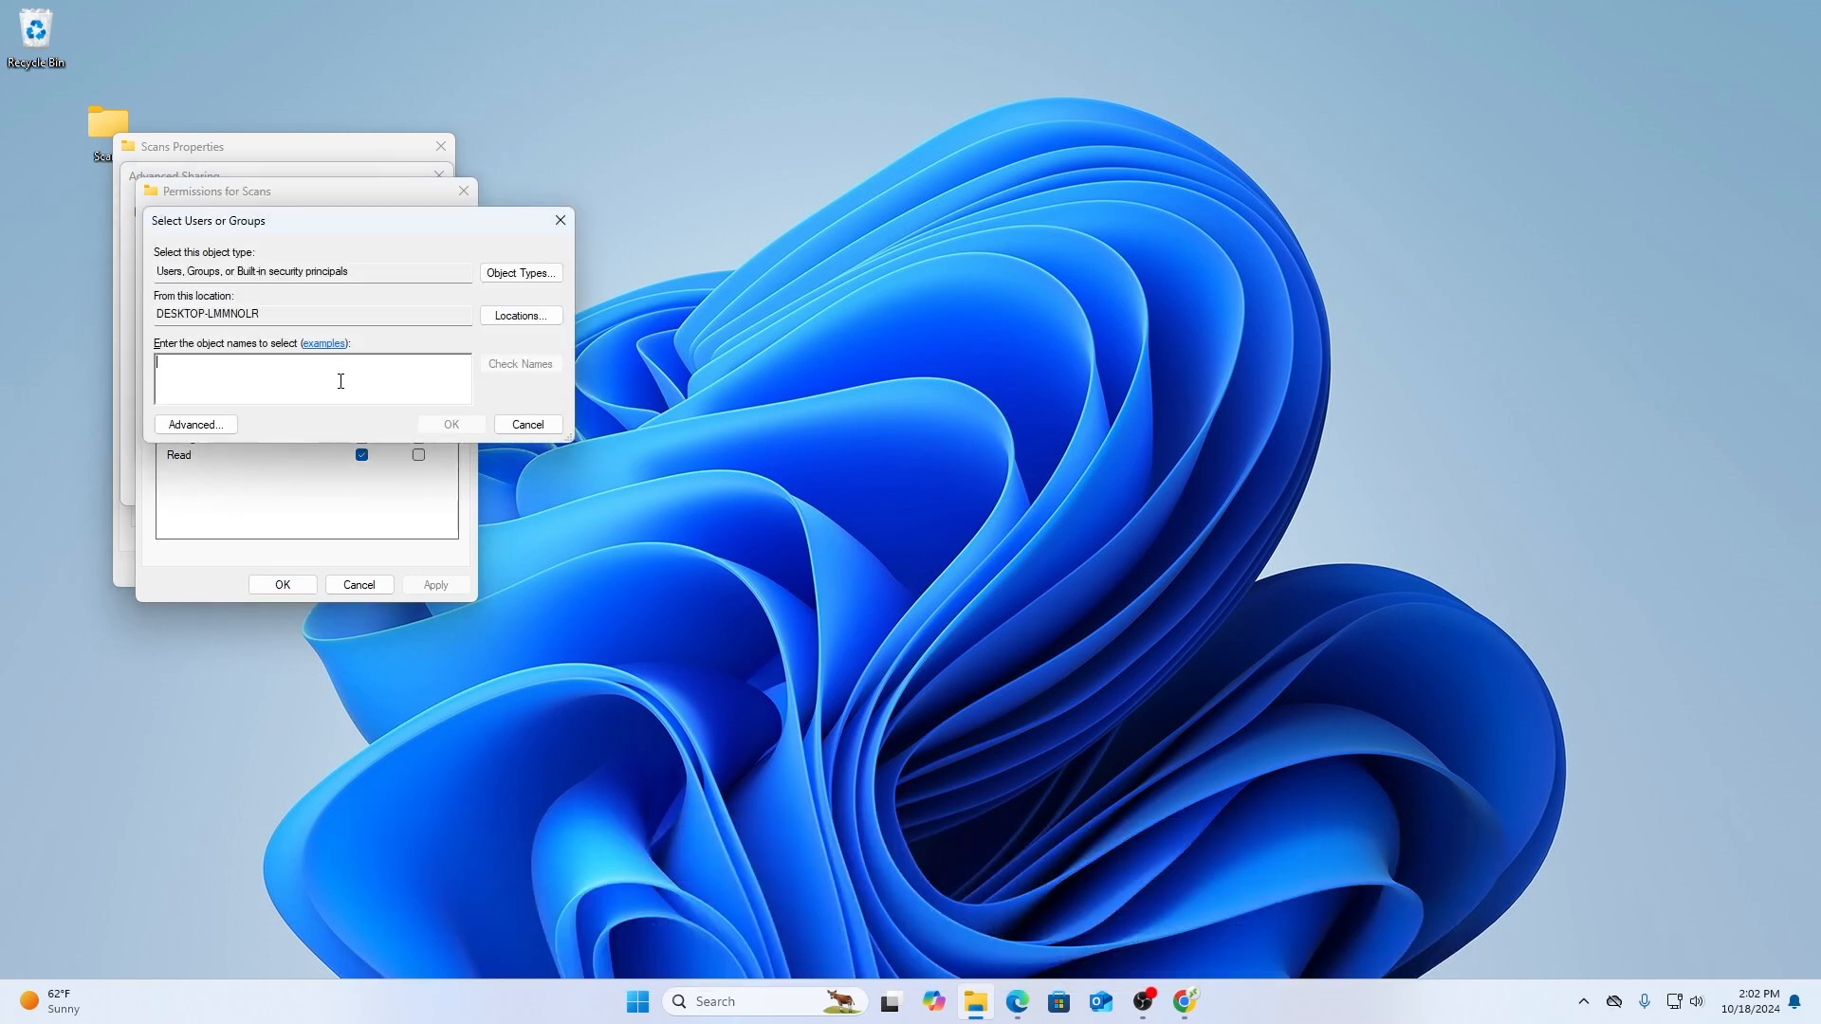
type("scans")
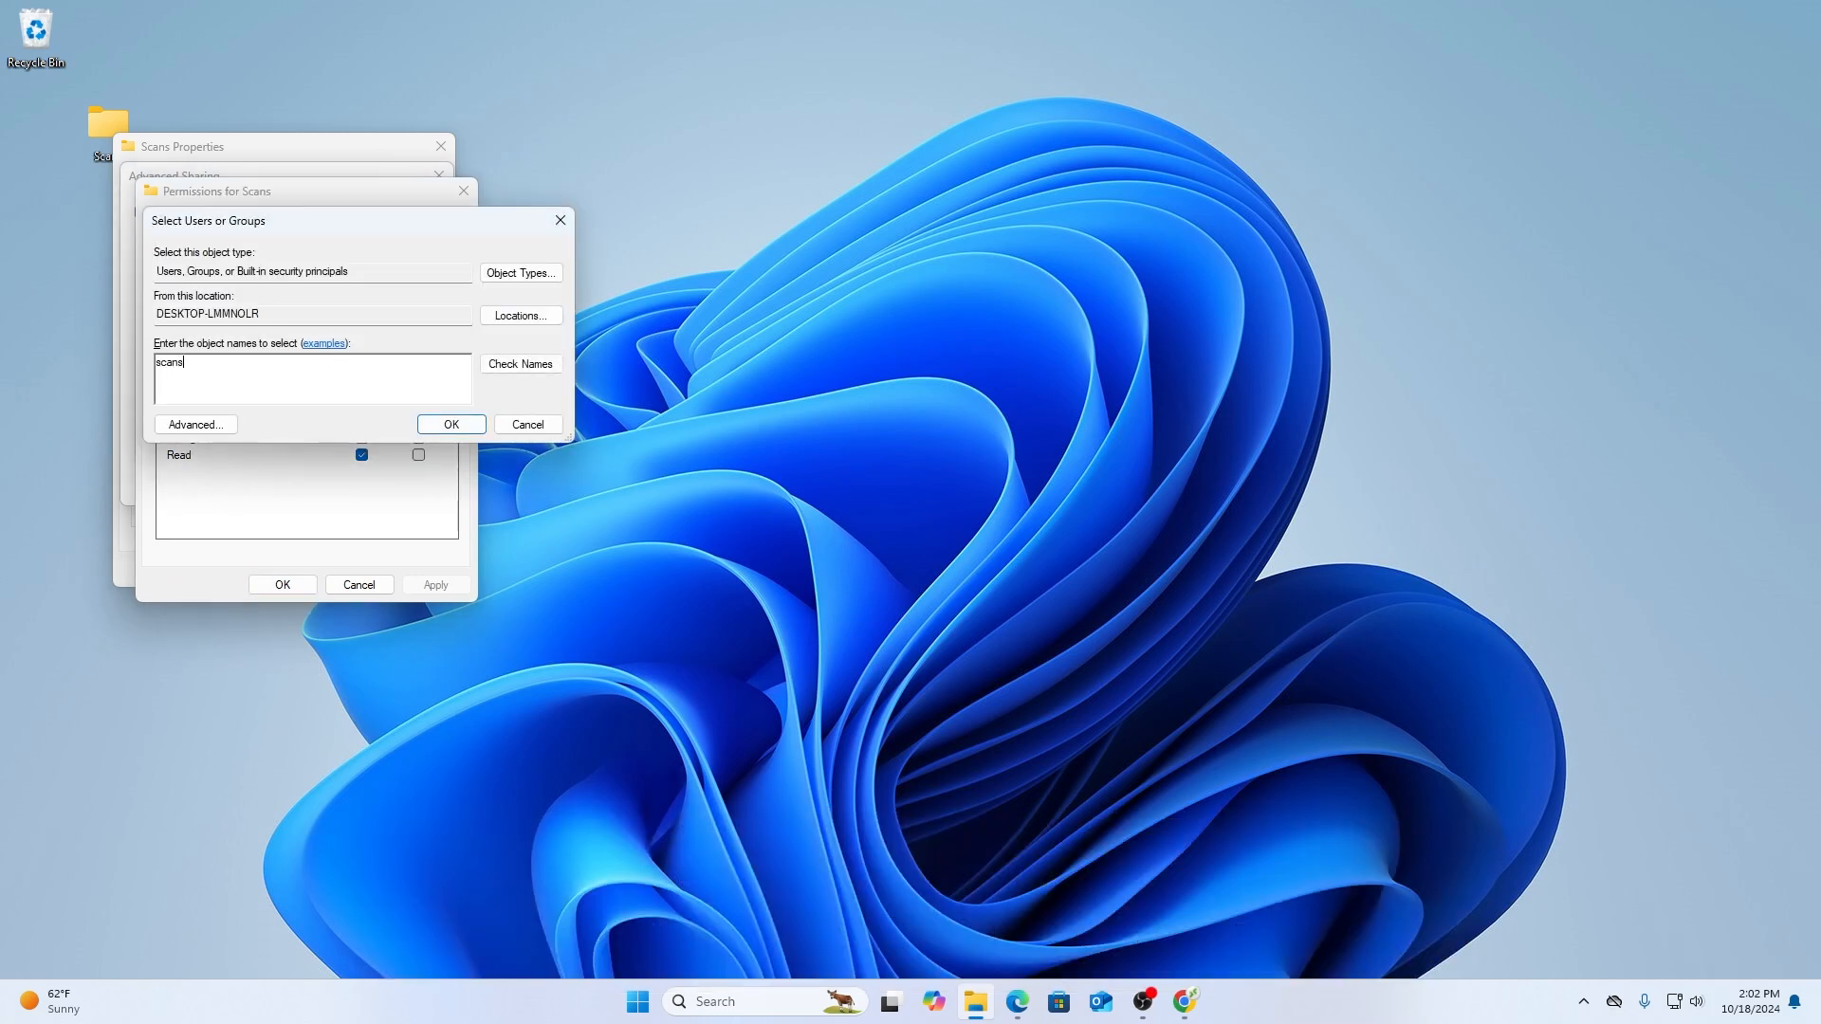
left_click(519, 365)
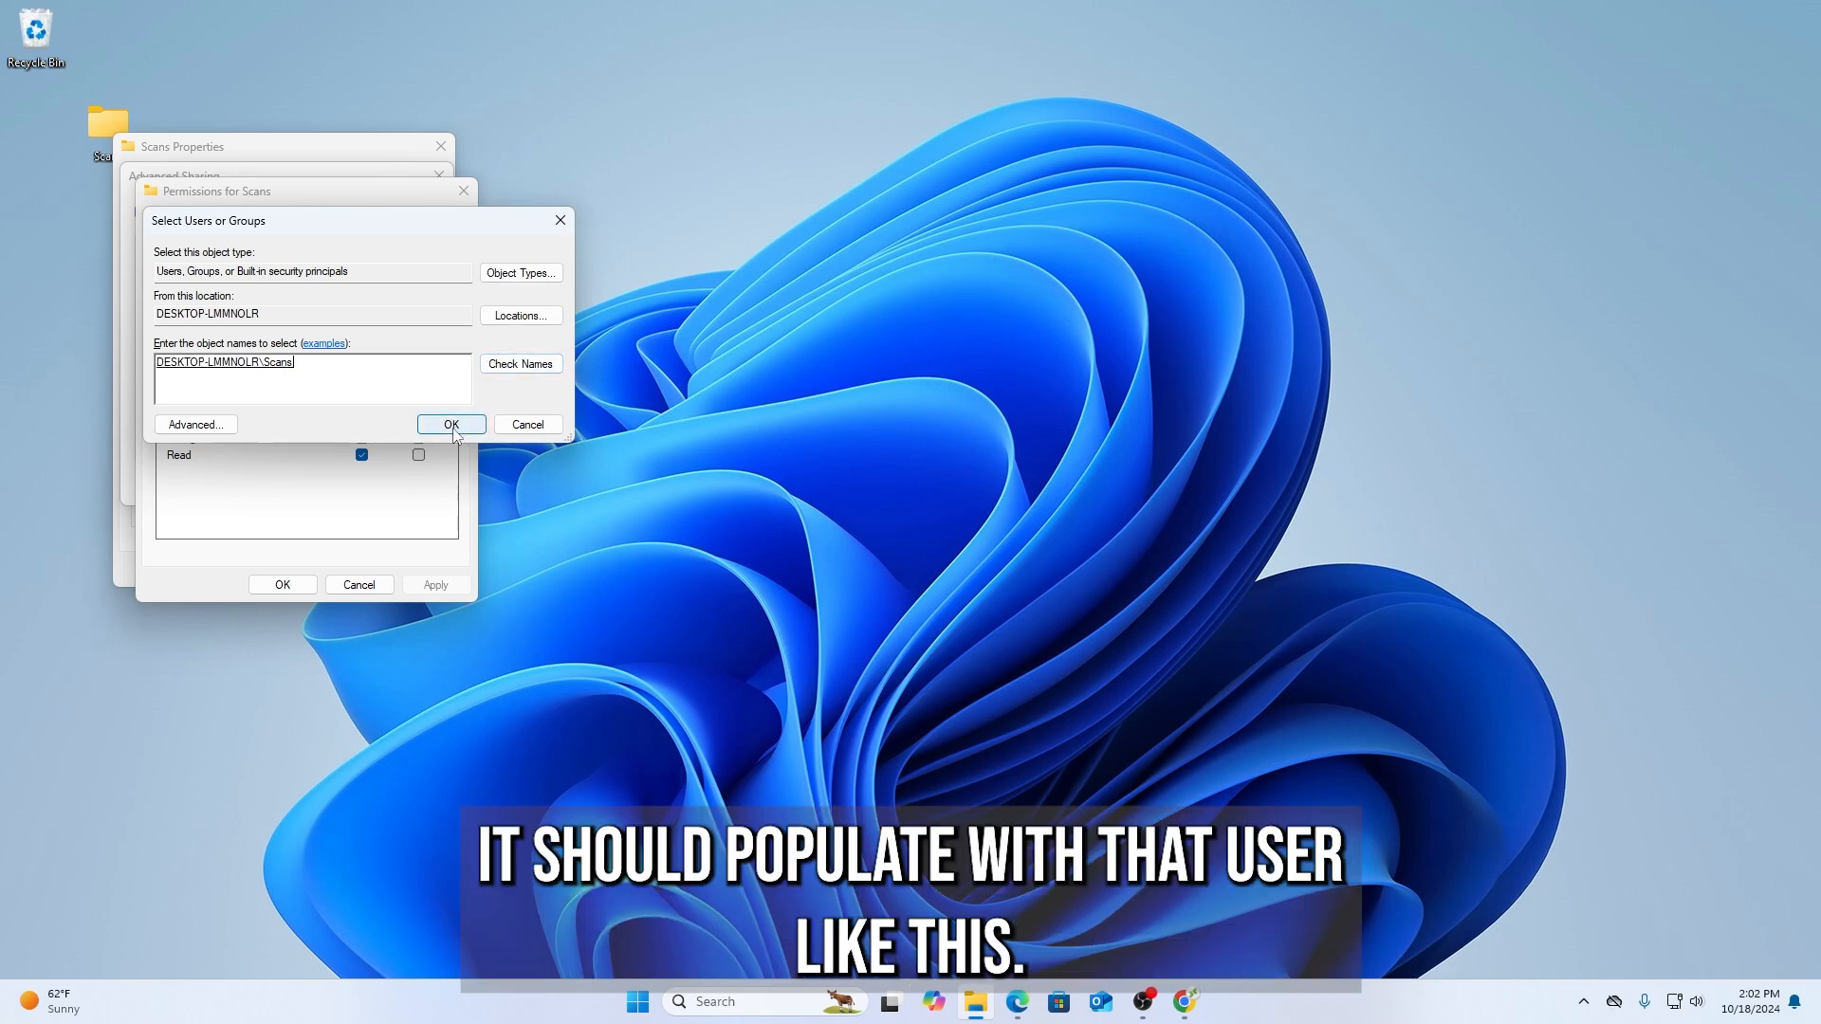
Grant the Scans user Full Control on the share, confirm and close the properties
left_click(452, 423)
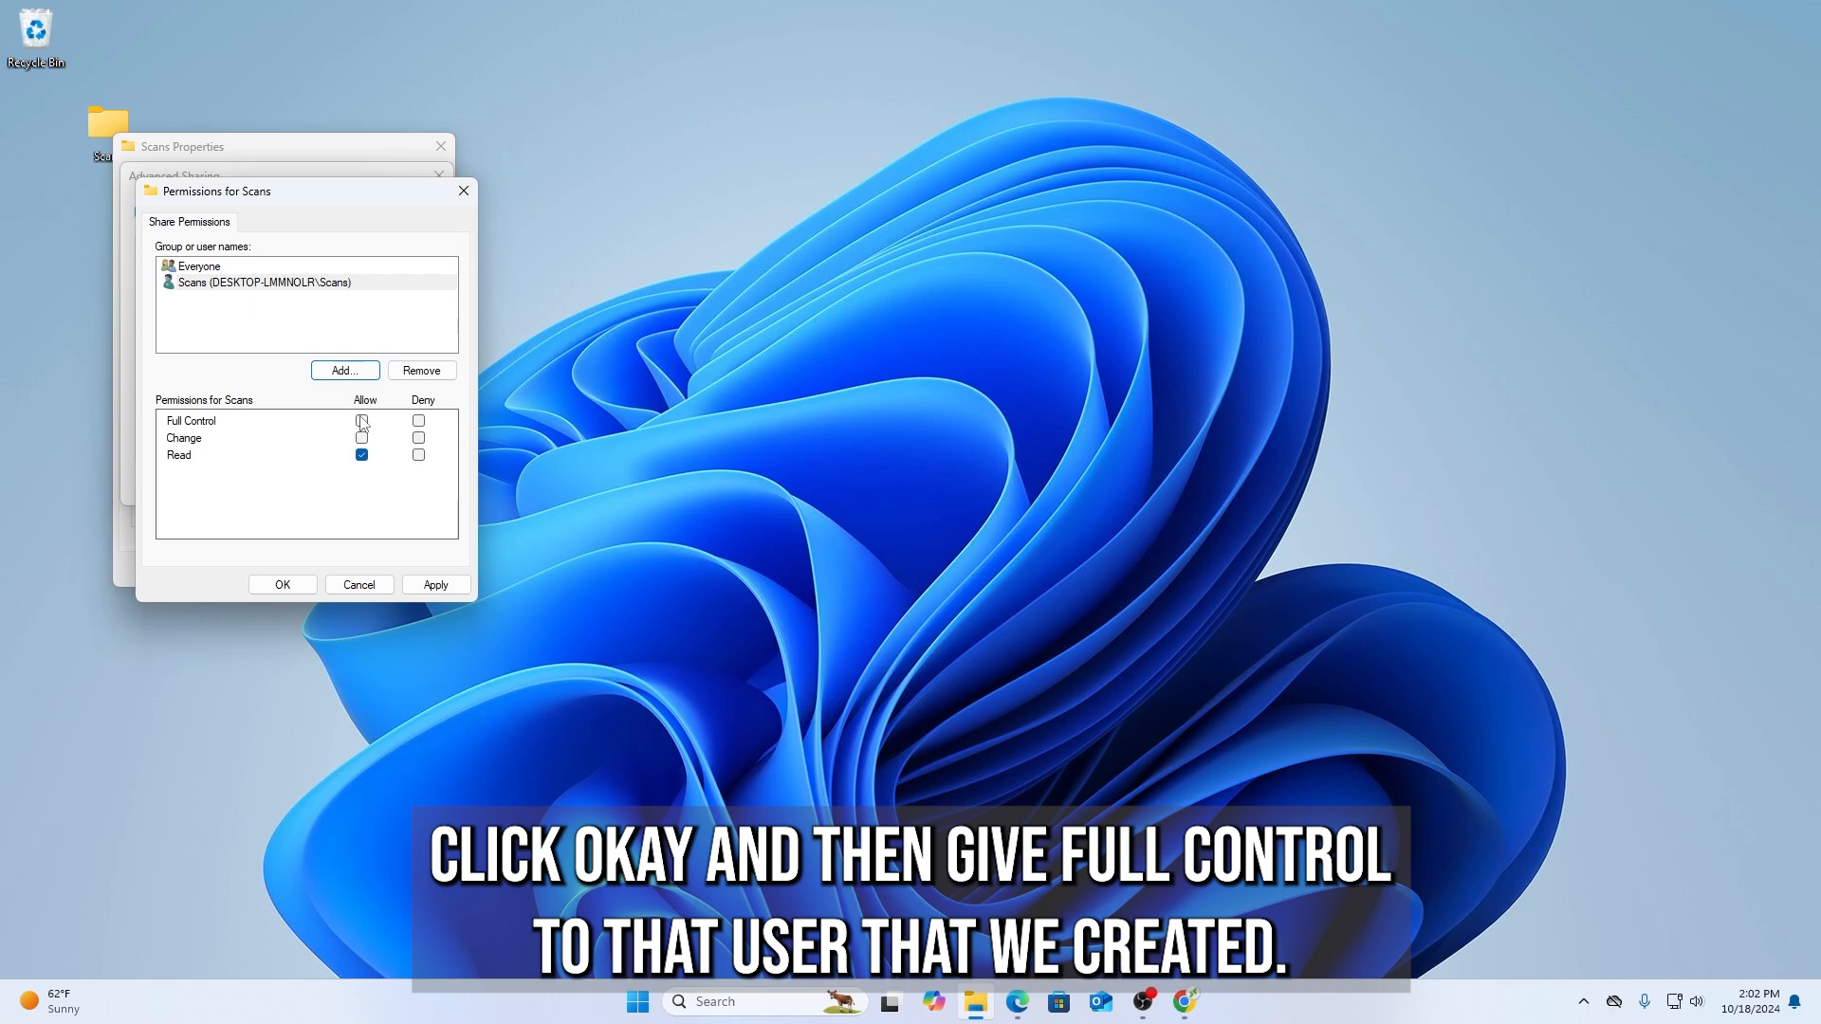
left_click(361, 421)
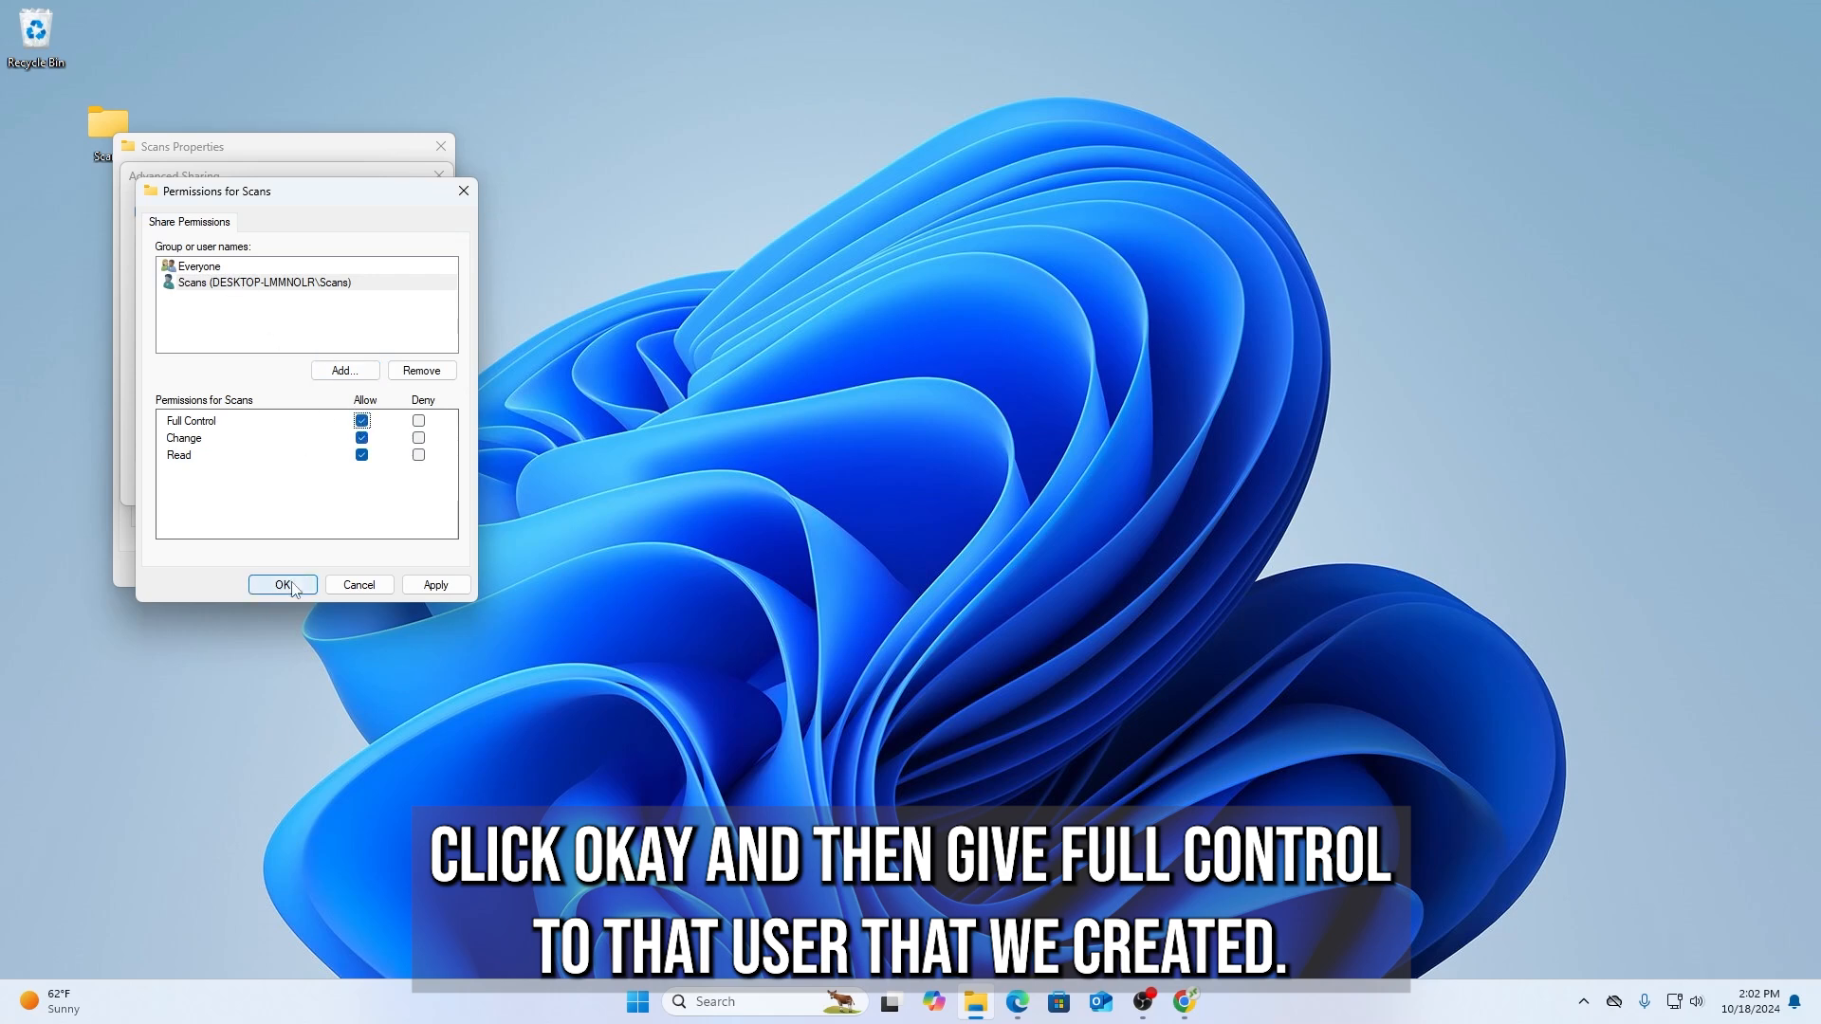
left_click(282, 584)
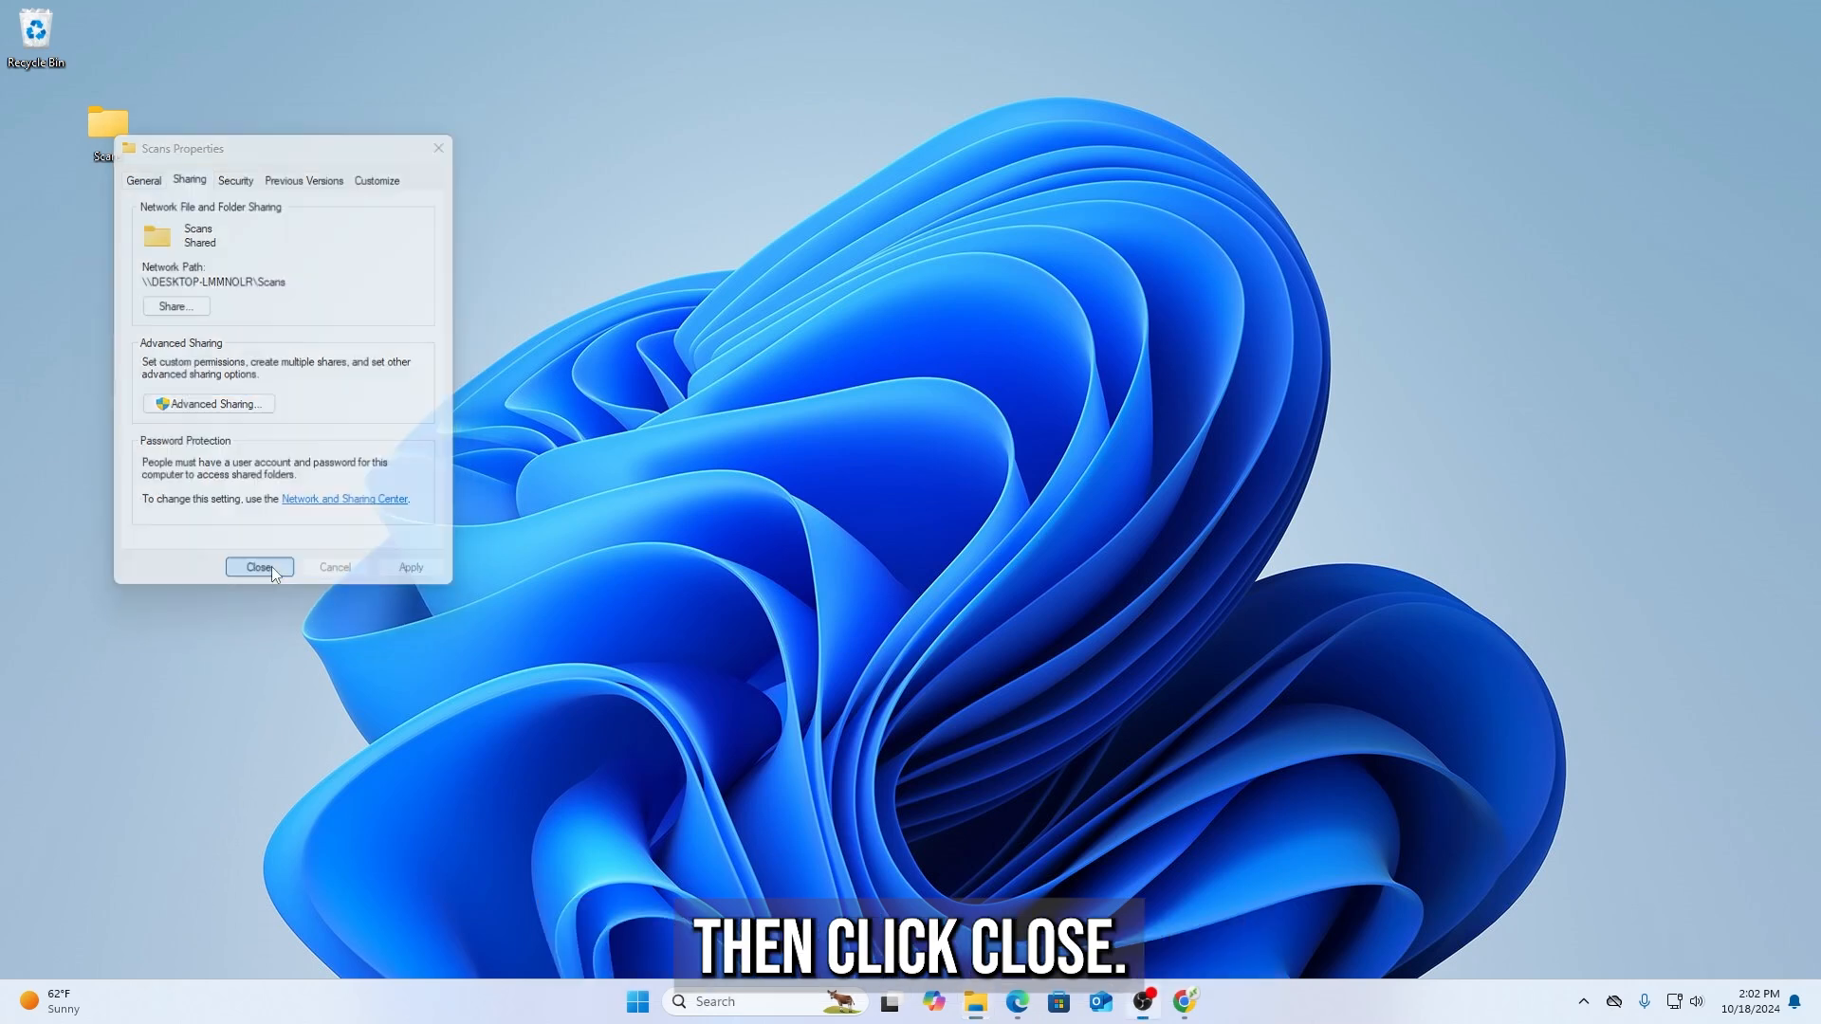
left_click(258, 567)
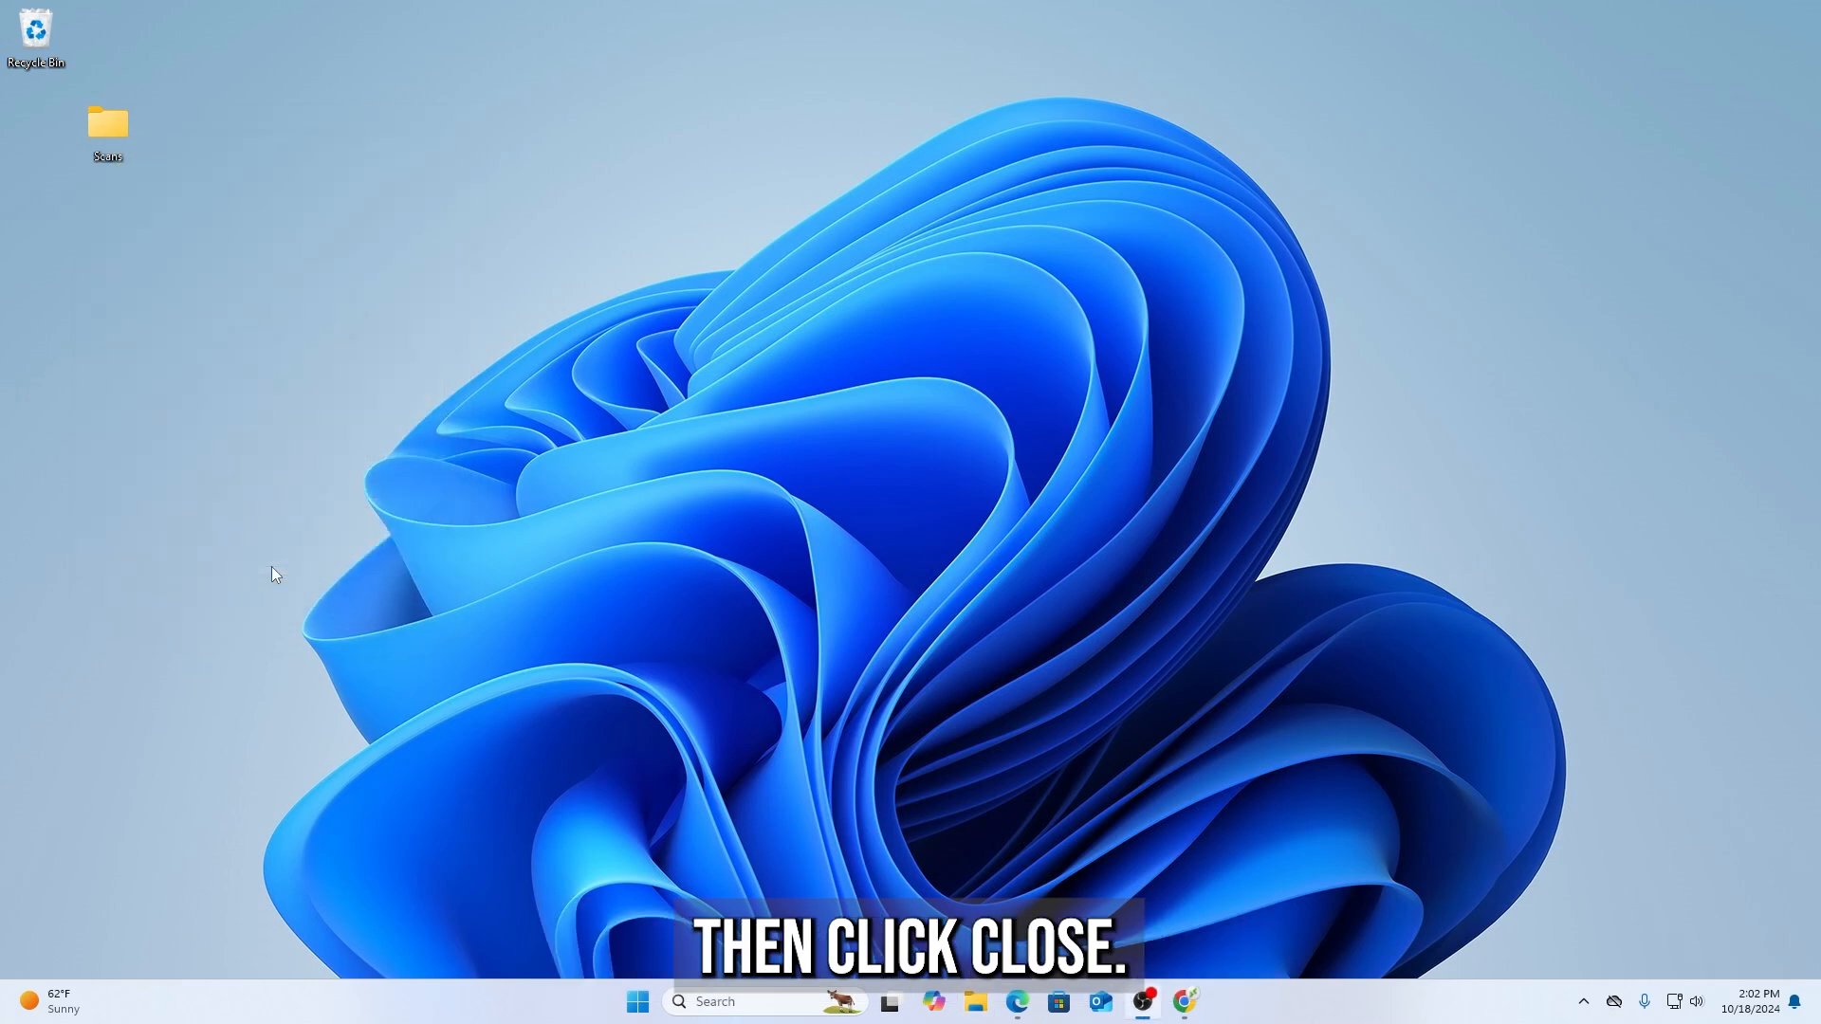
mouse_move(1300, 787)
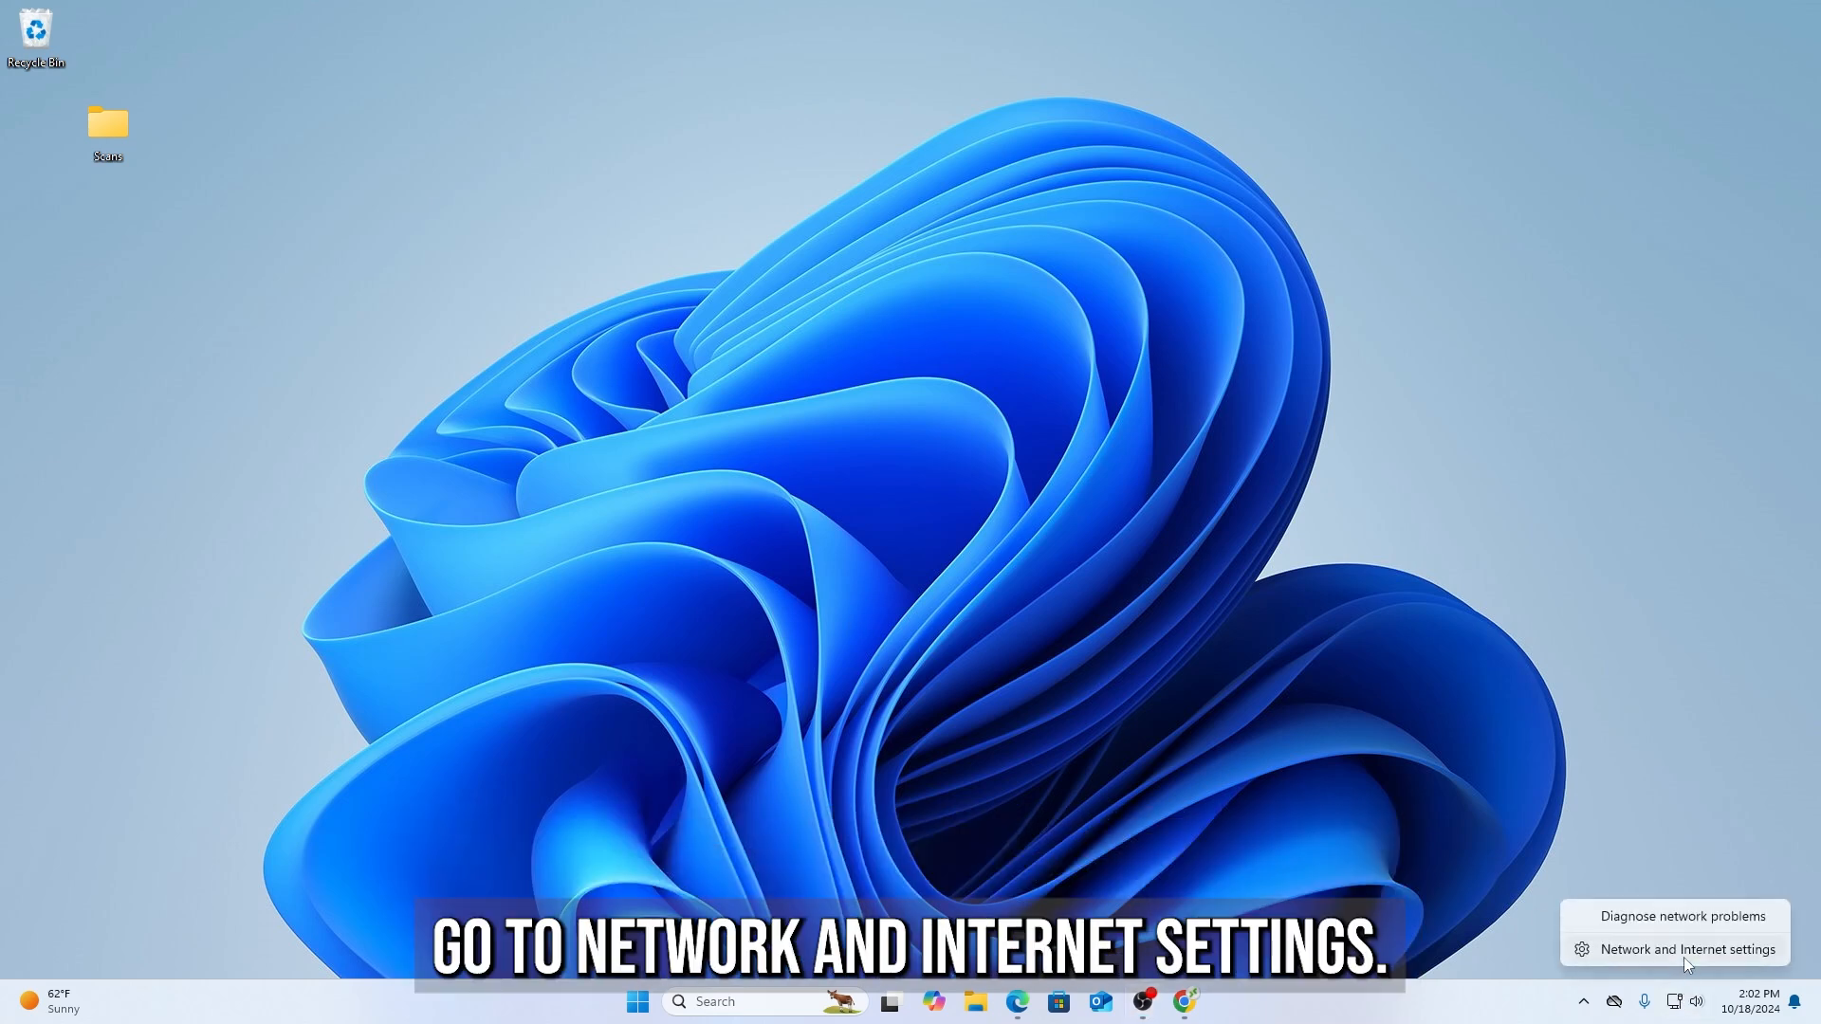
In Network & Internet settings set the Ethernet connection to the Private network profile
left_click(1684, 948)
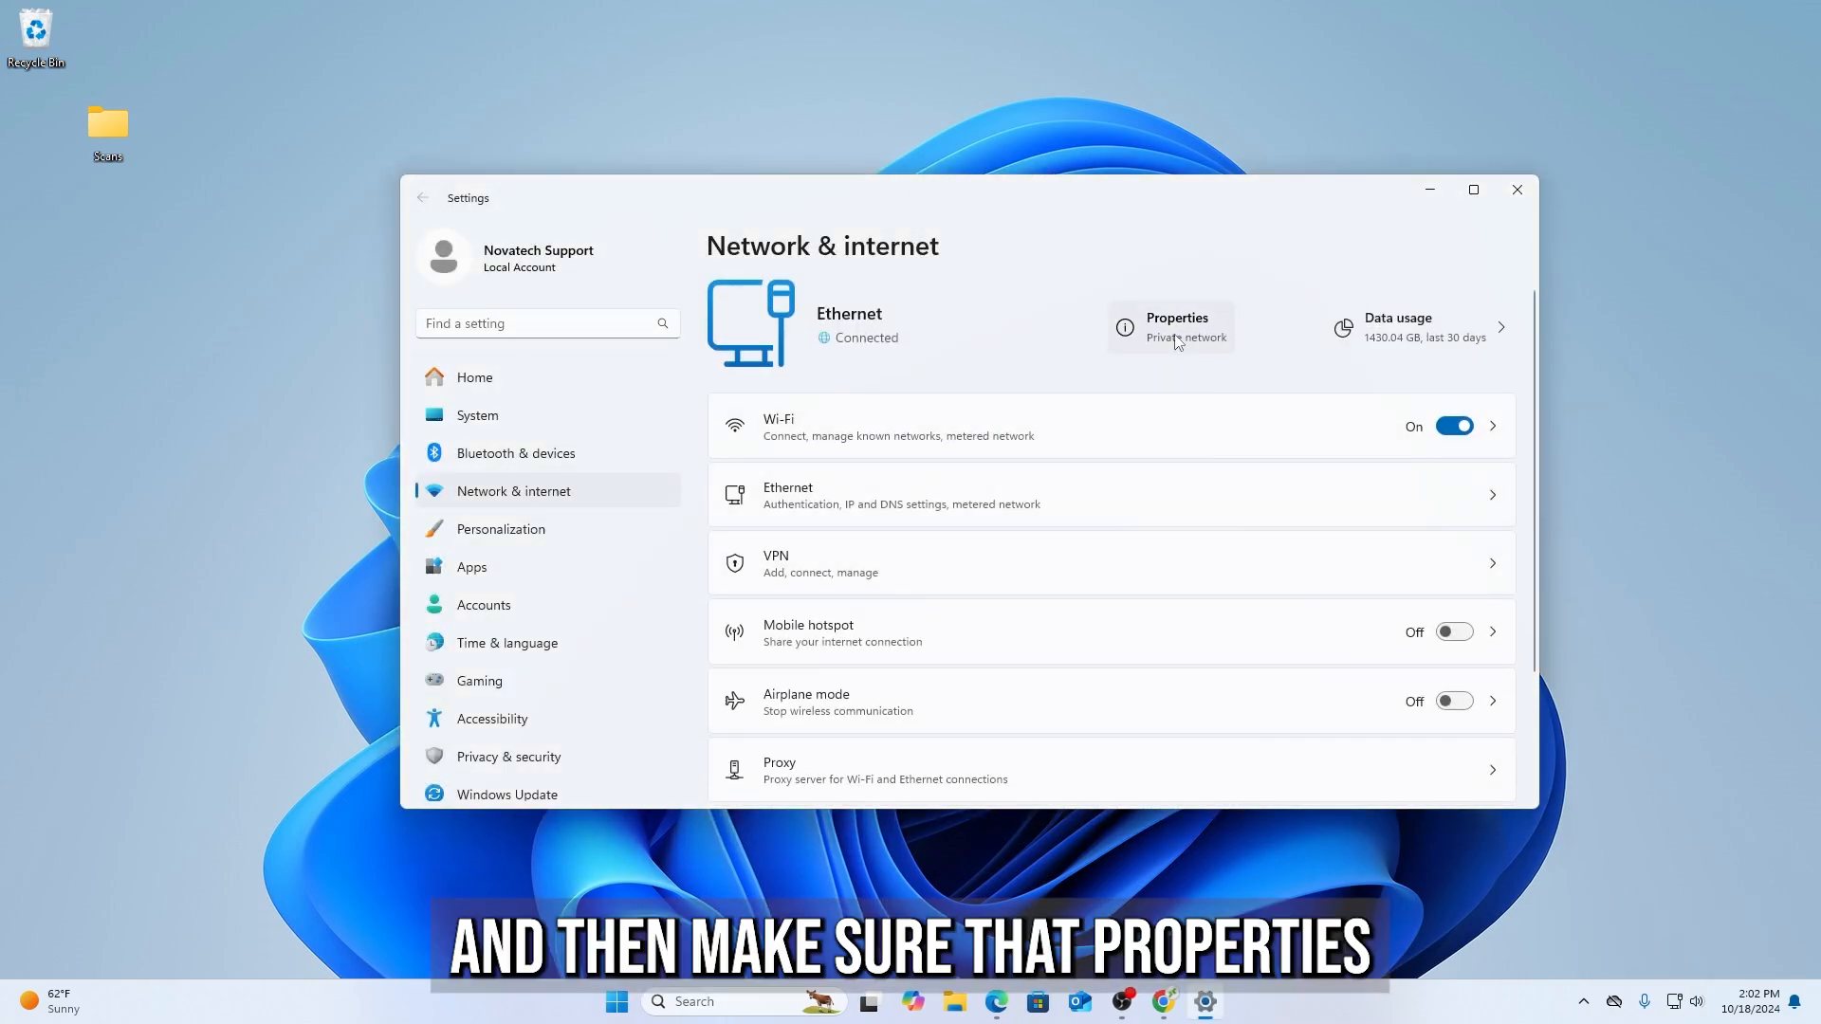
left_click(1173, 324)
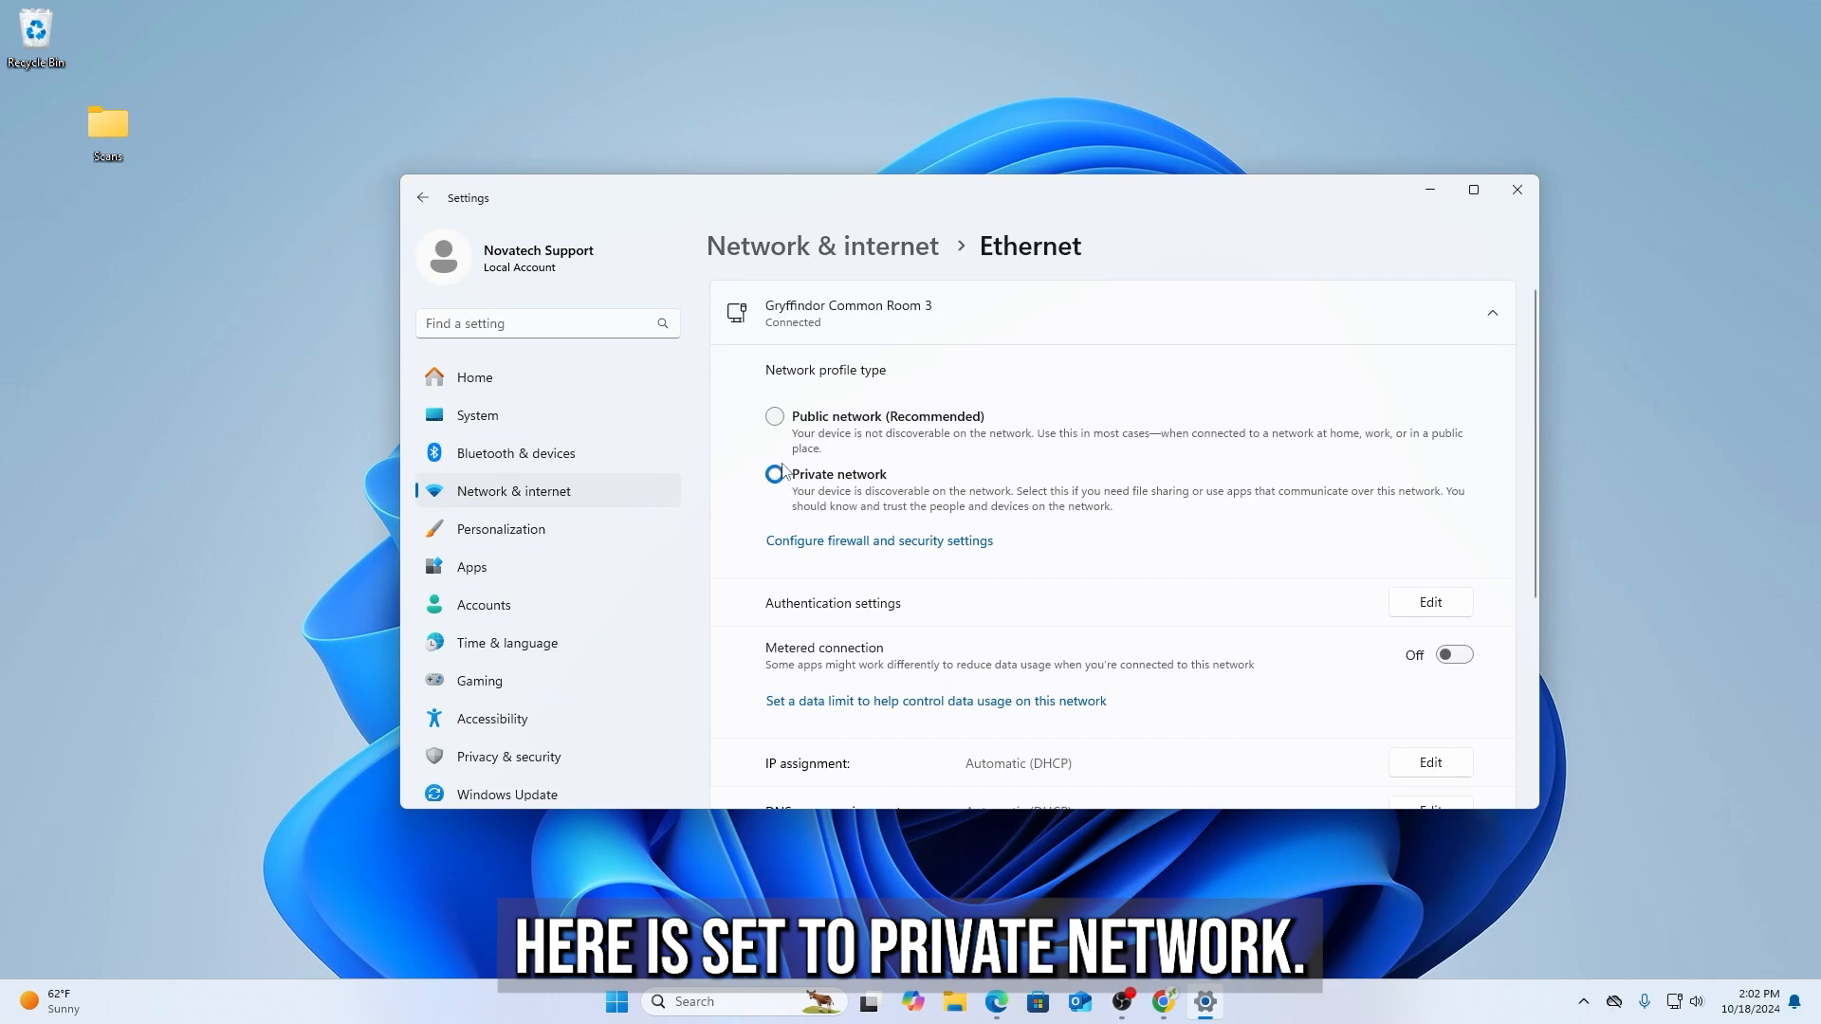
left_click(1515, 190)
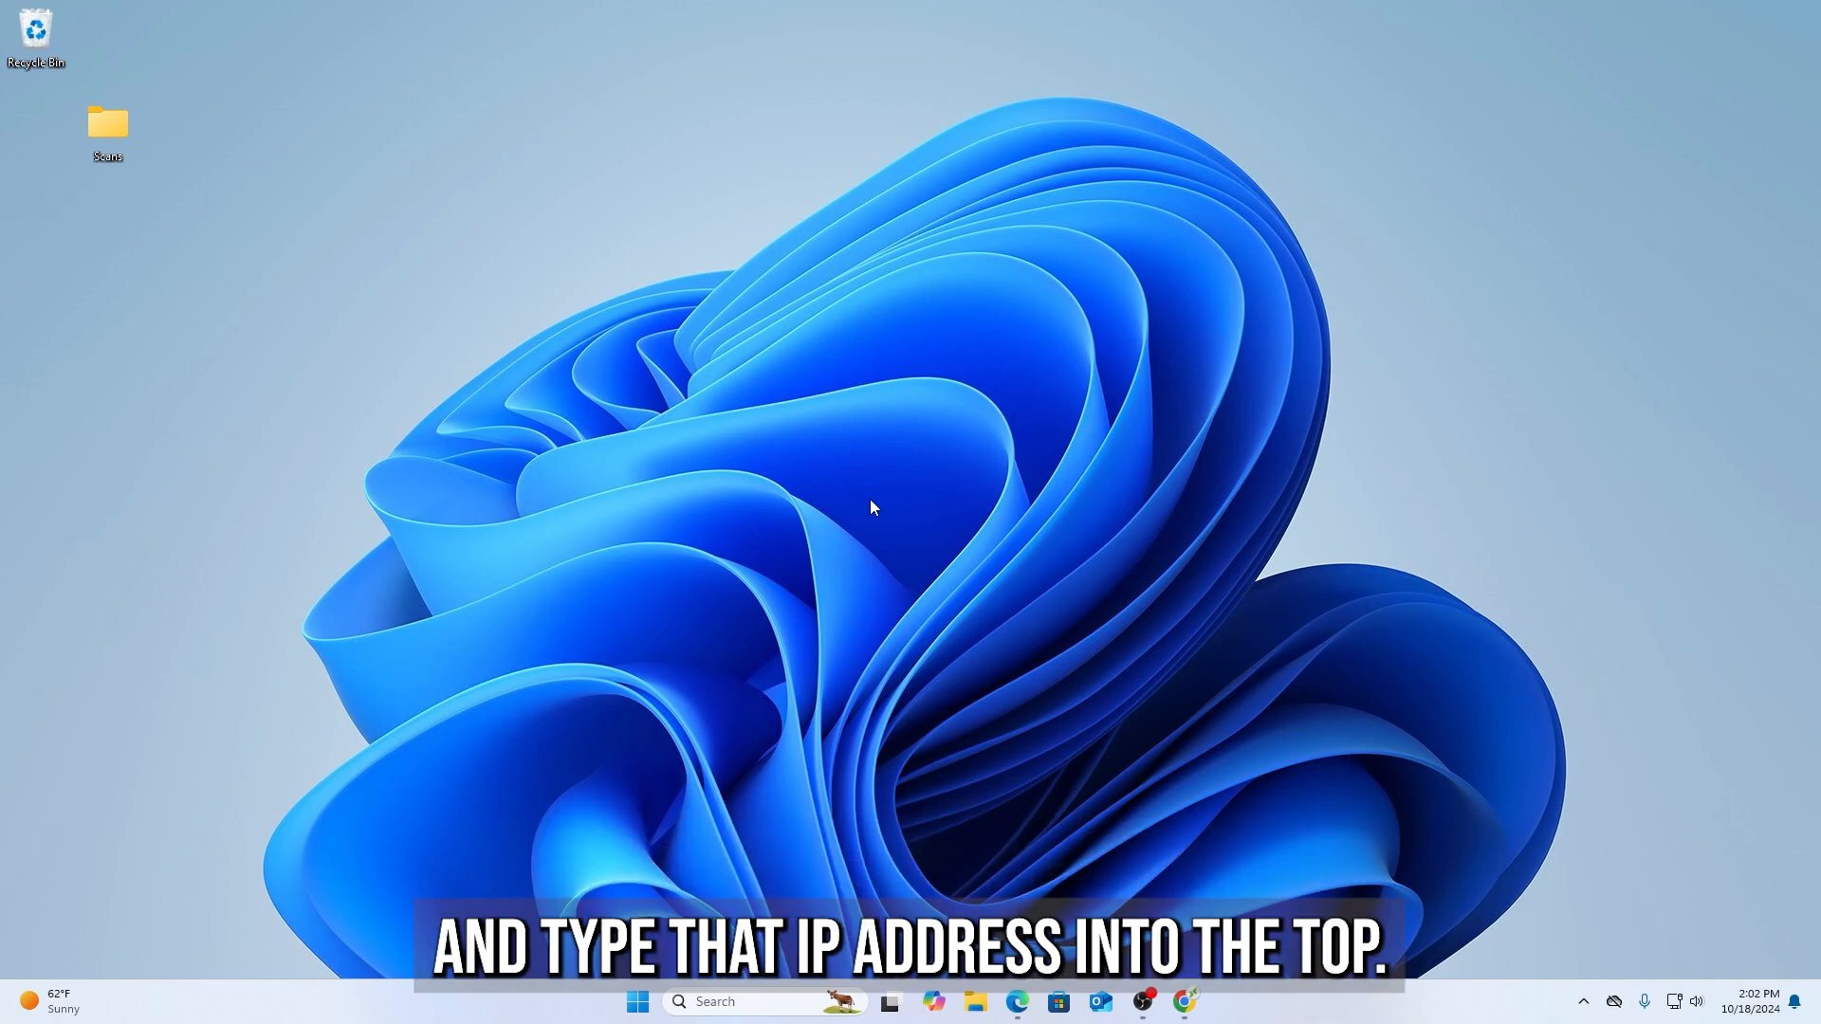
Browse to 10.1.16.247 and log in to Web Connection with Public User Access
type("10.1.16.247/wcd/spa_main.html")
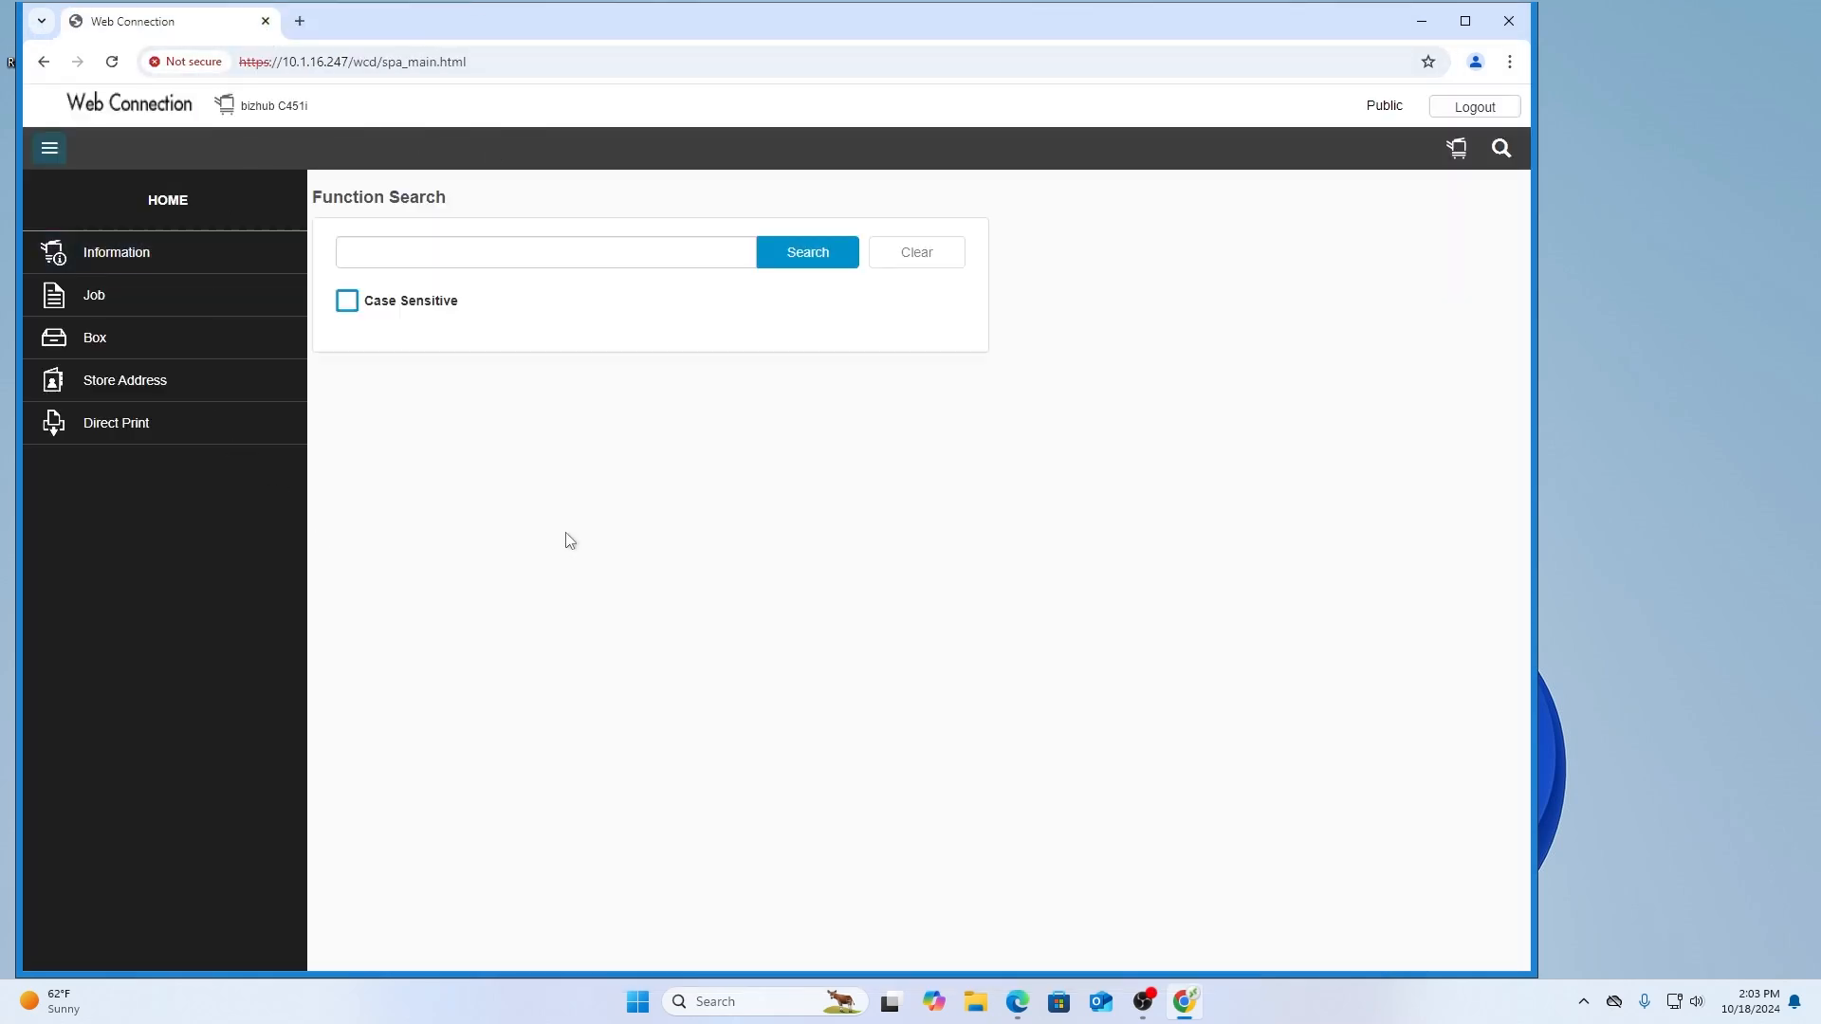
mouse_move(778, 325)
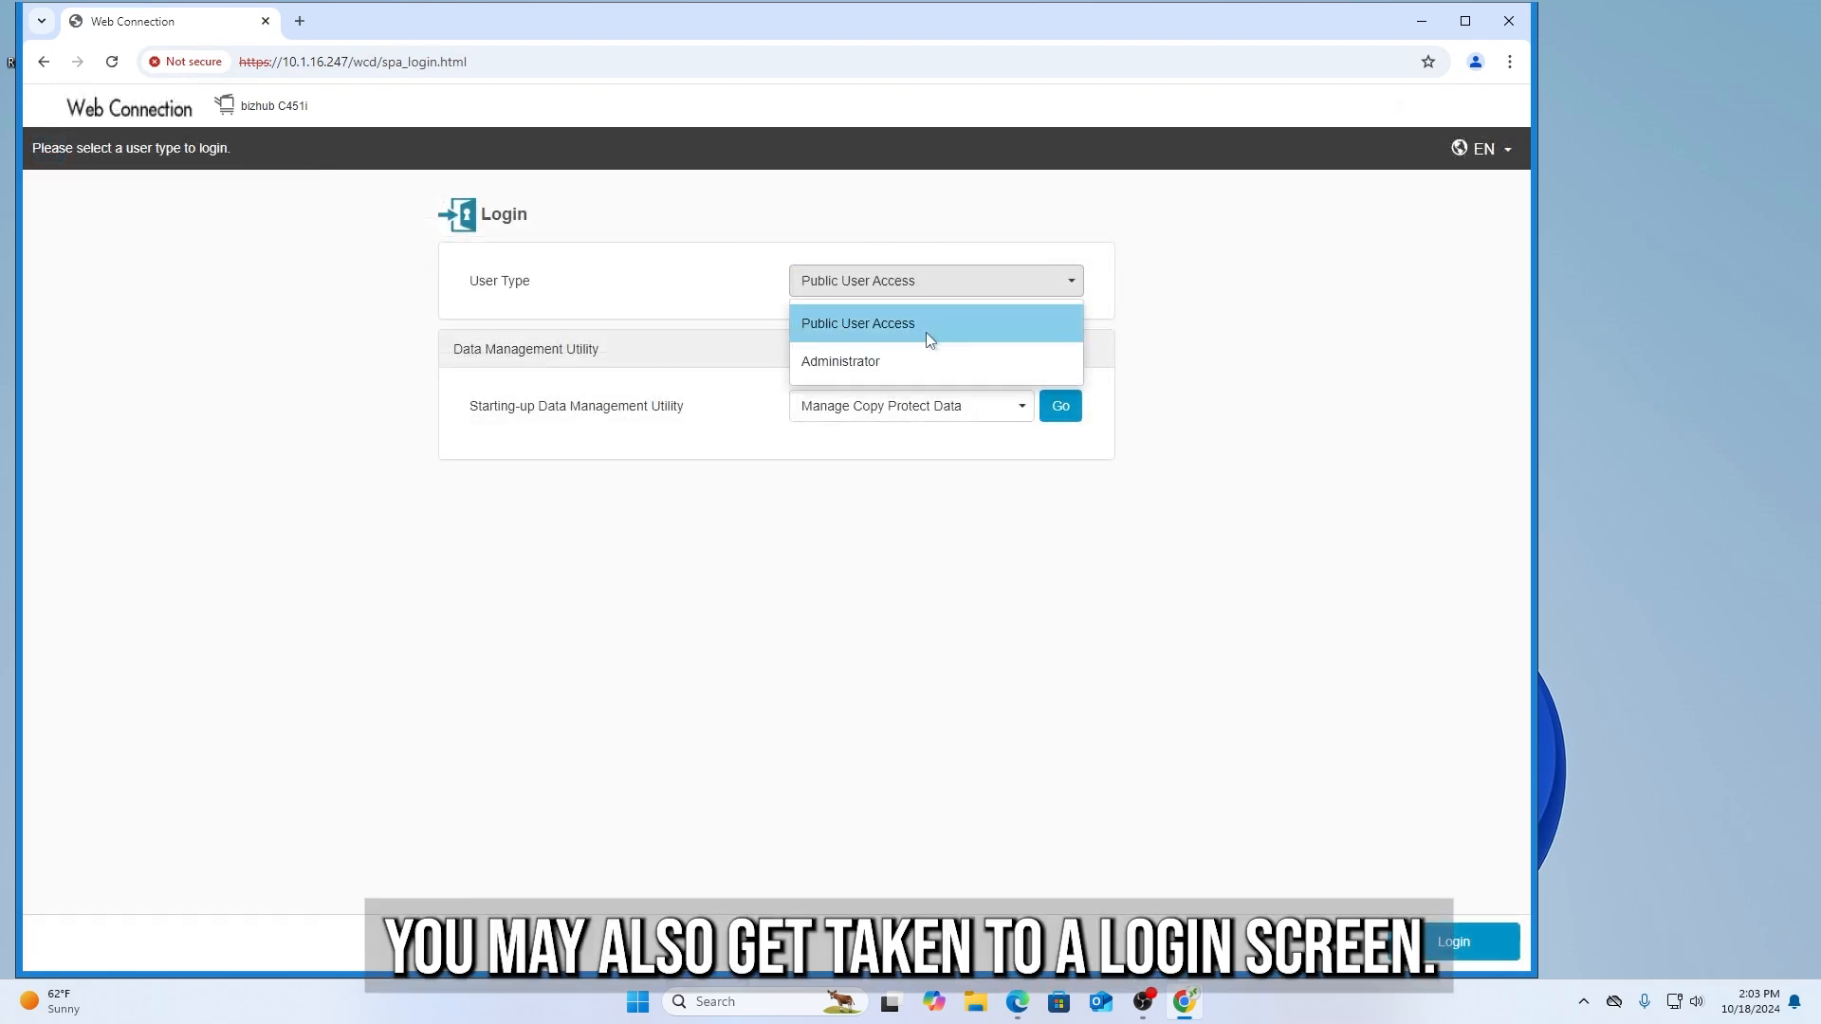
left_click(856, 322)
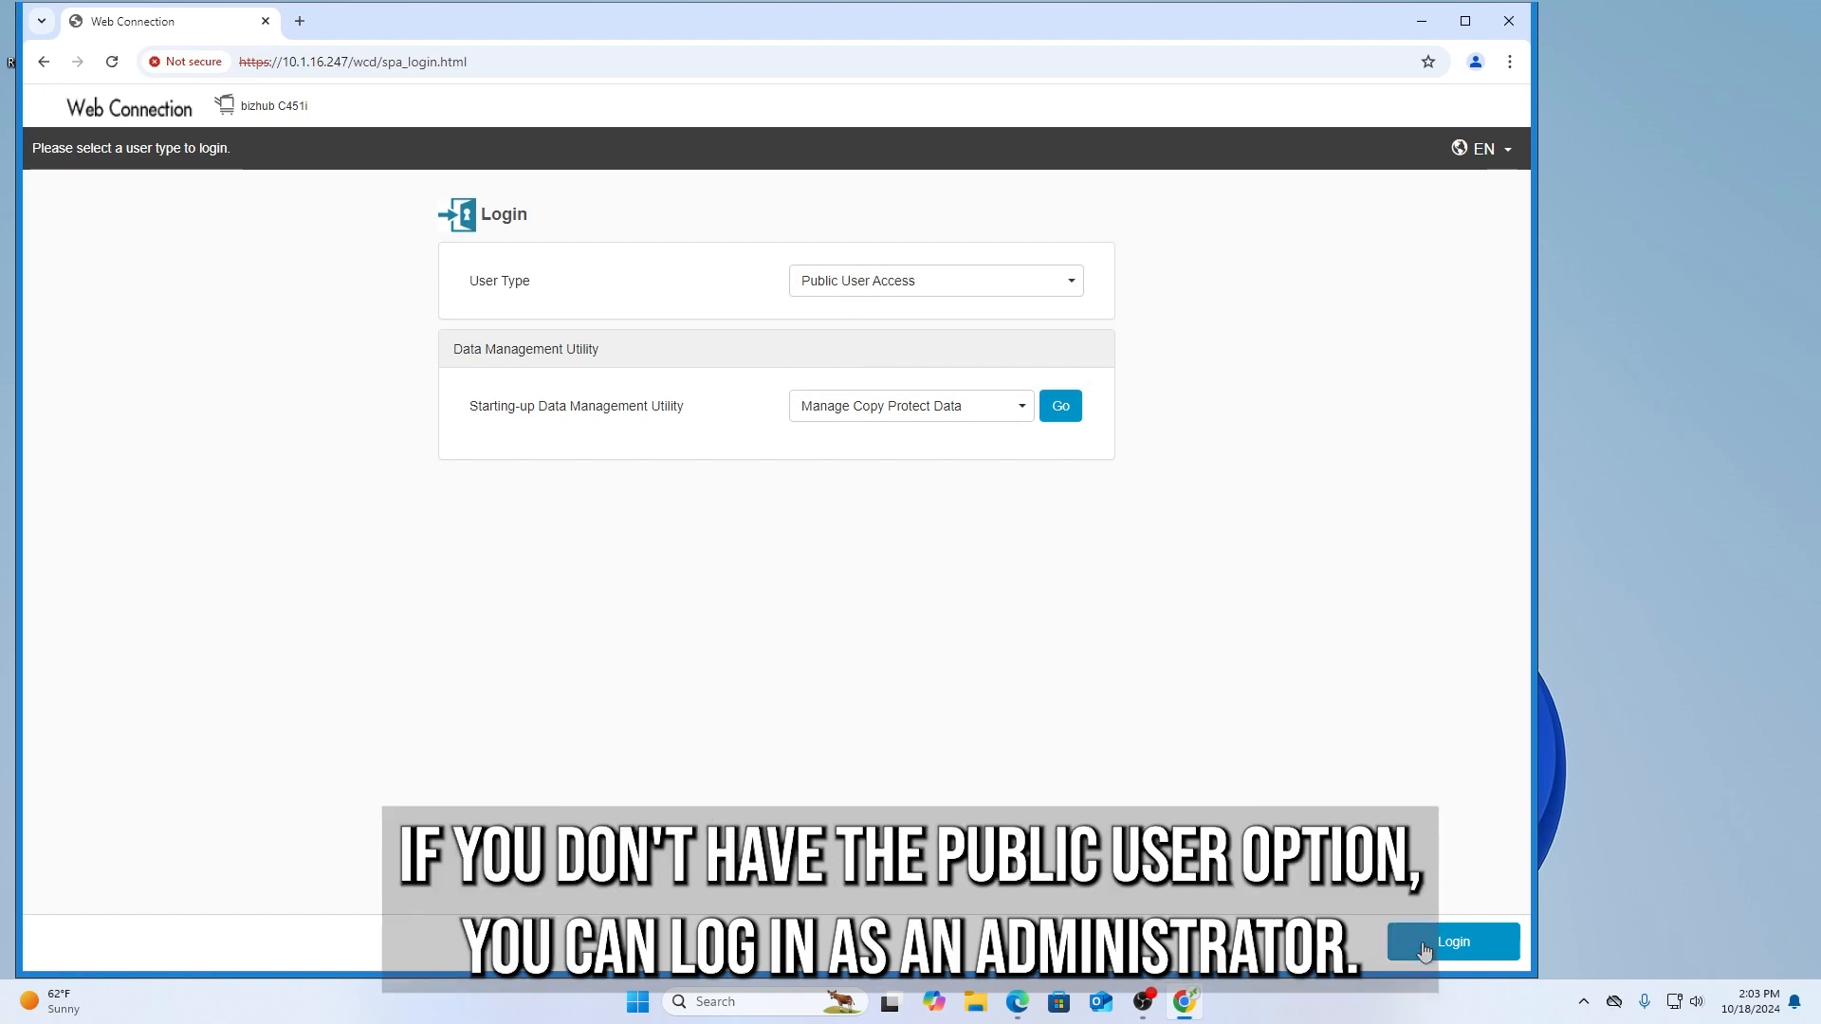
mouse_move(1327, 785)
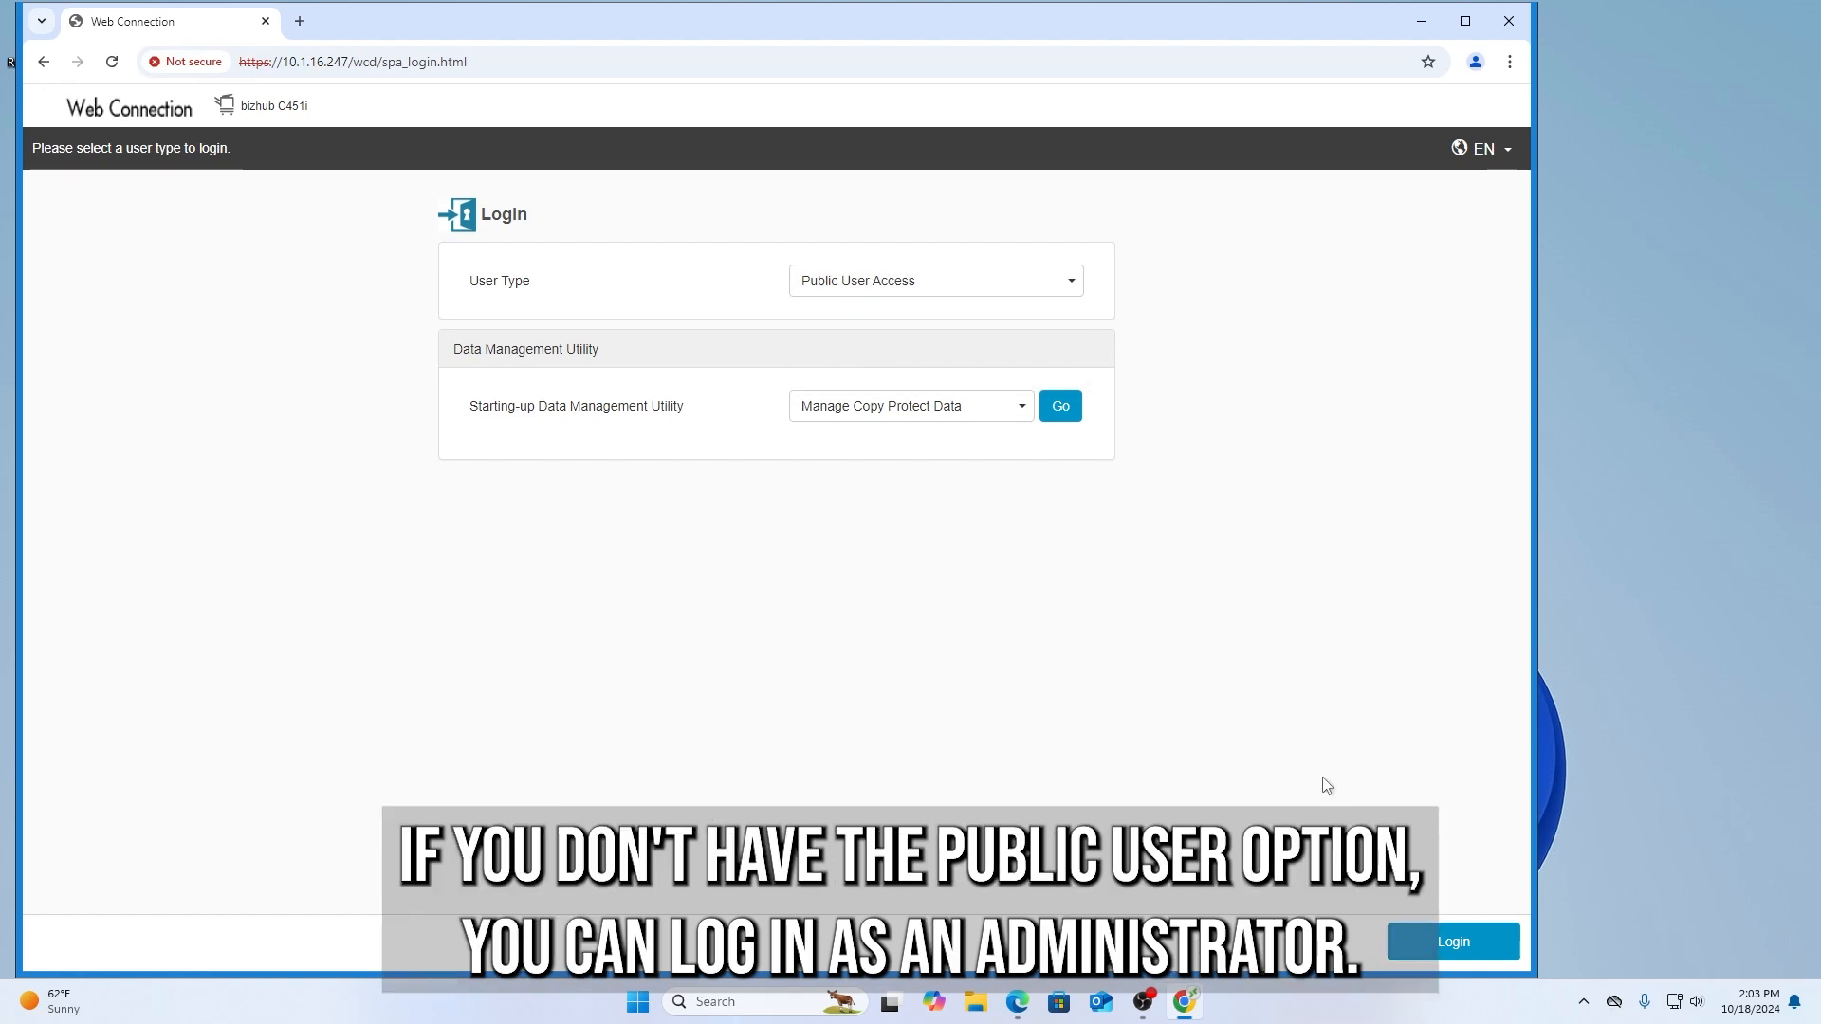
left_click(934, 281)
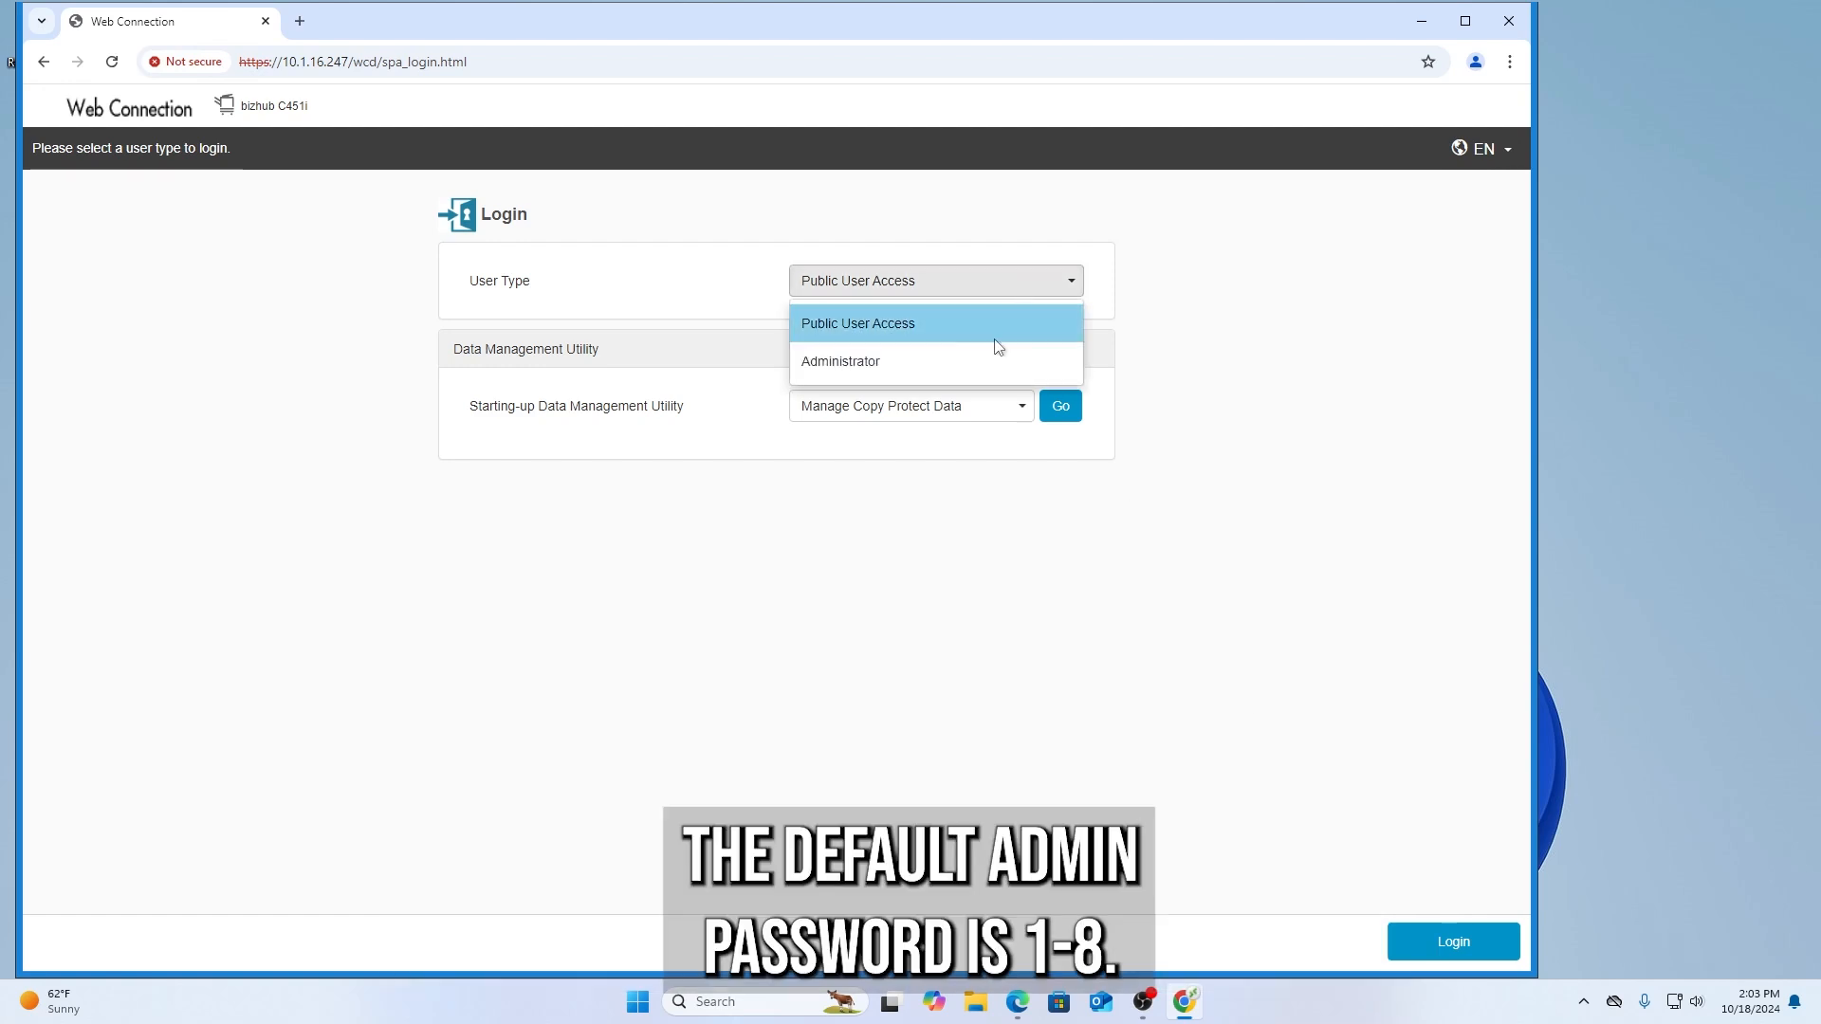
left_click(840, 360)
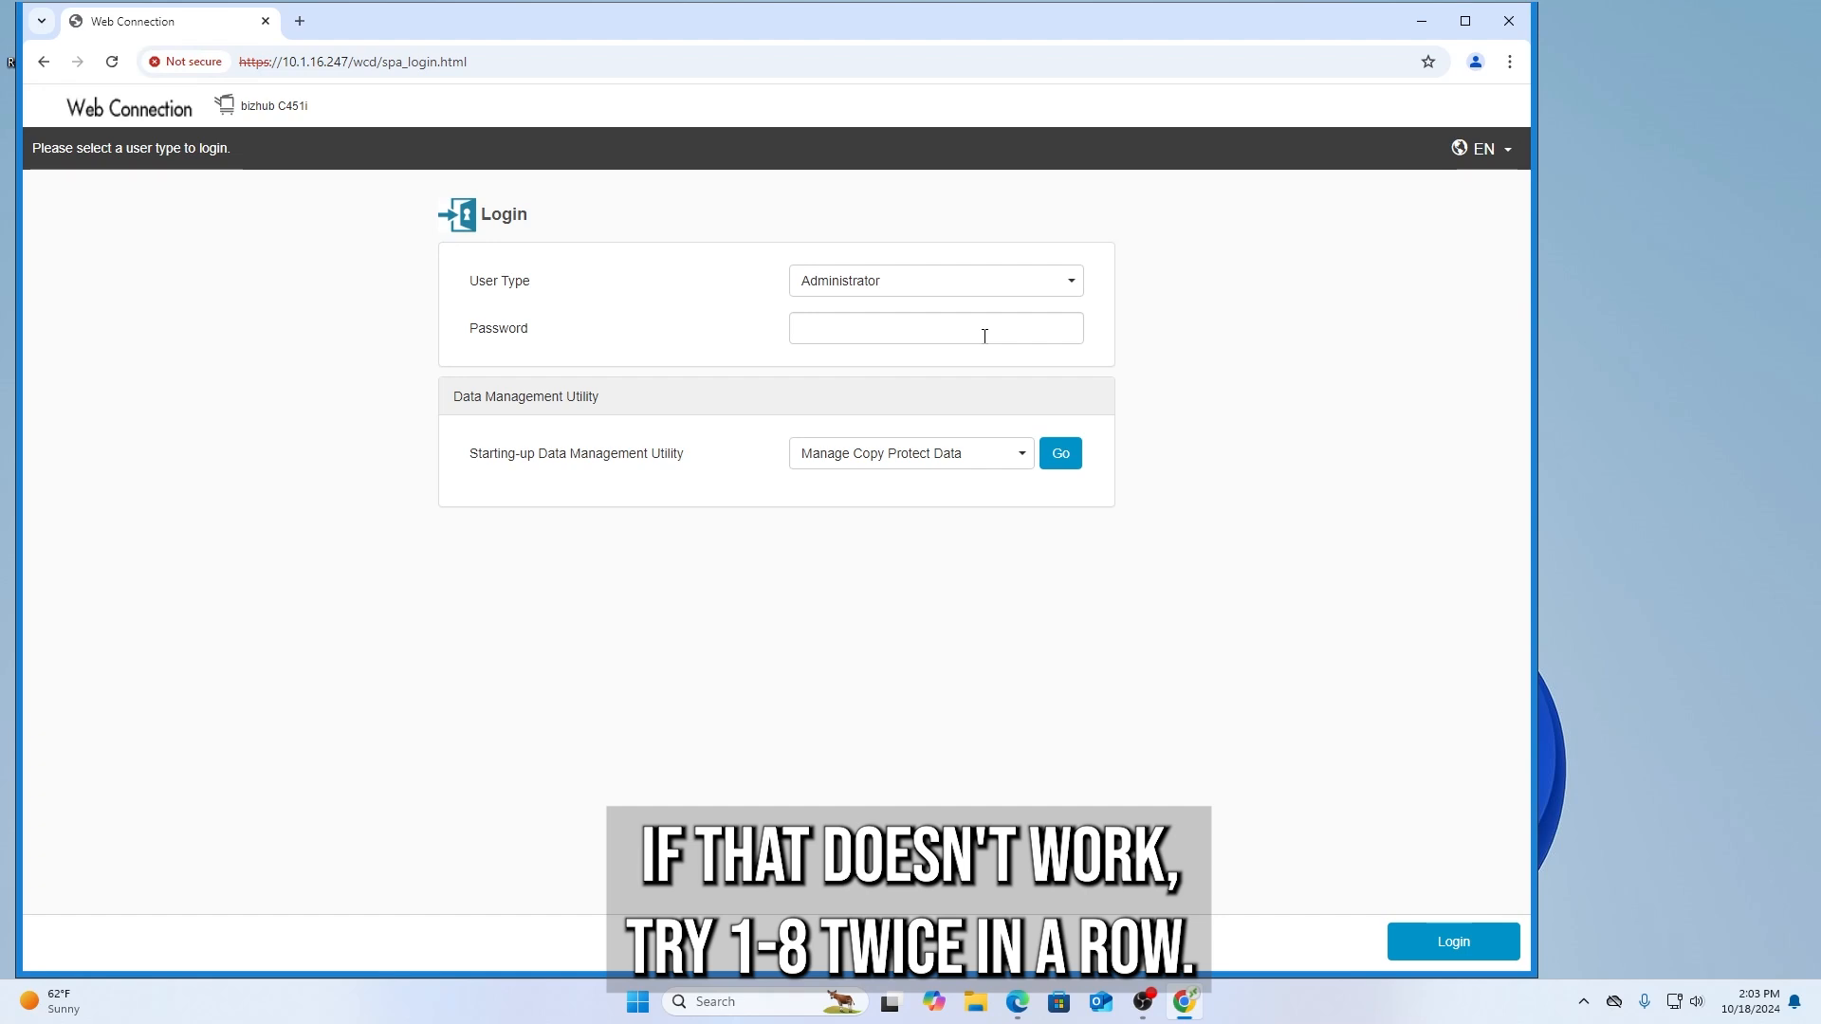
left_click(934, 281)
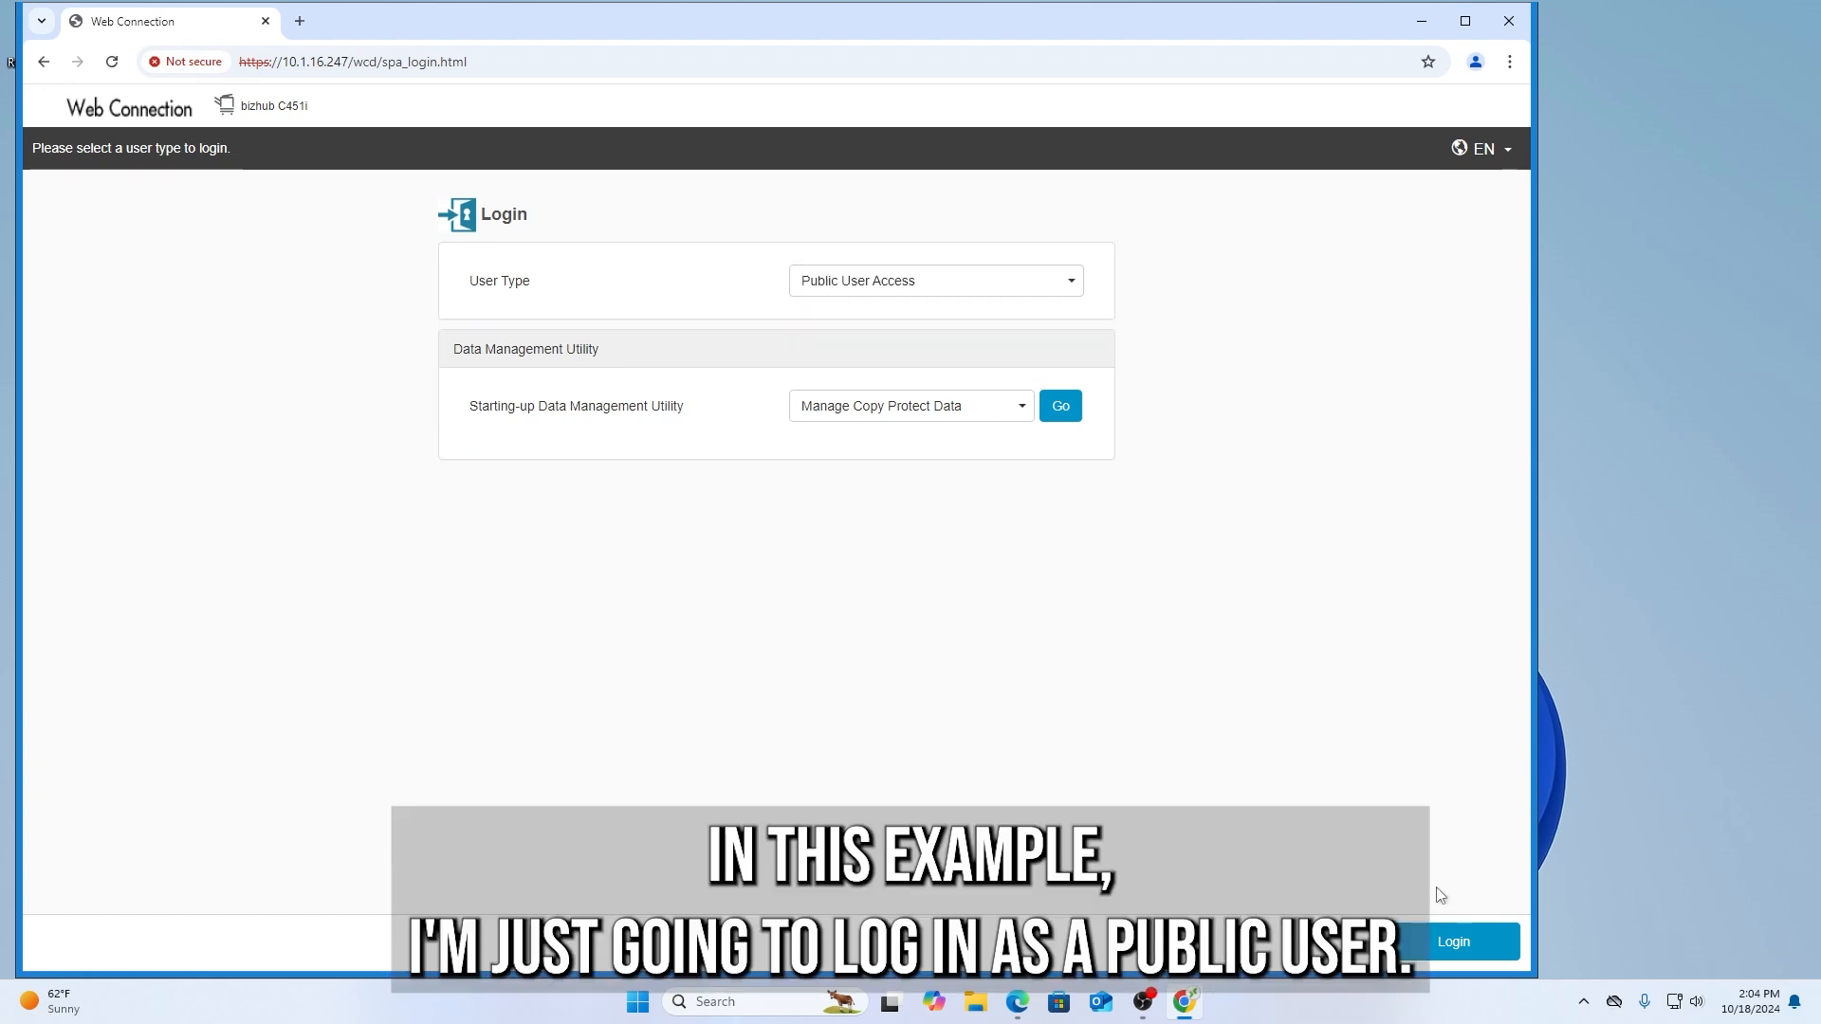
left_click(1453, 943)
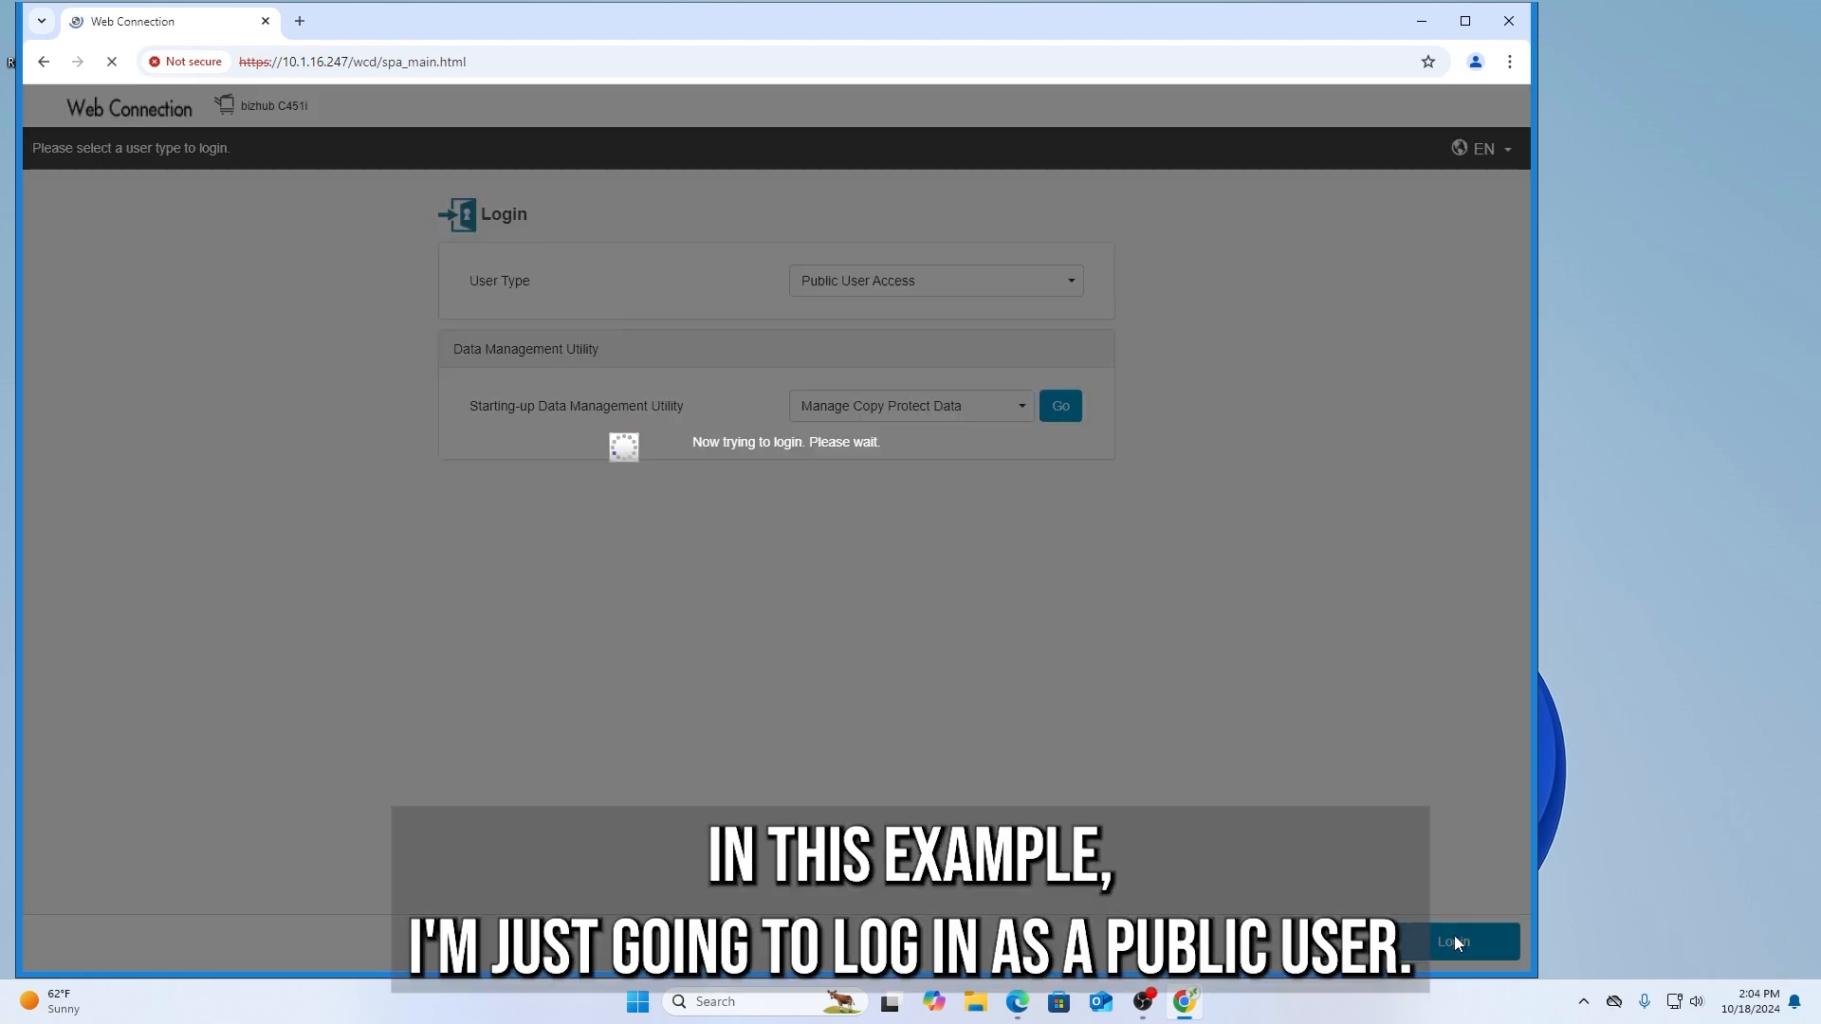
left_click(1453, 941)
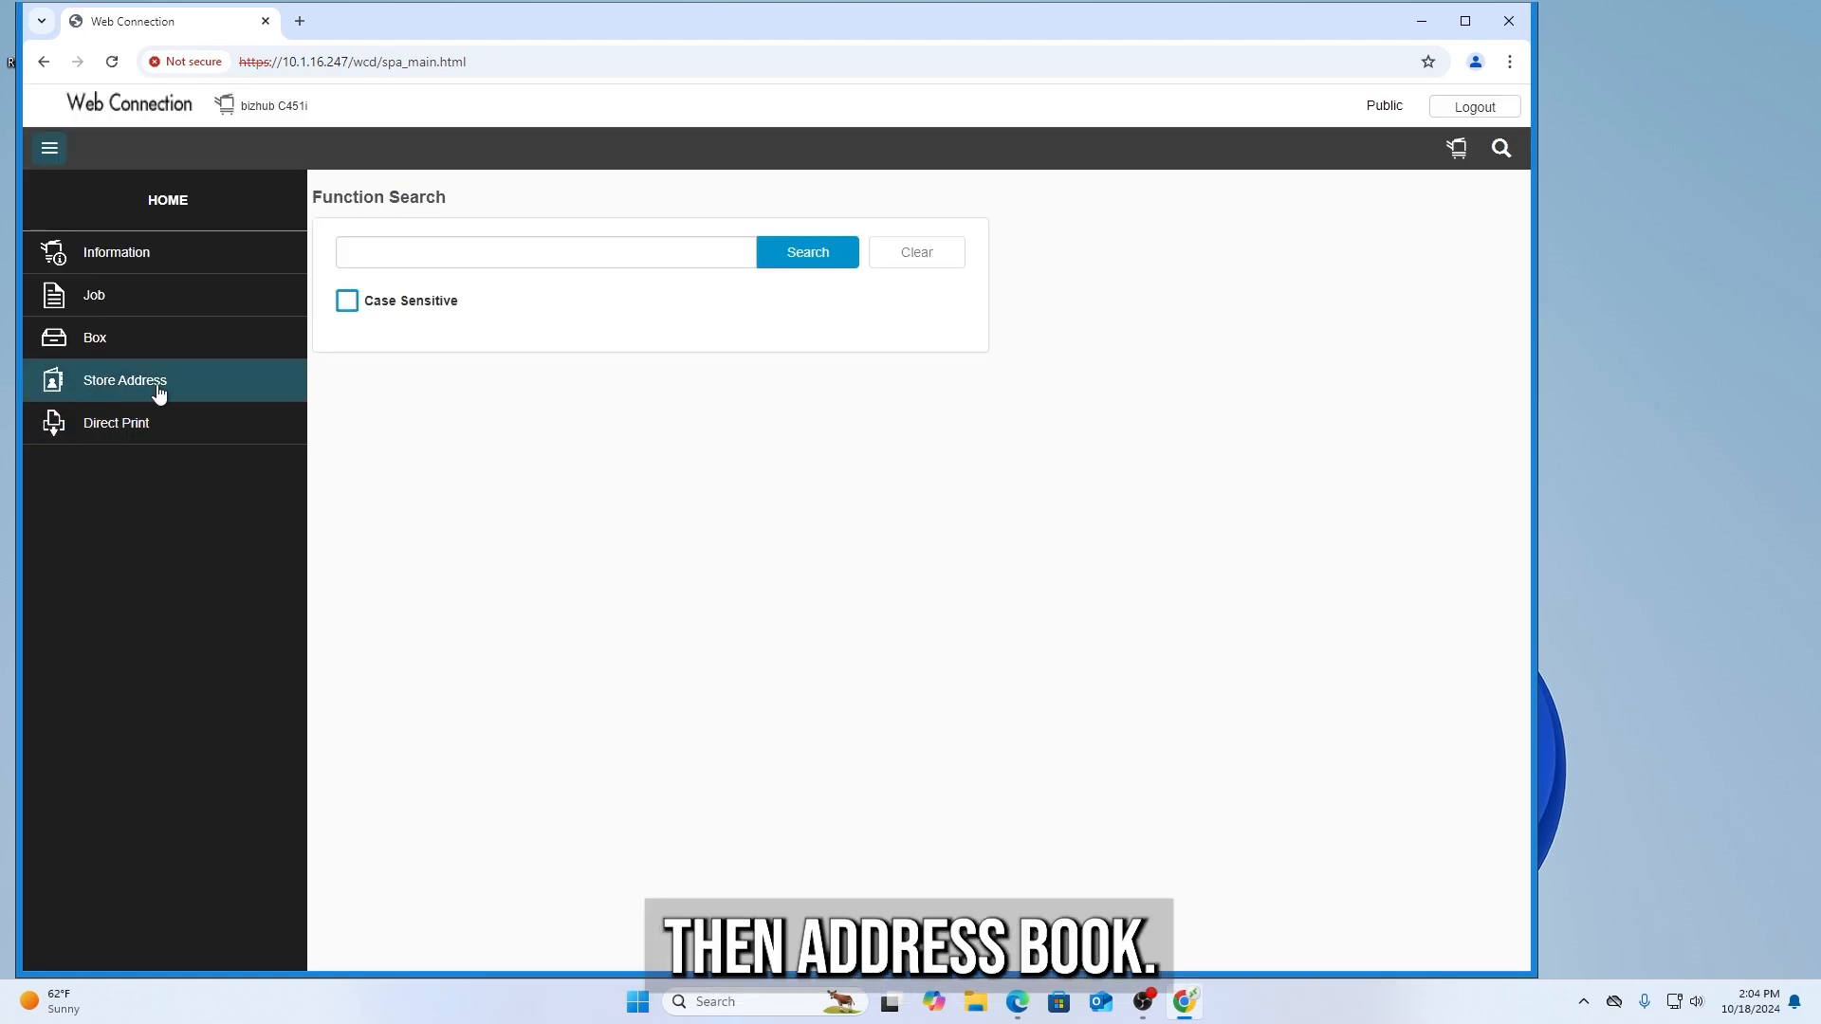
In Store Address > Address Book start a new registration of type SMB
left_click(125, 379)
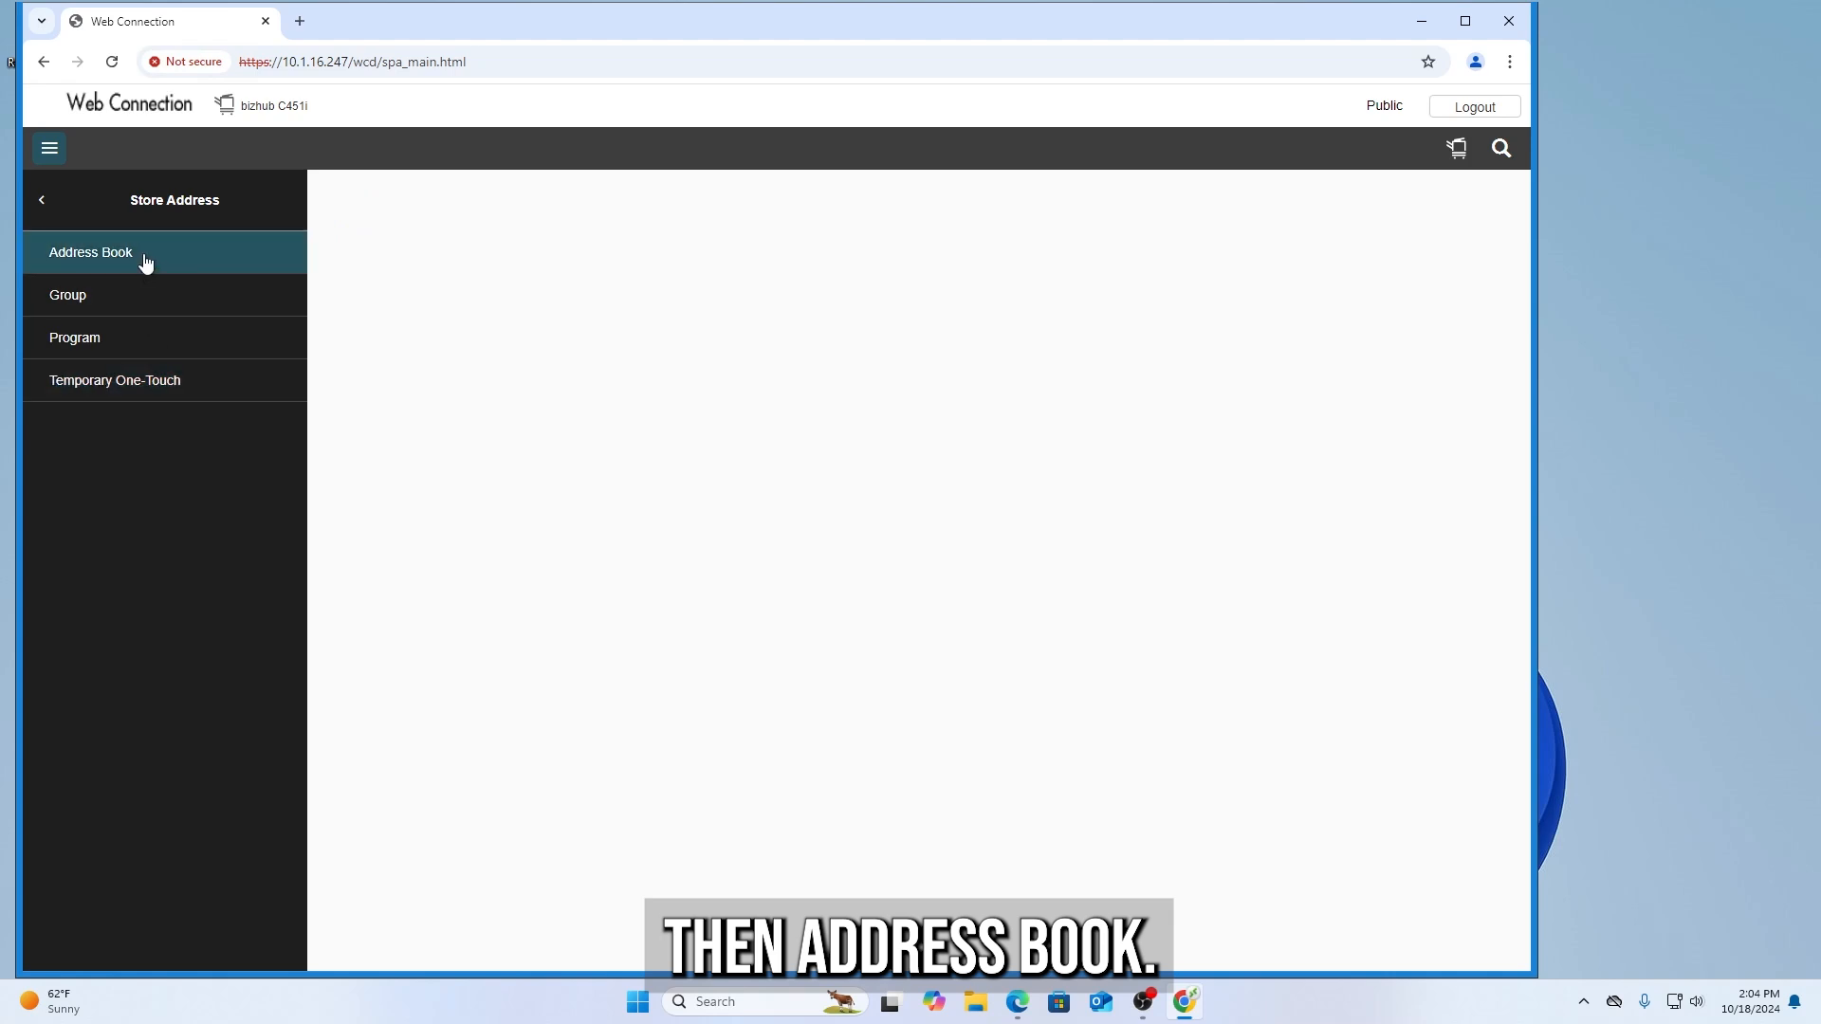
left_click(91, 253)
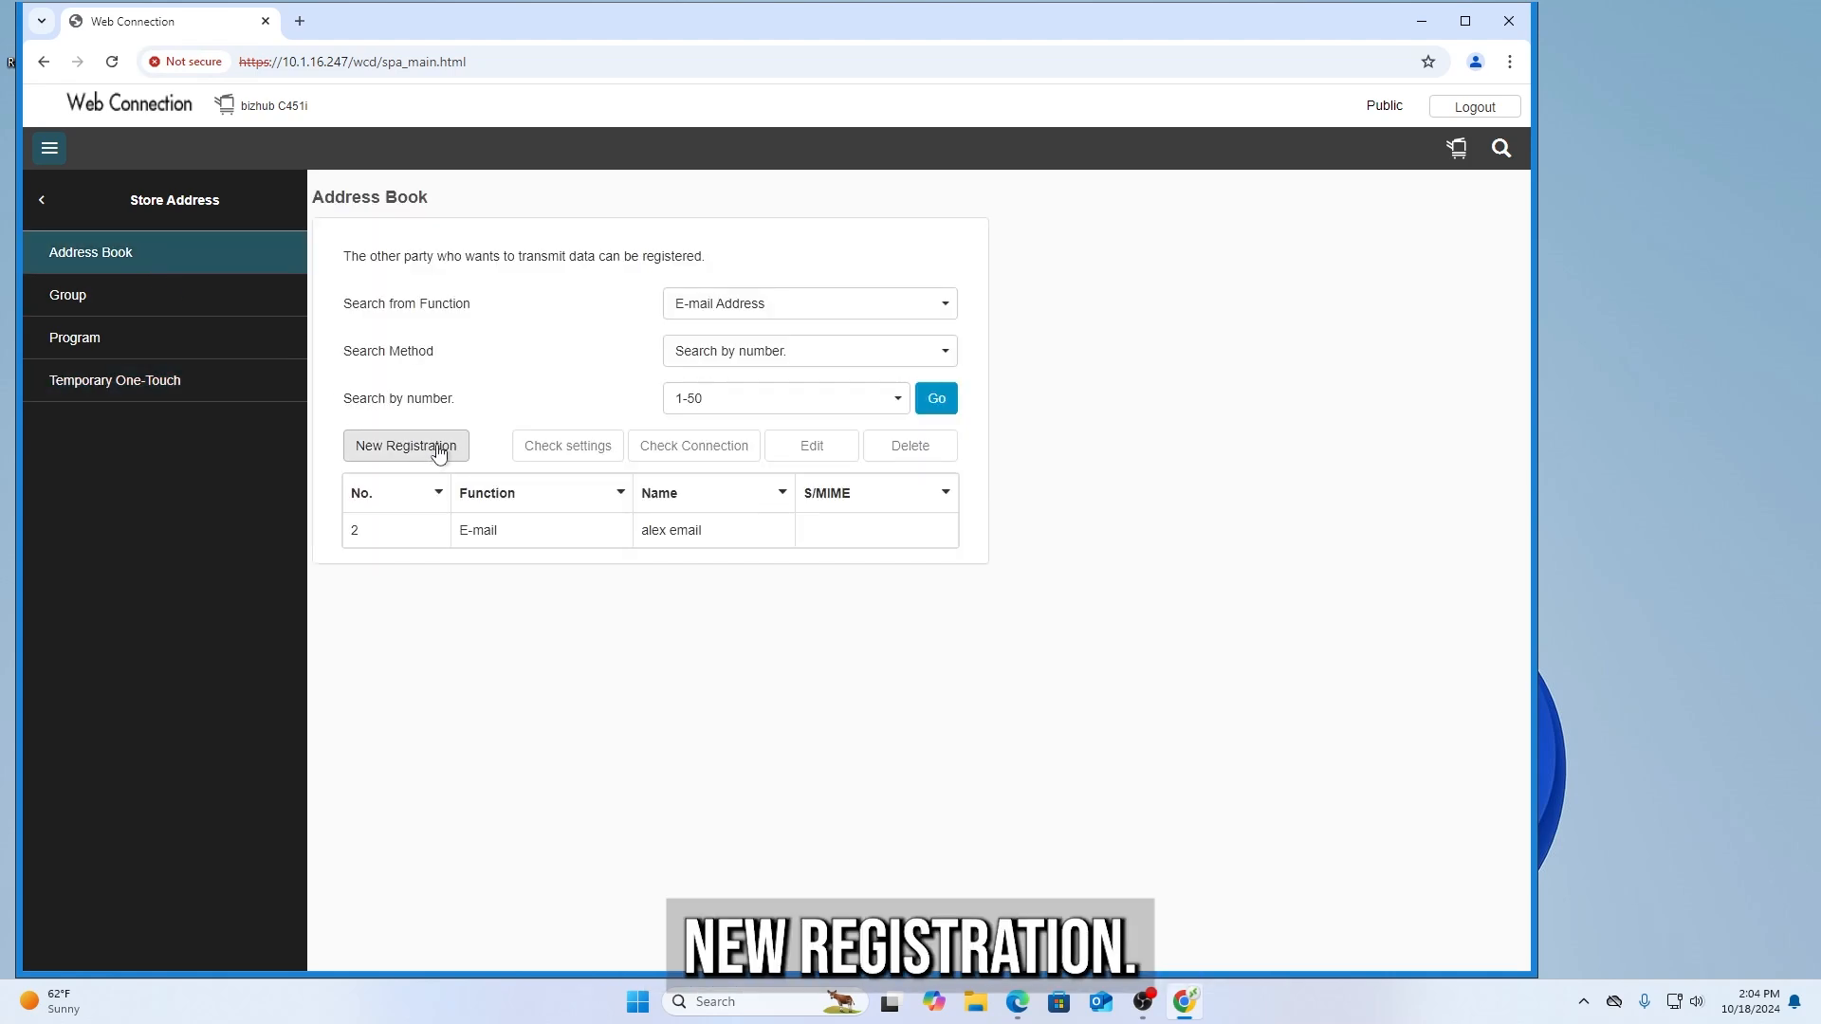
left_click(406, 446)
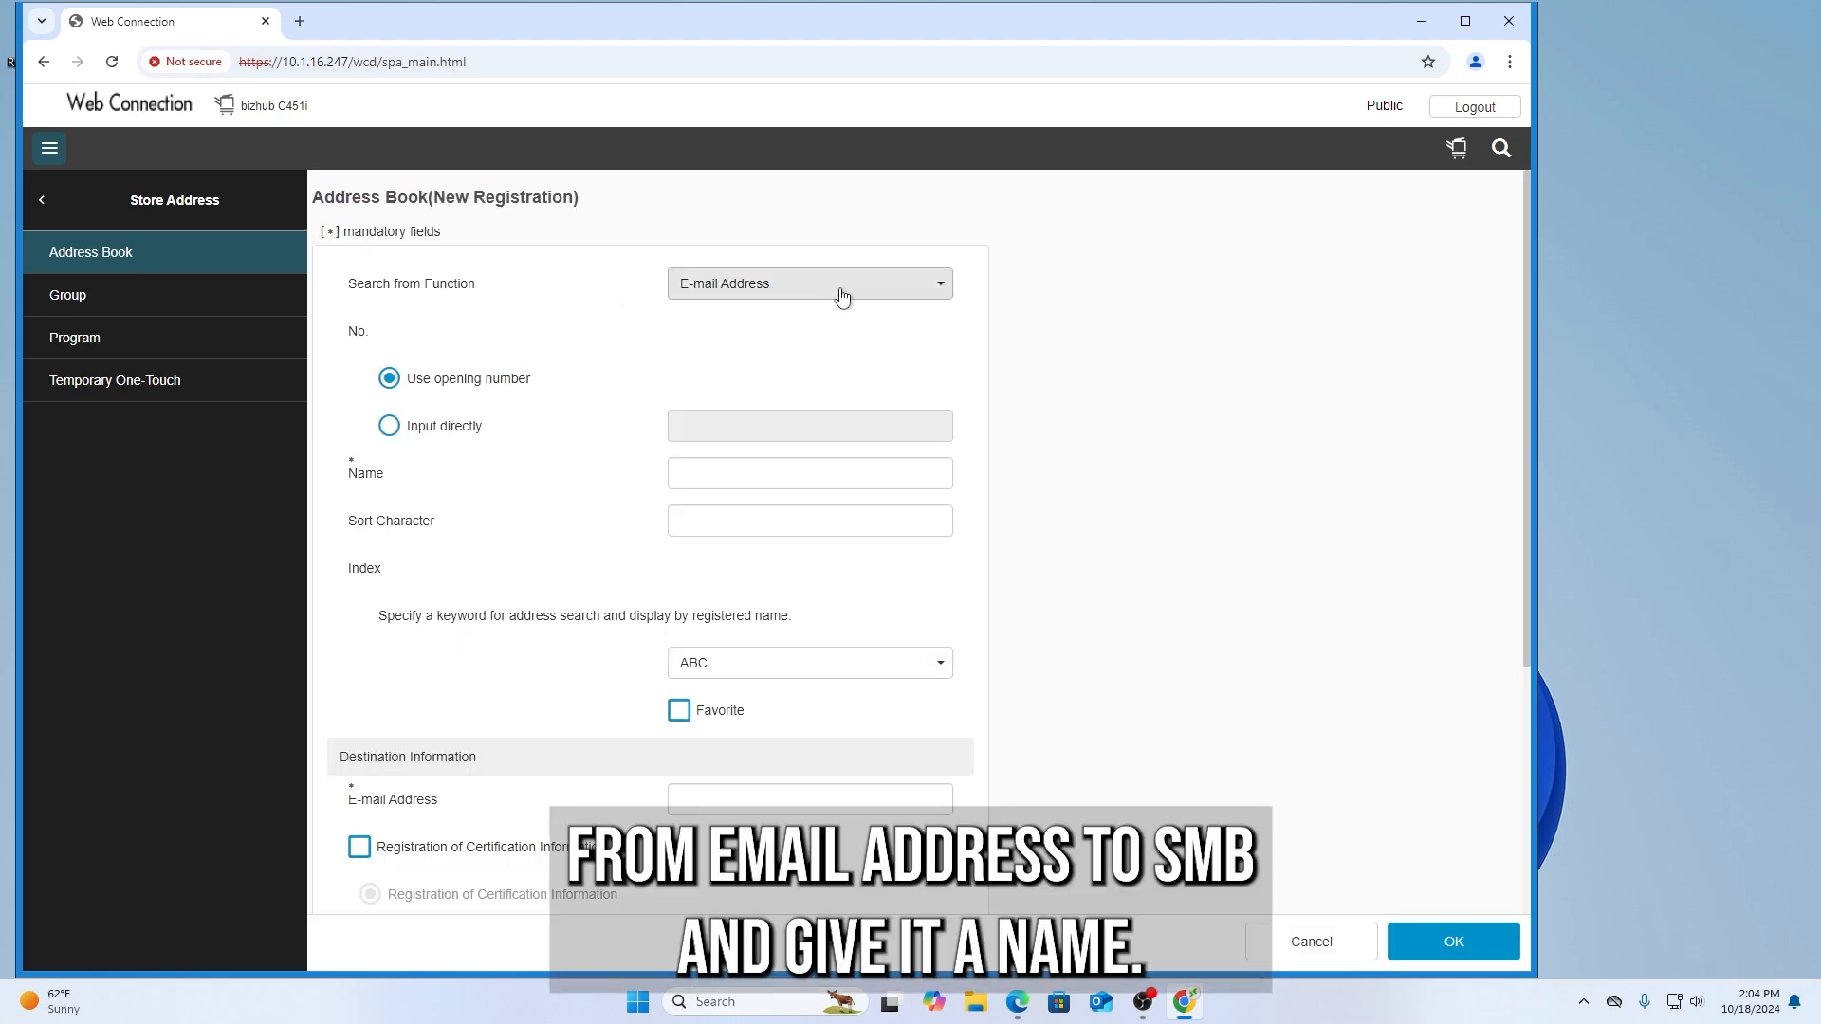
left_click(809, 282)
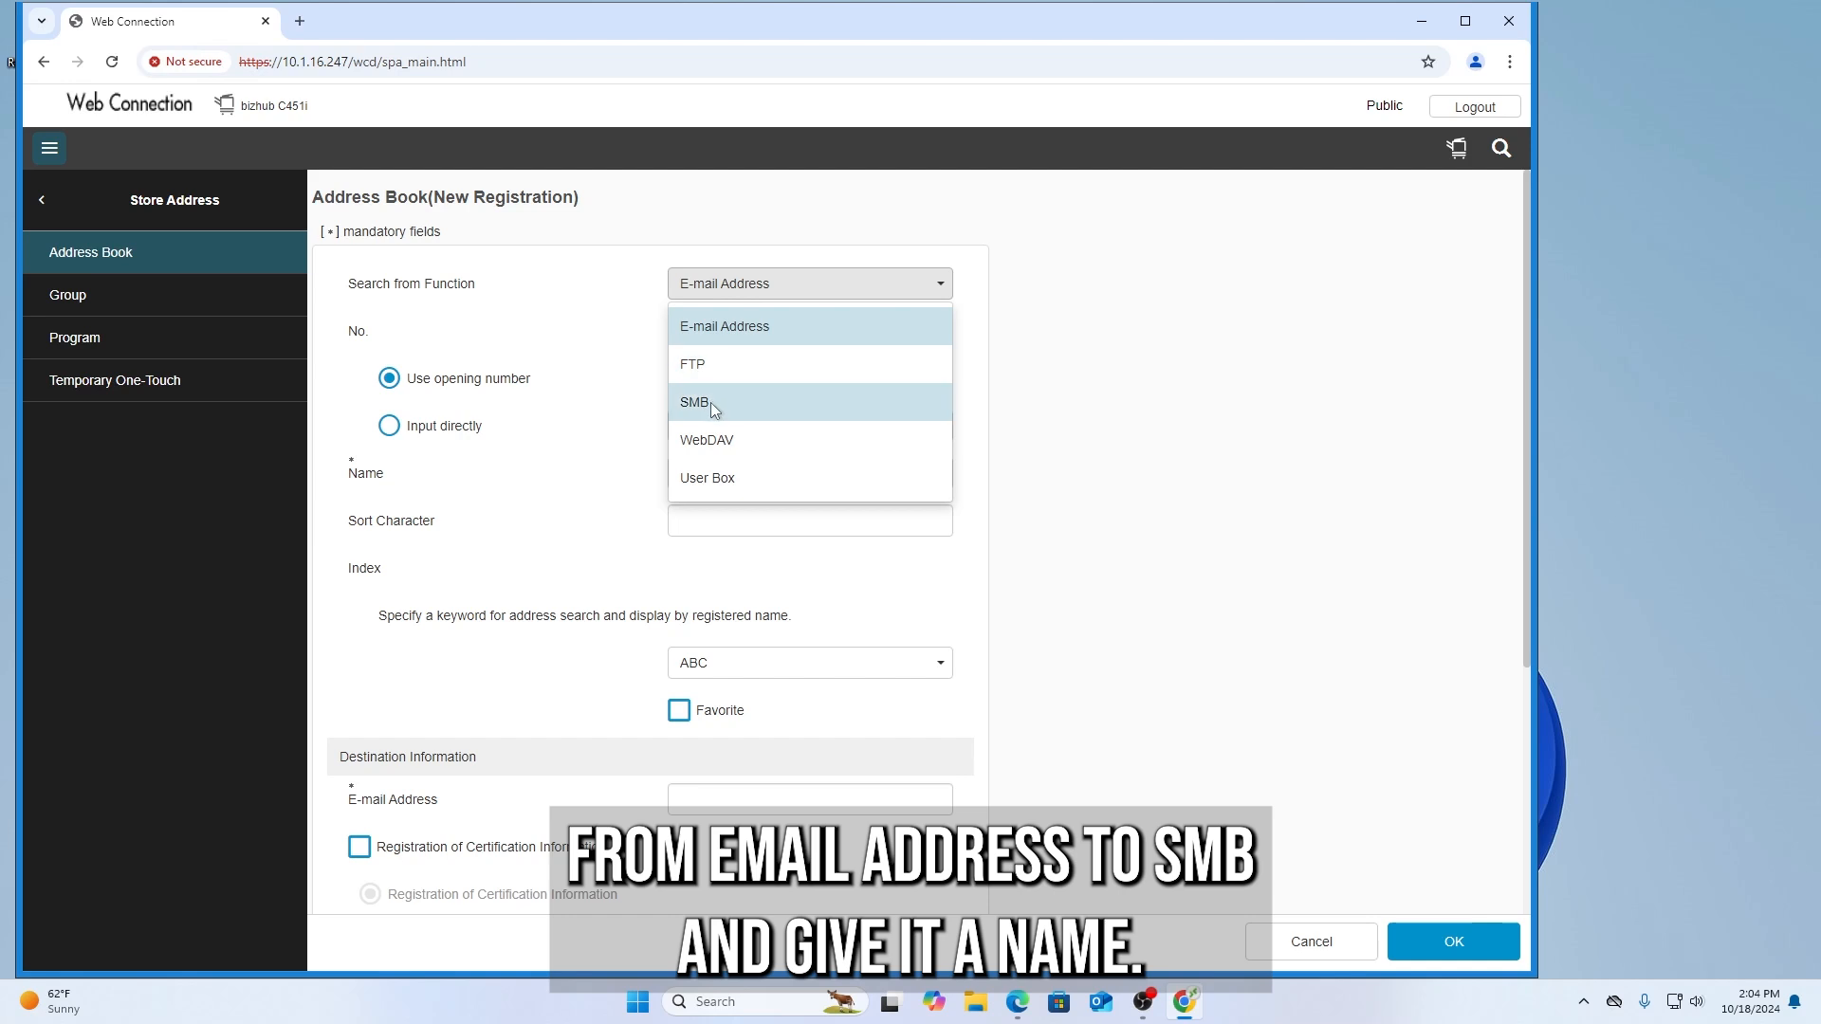
left_click(694, 402)
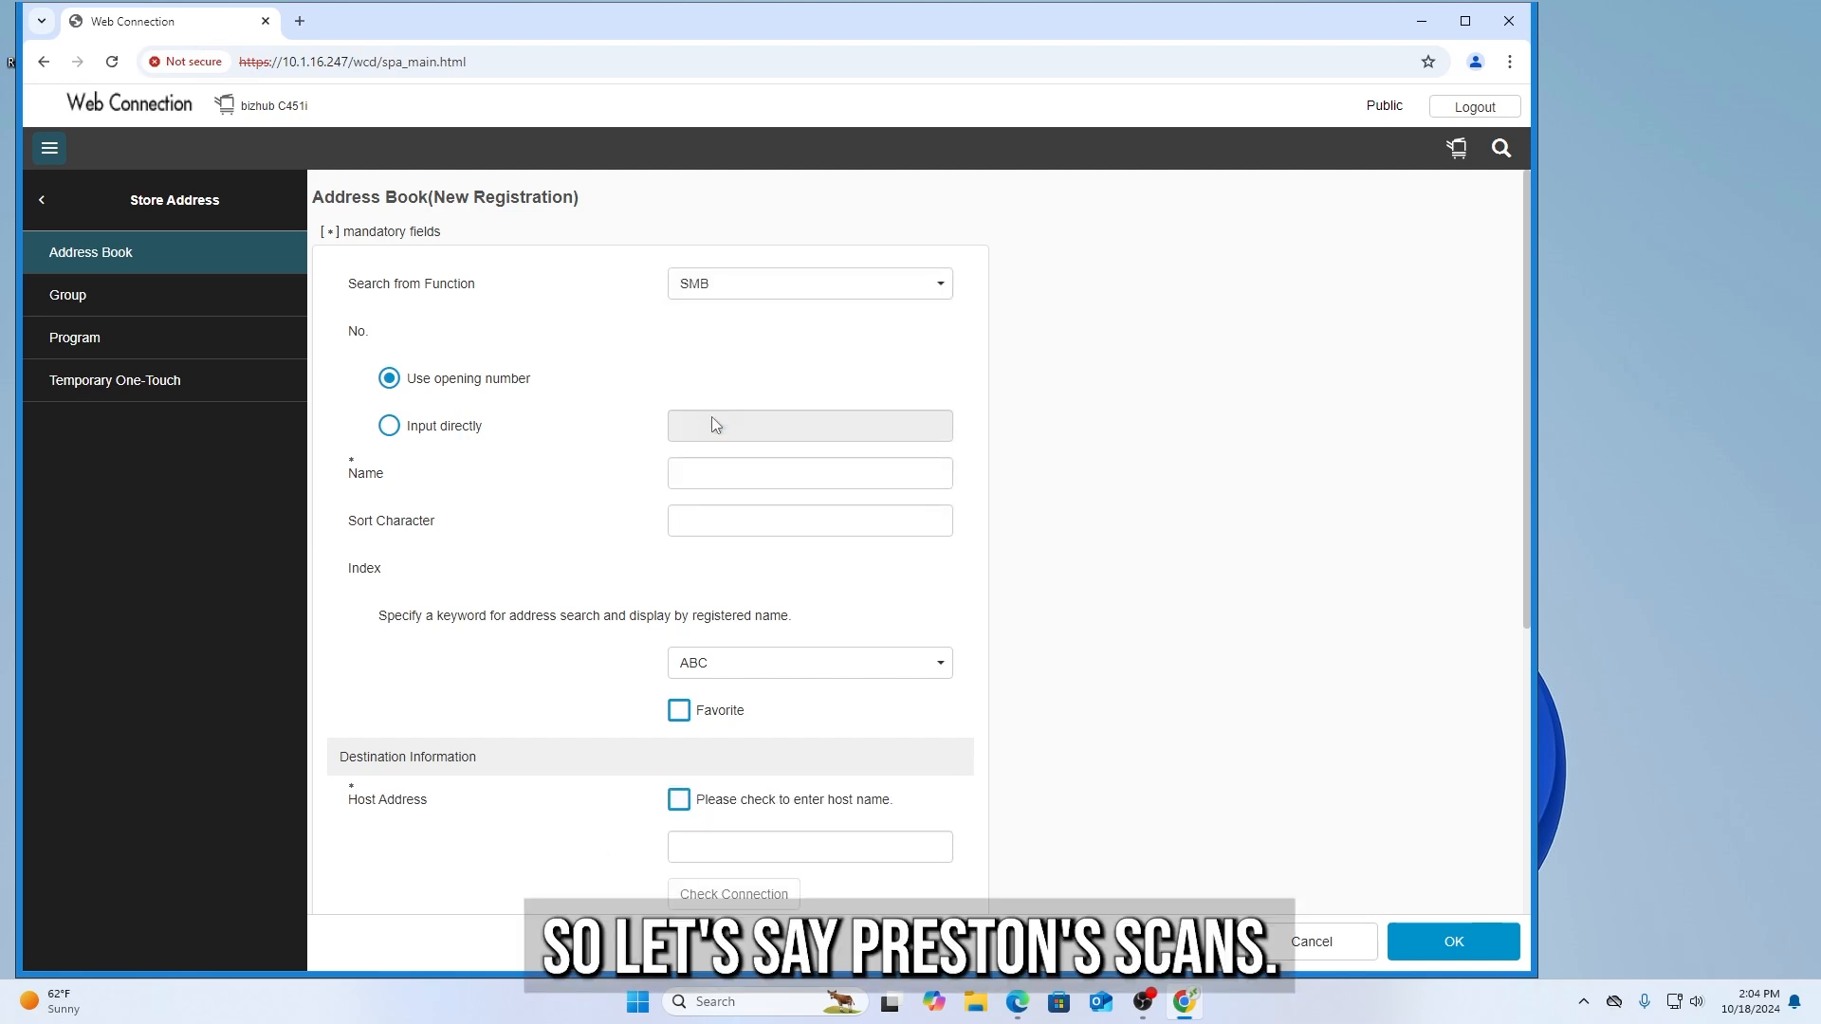
Name the entry 'Prestons scans', index it under PQRS and mark it as Favorite
type("Prestons scans")
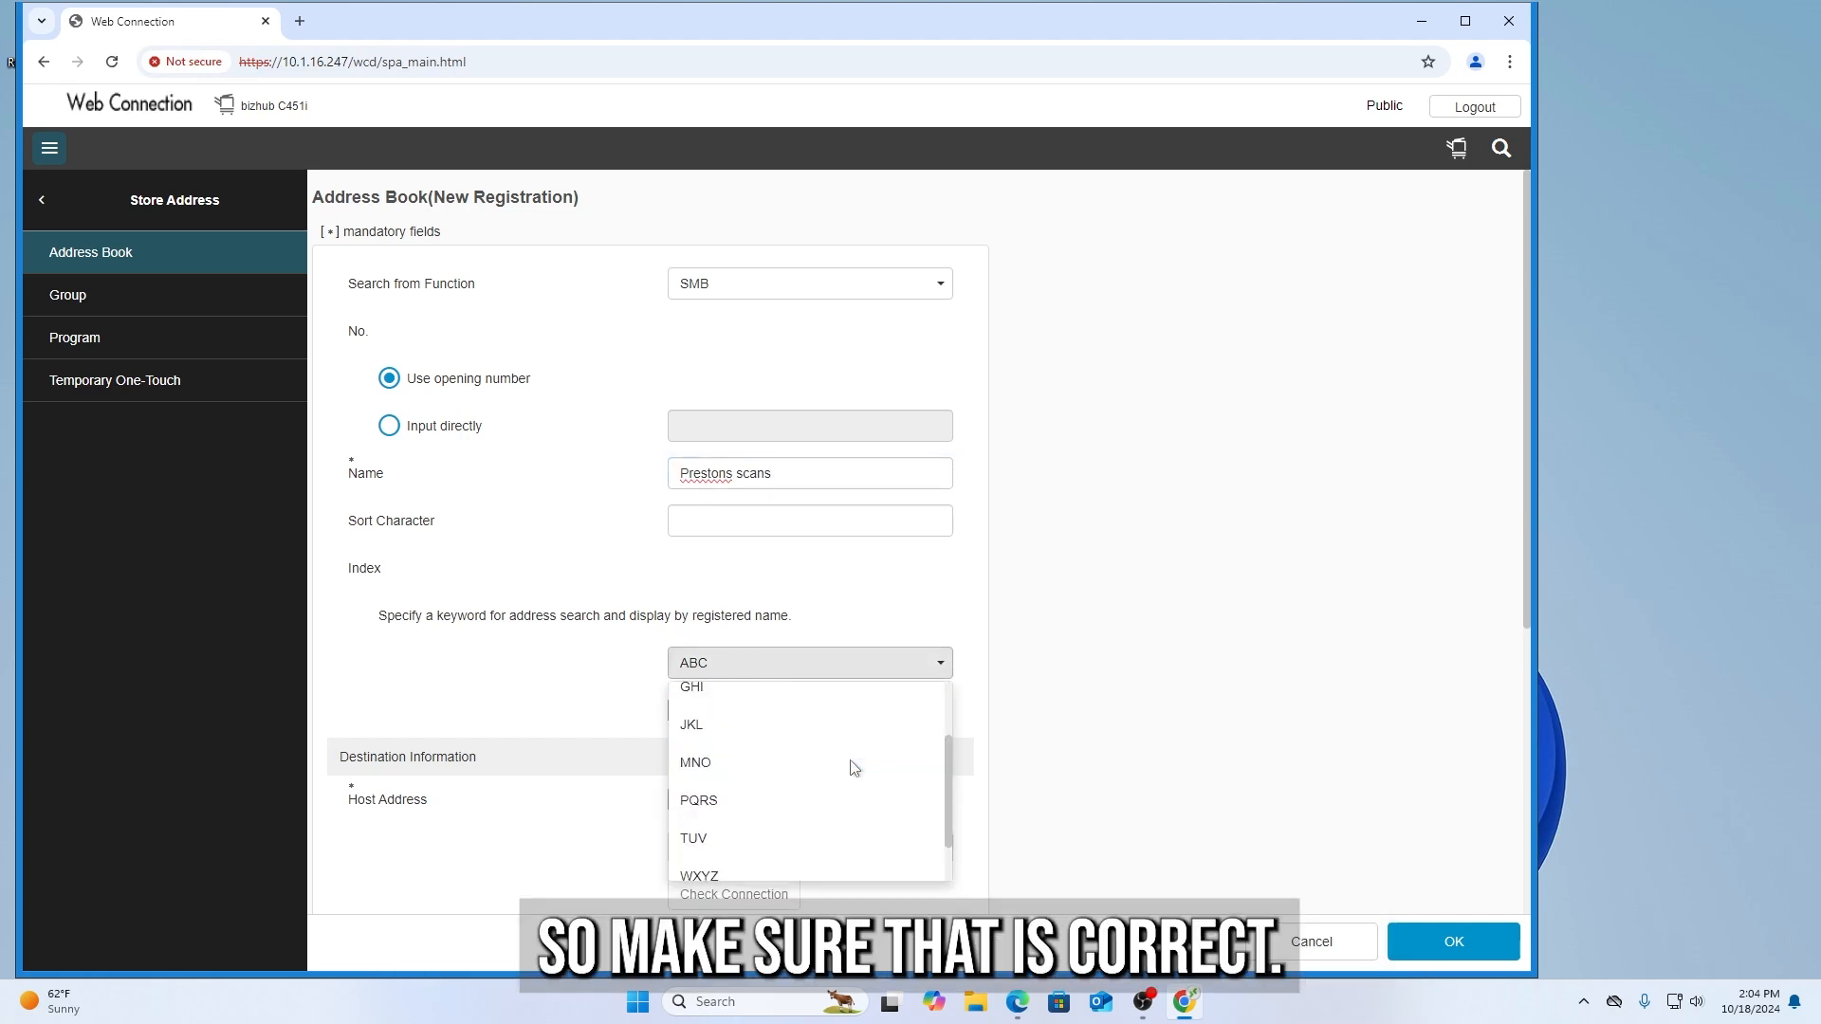
mouse_move(726, 800)
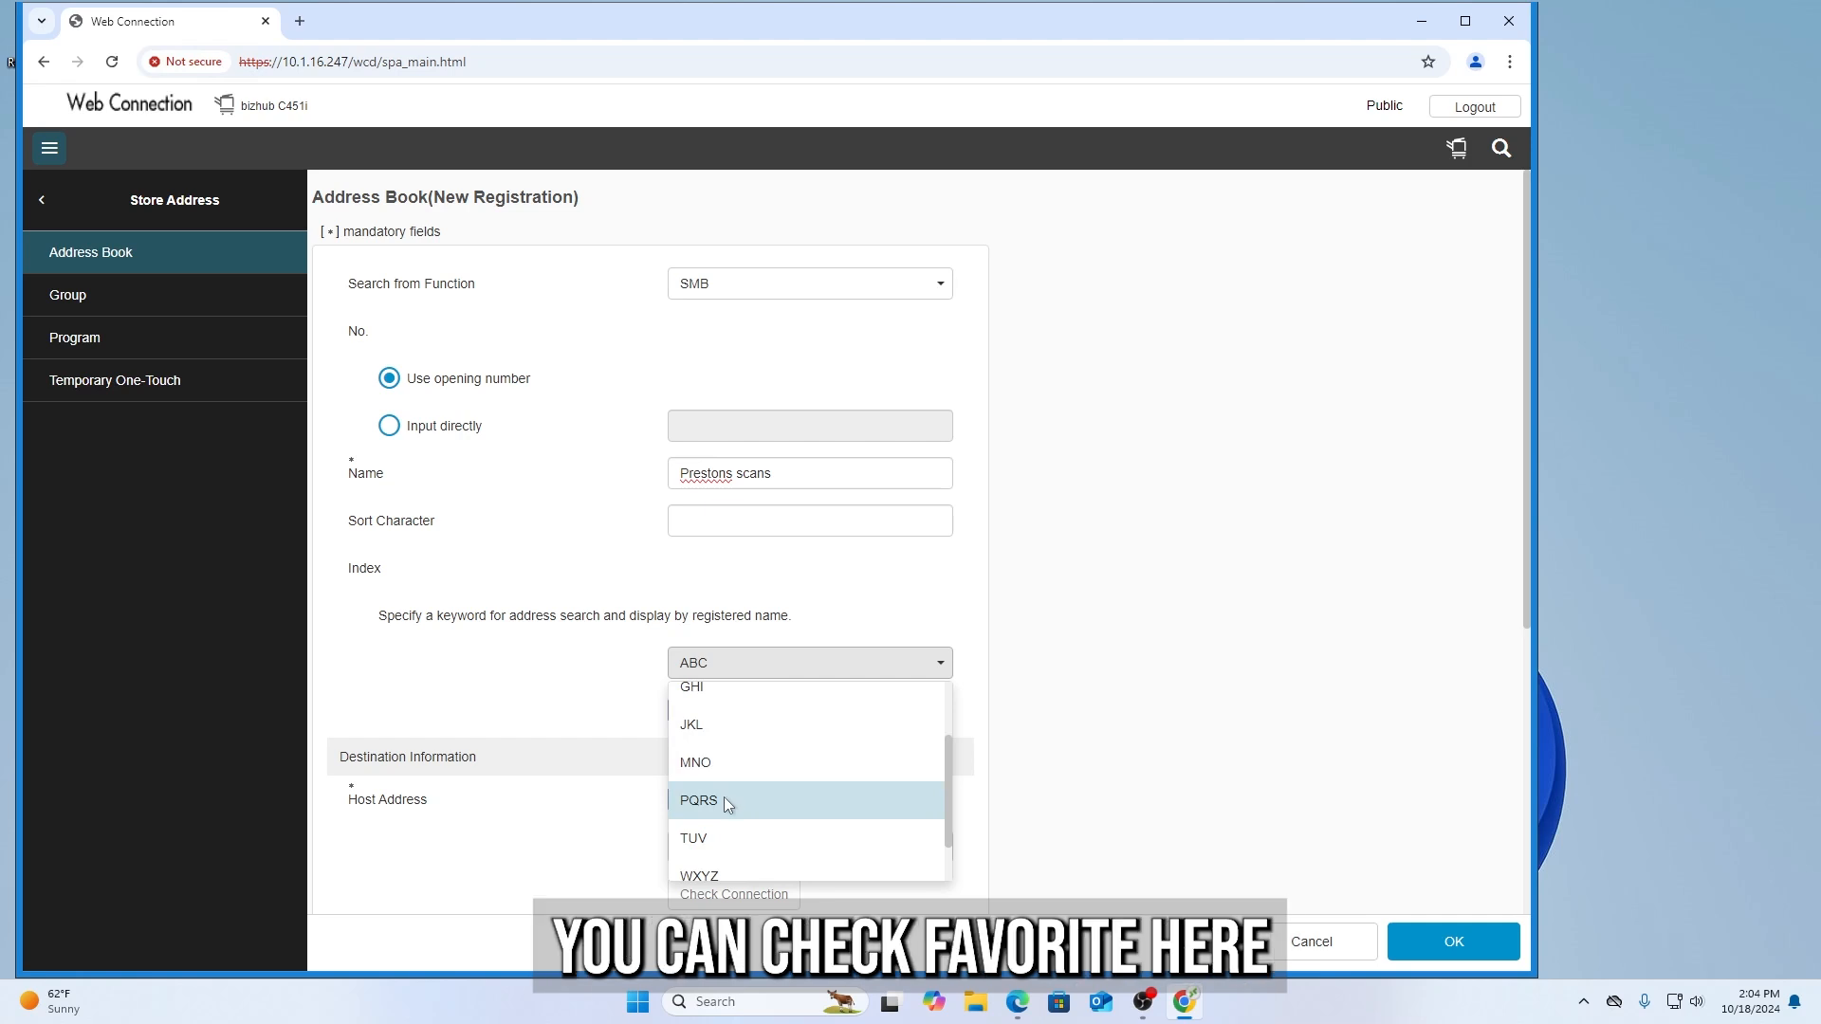
left_click(698, 800)
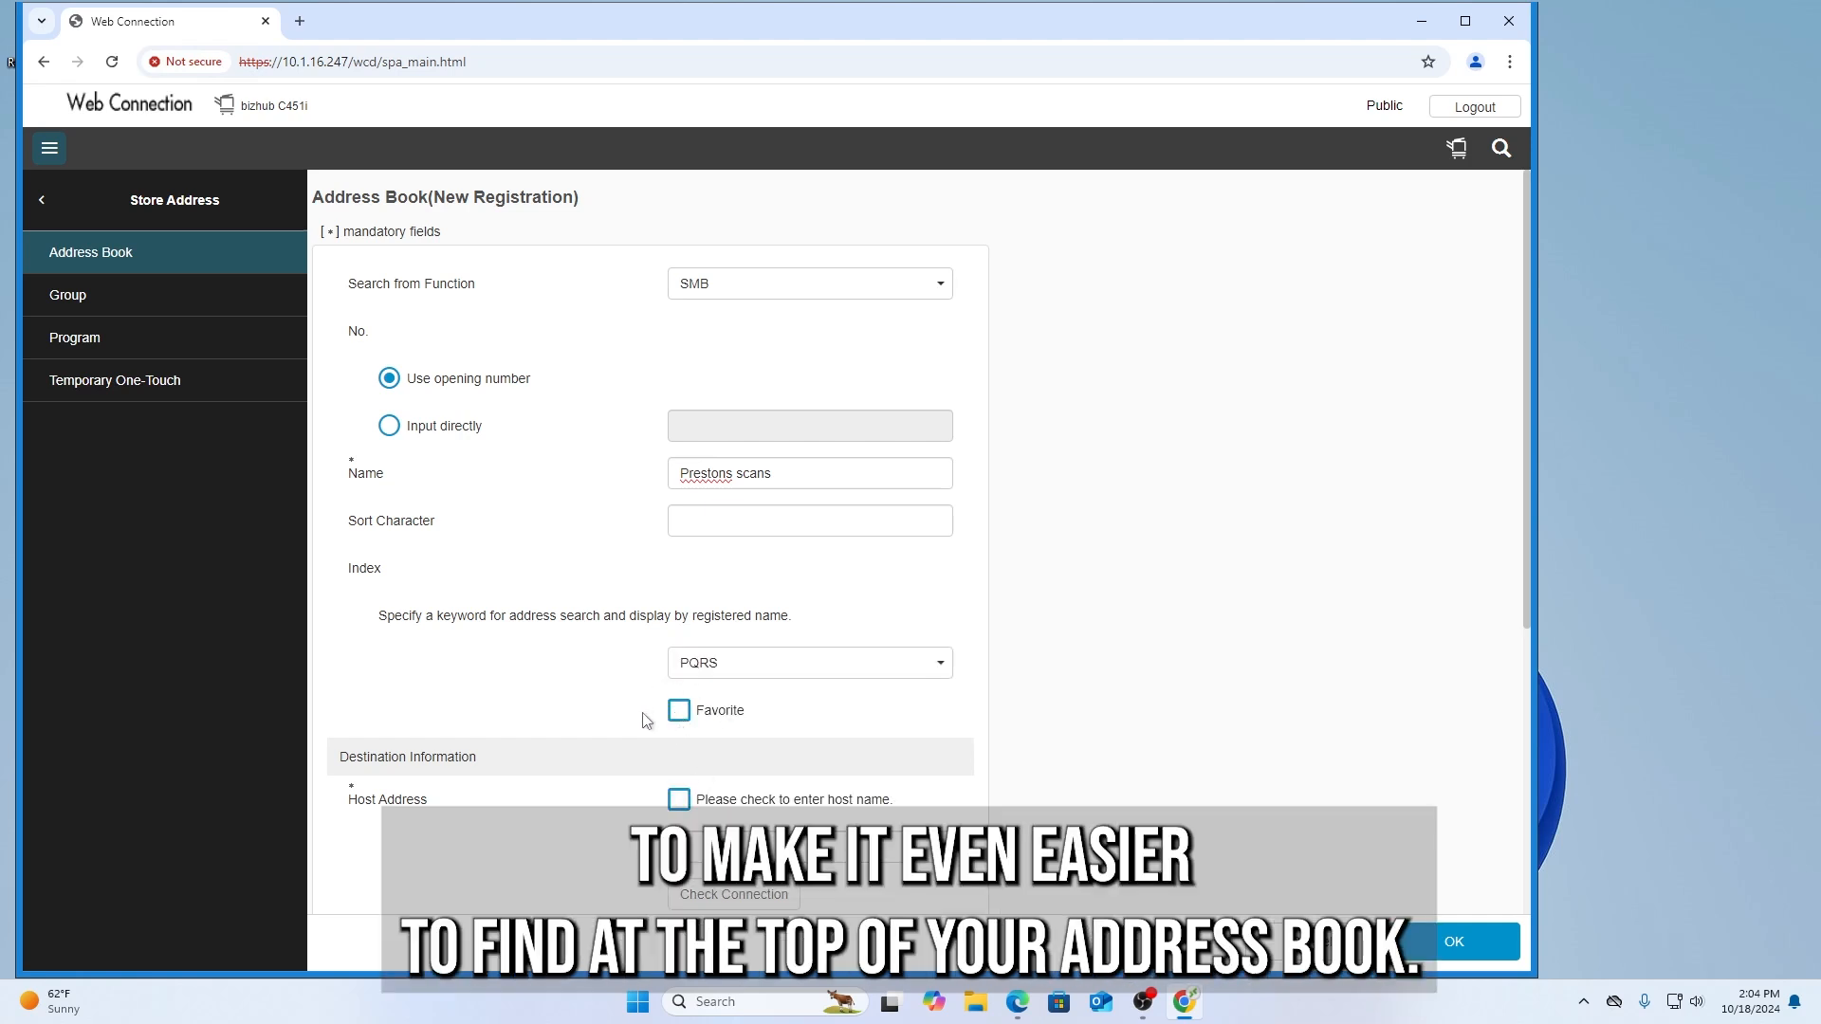
mouse_move(696, 714)
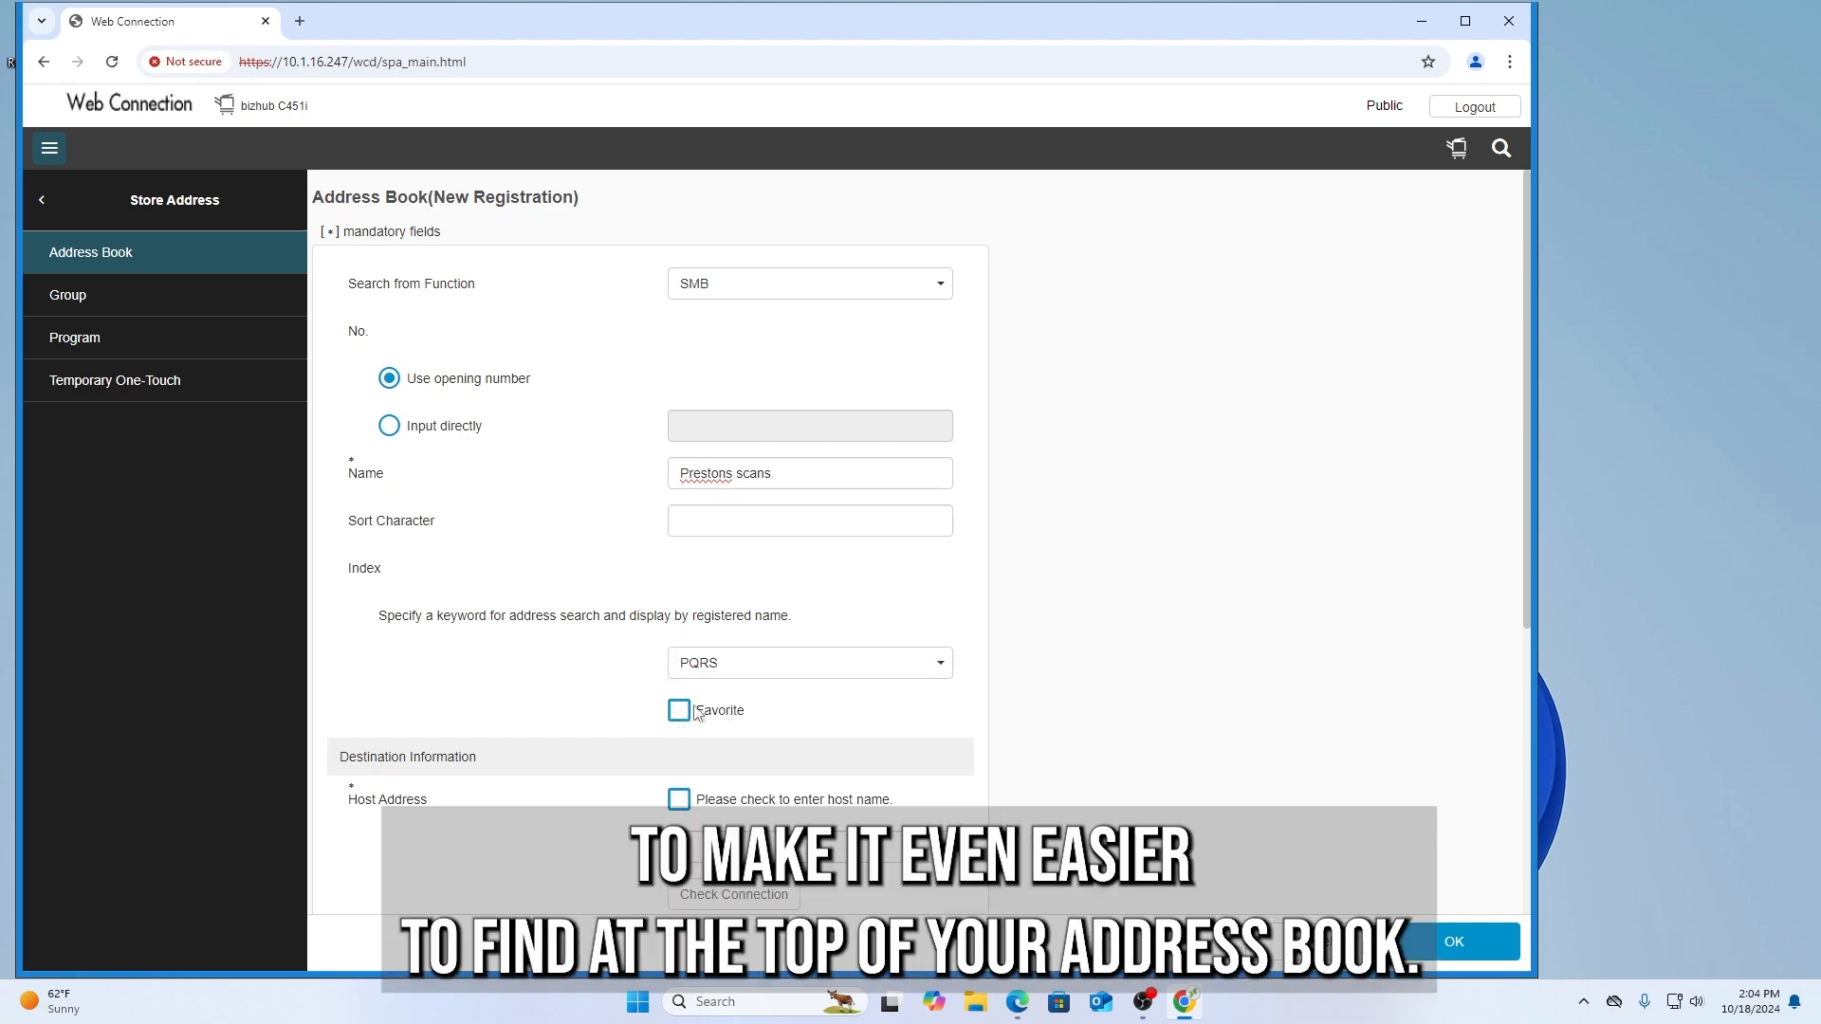
left_click(679, 709)
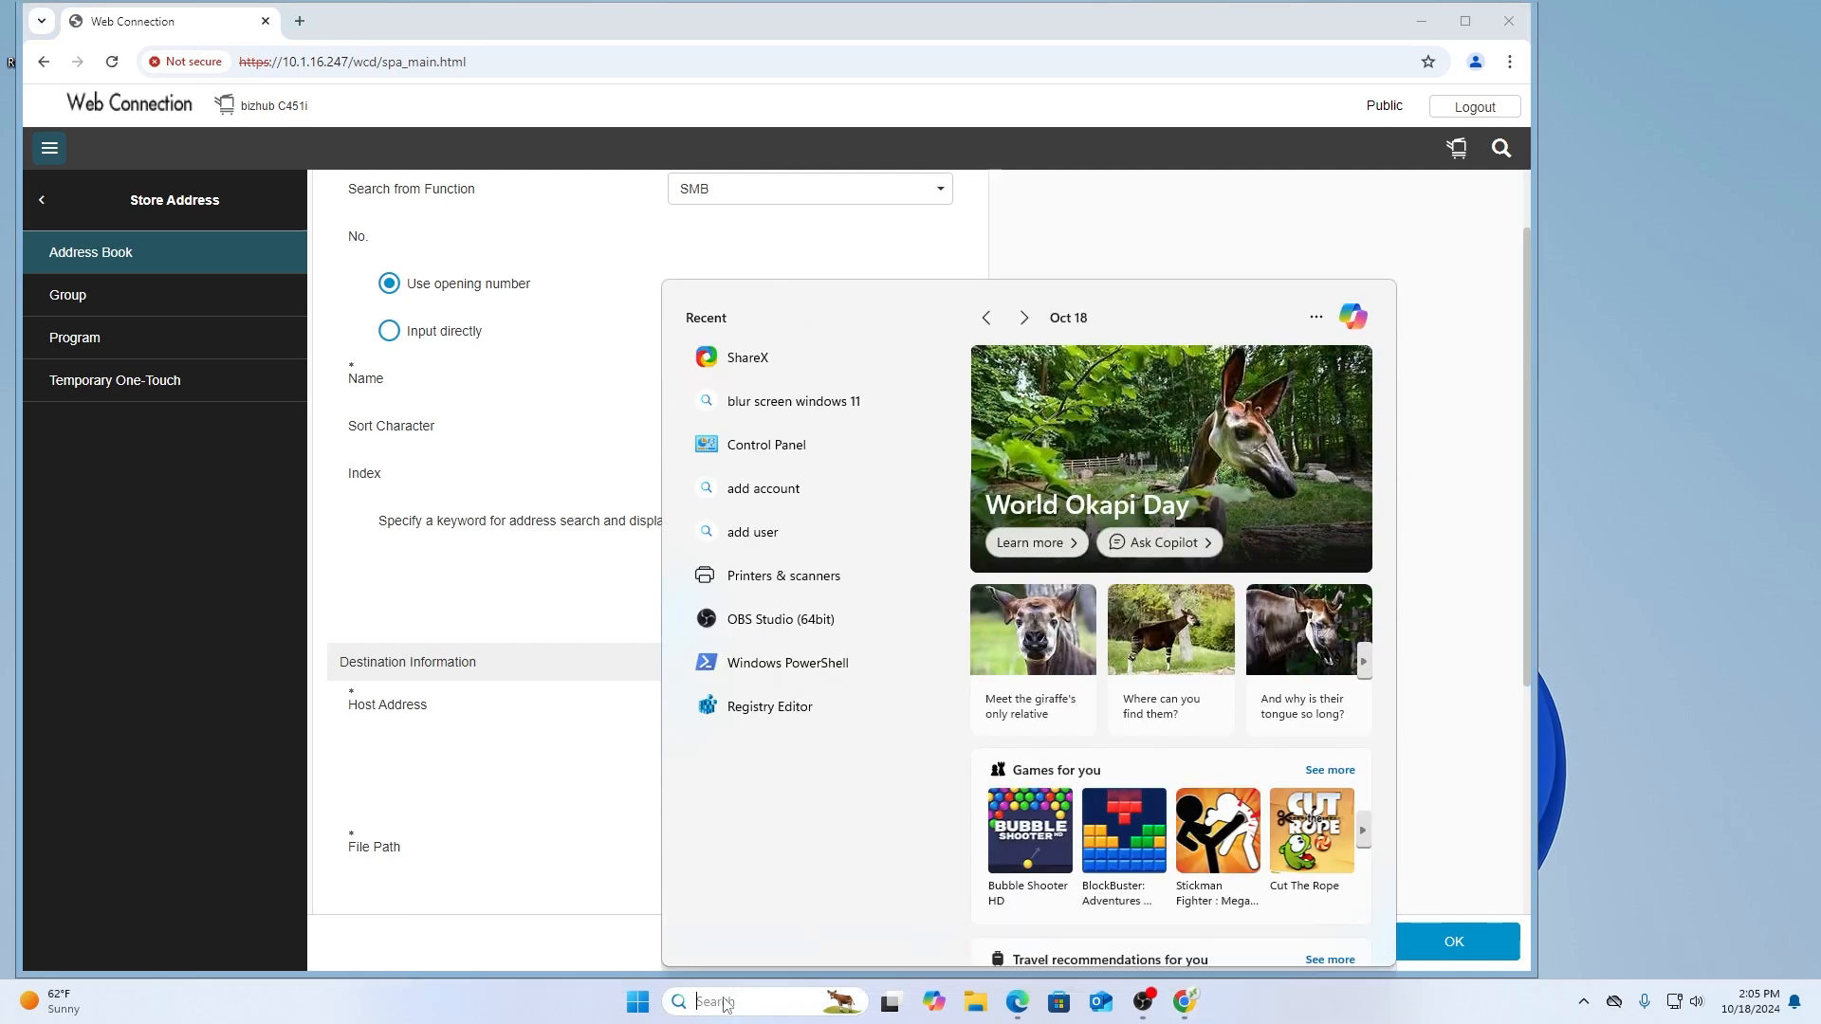
Run ipconfig in Command Prompt to read the IPv4 address, then return to the entry form
type("cmd")
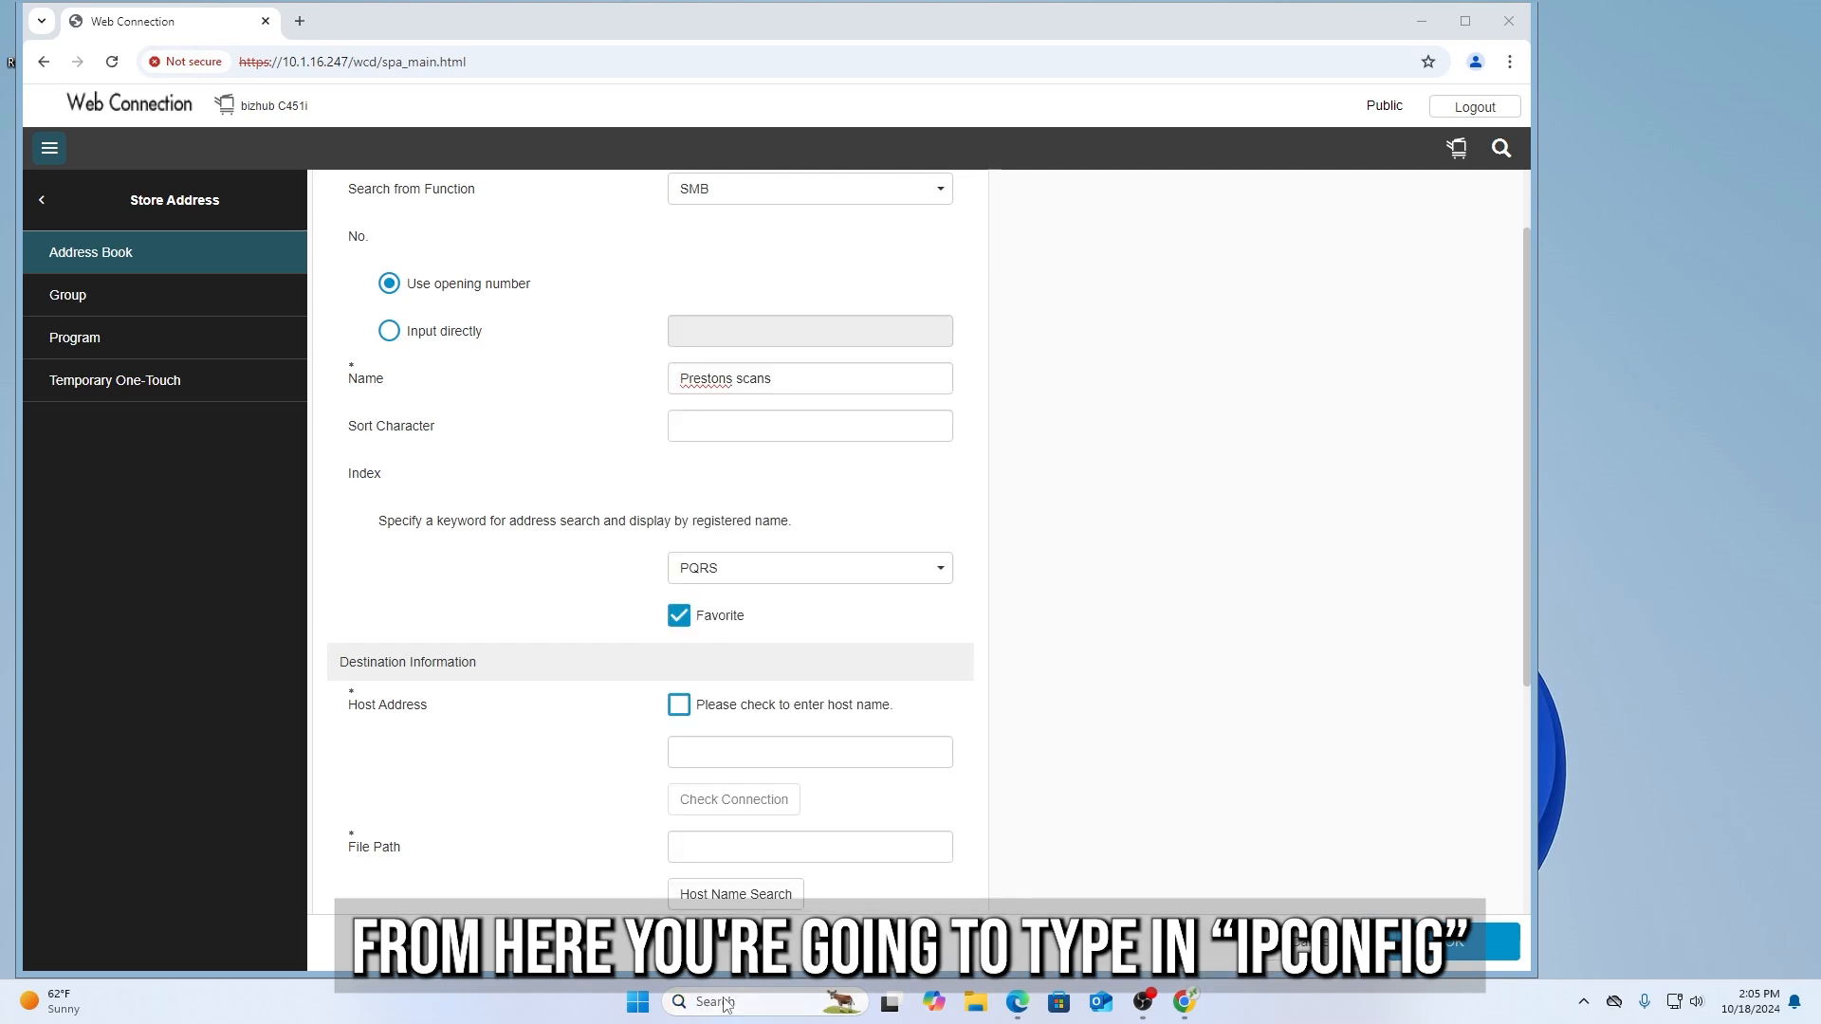
type("ipconf")
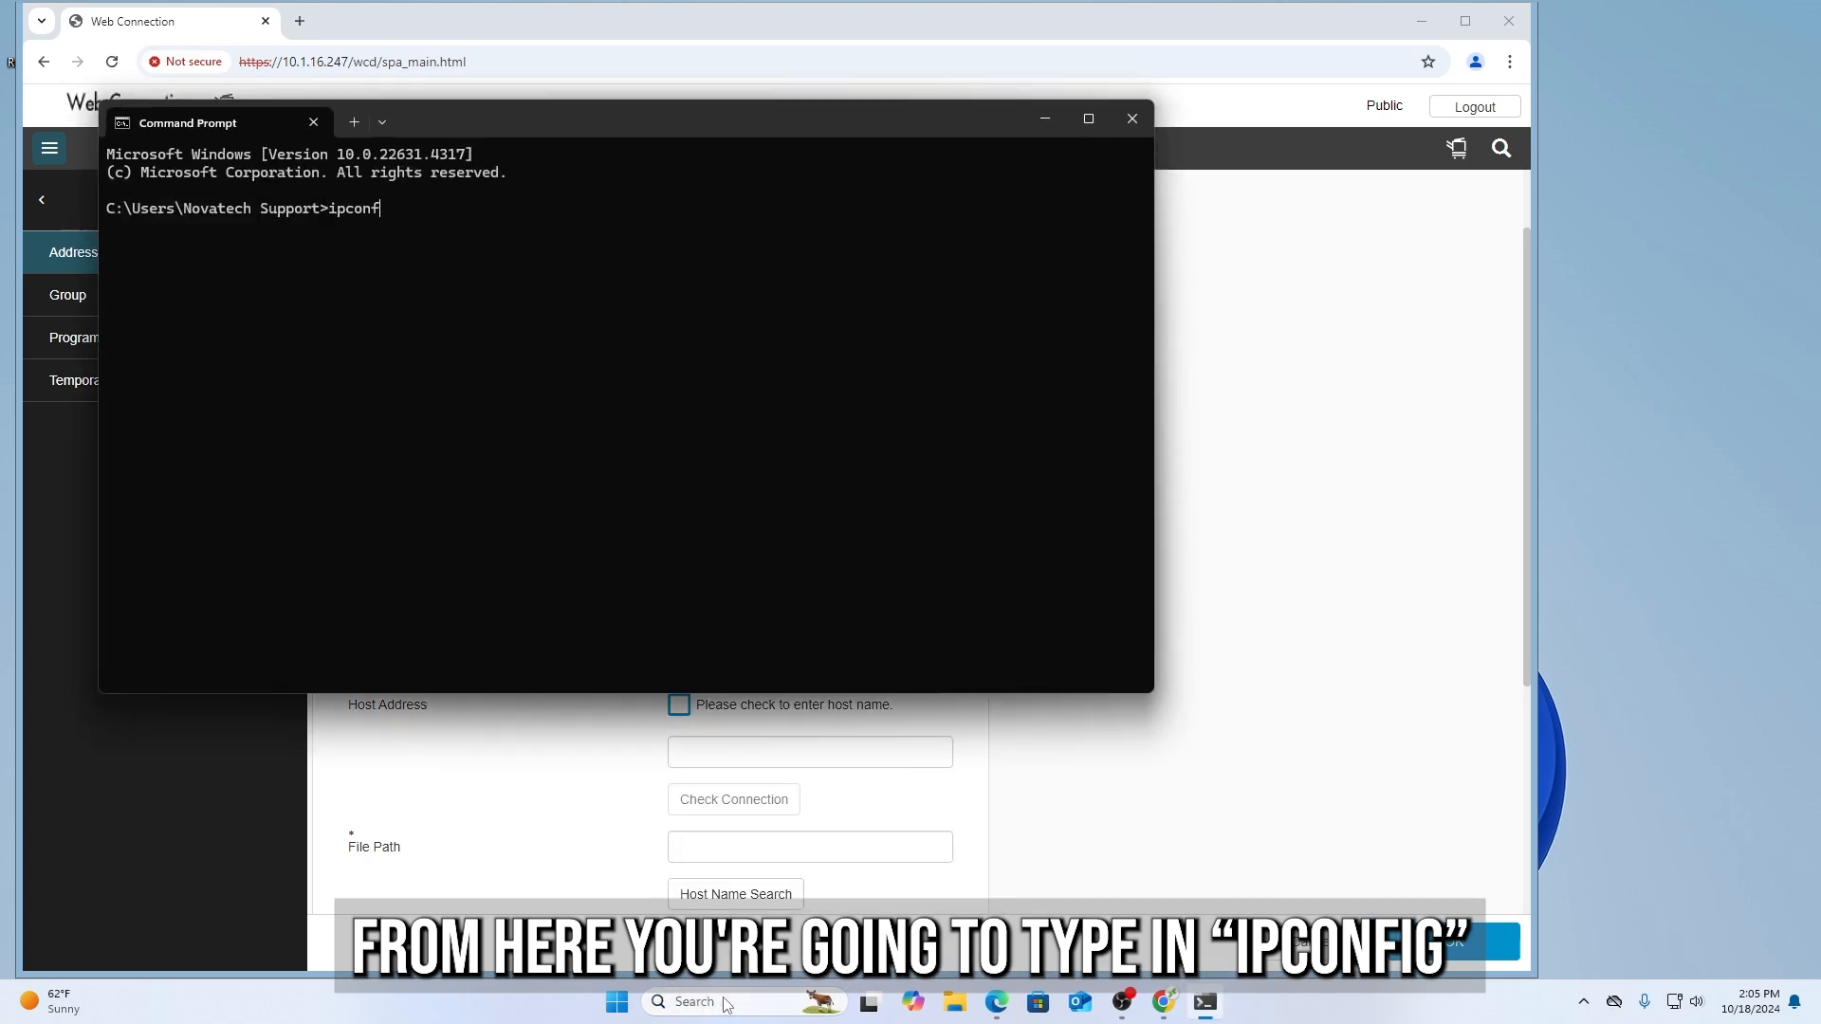
type("ig")
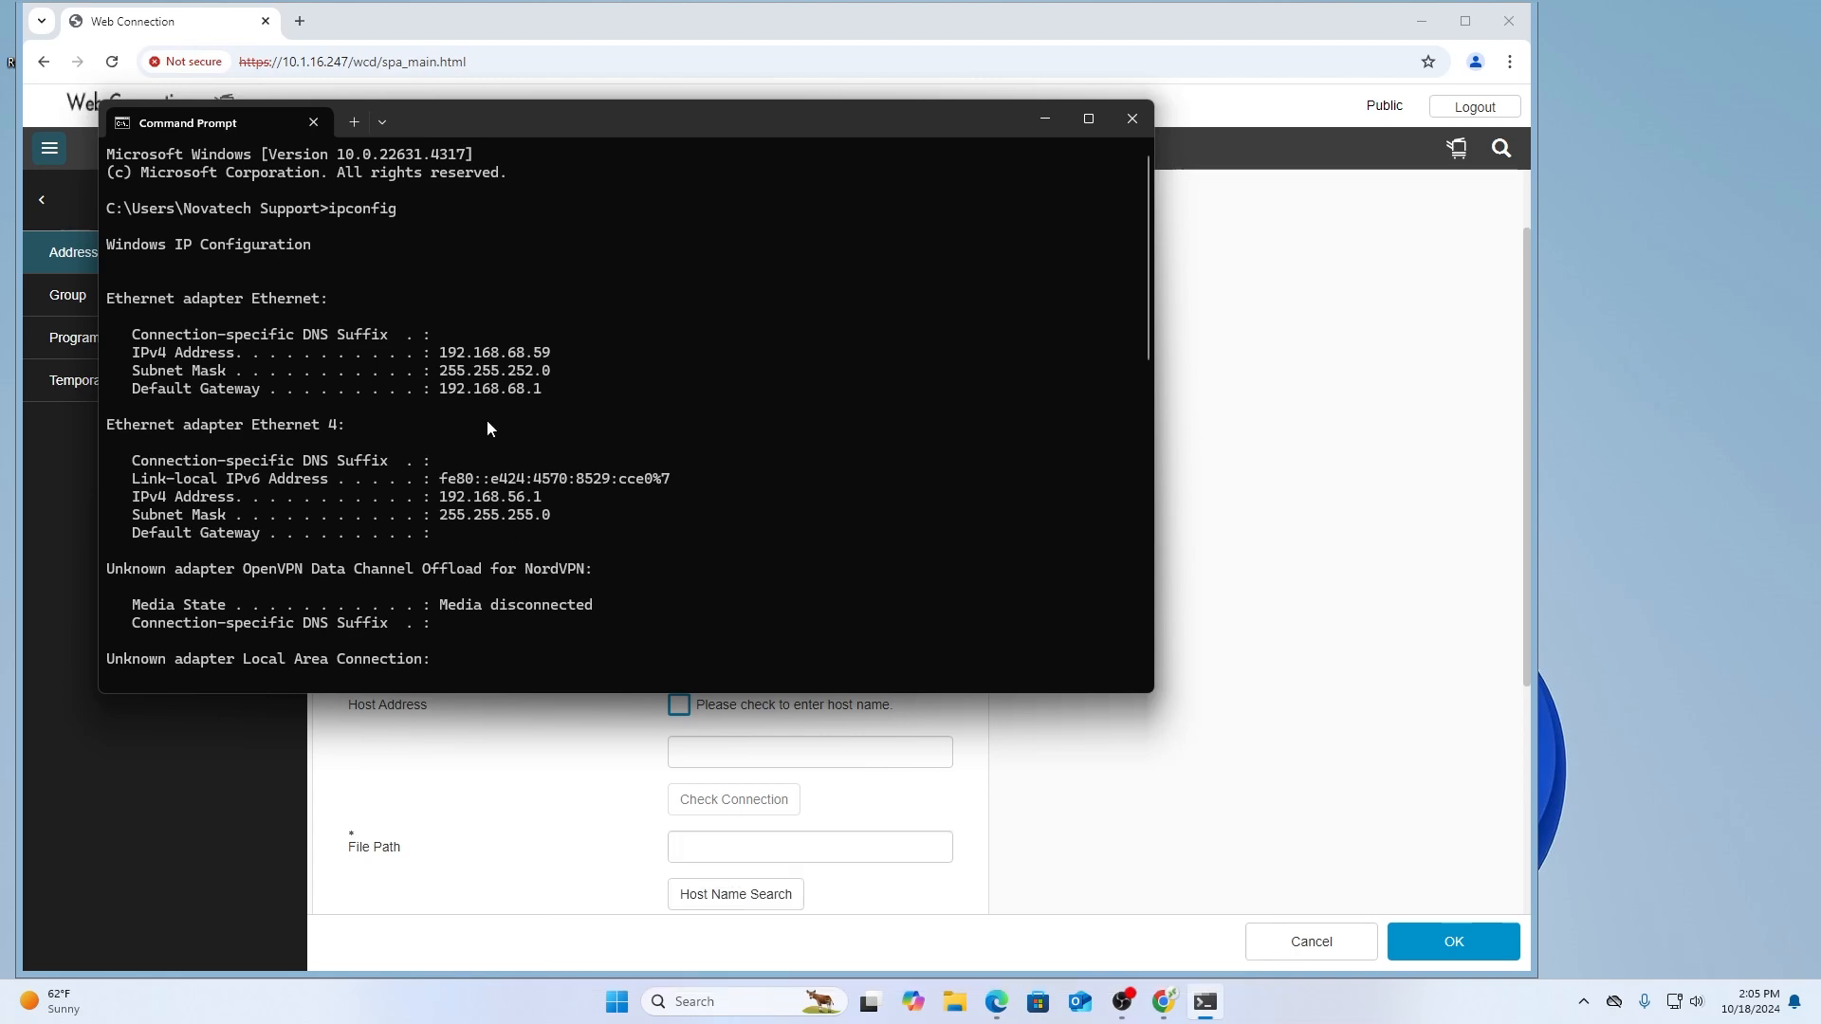
left_click(1131, 118)
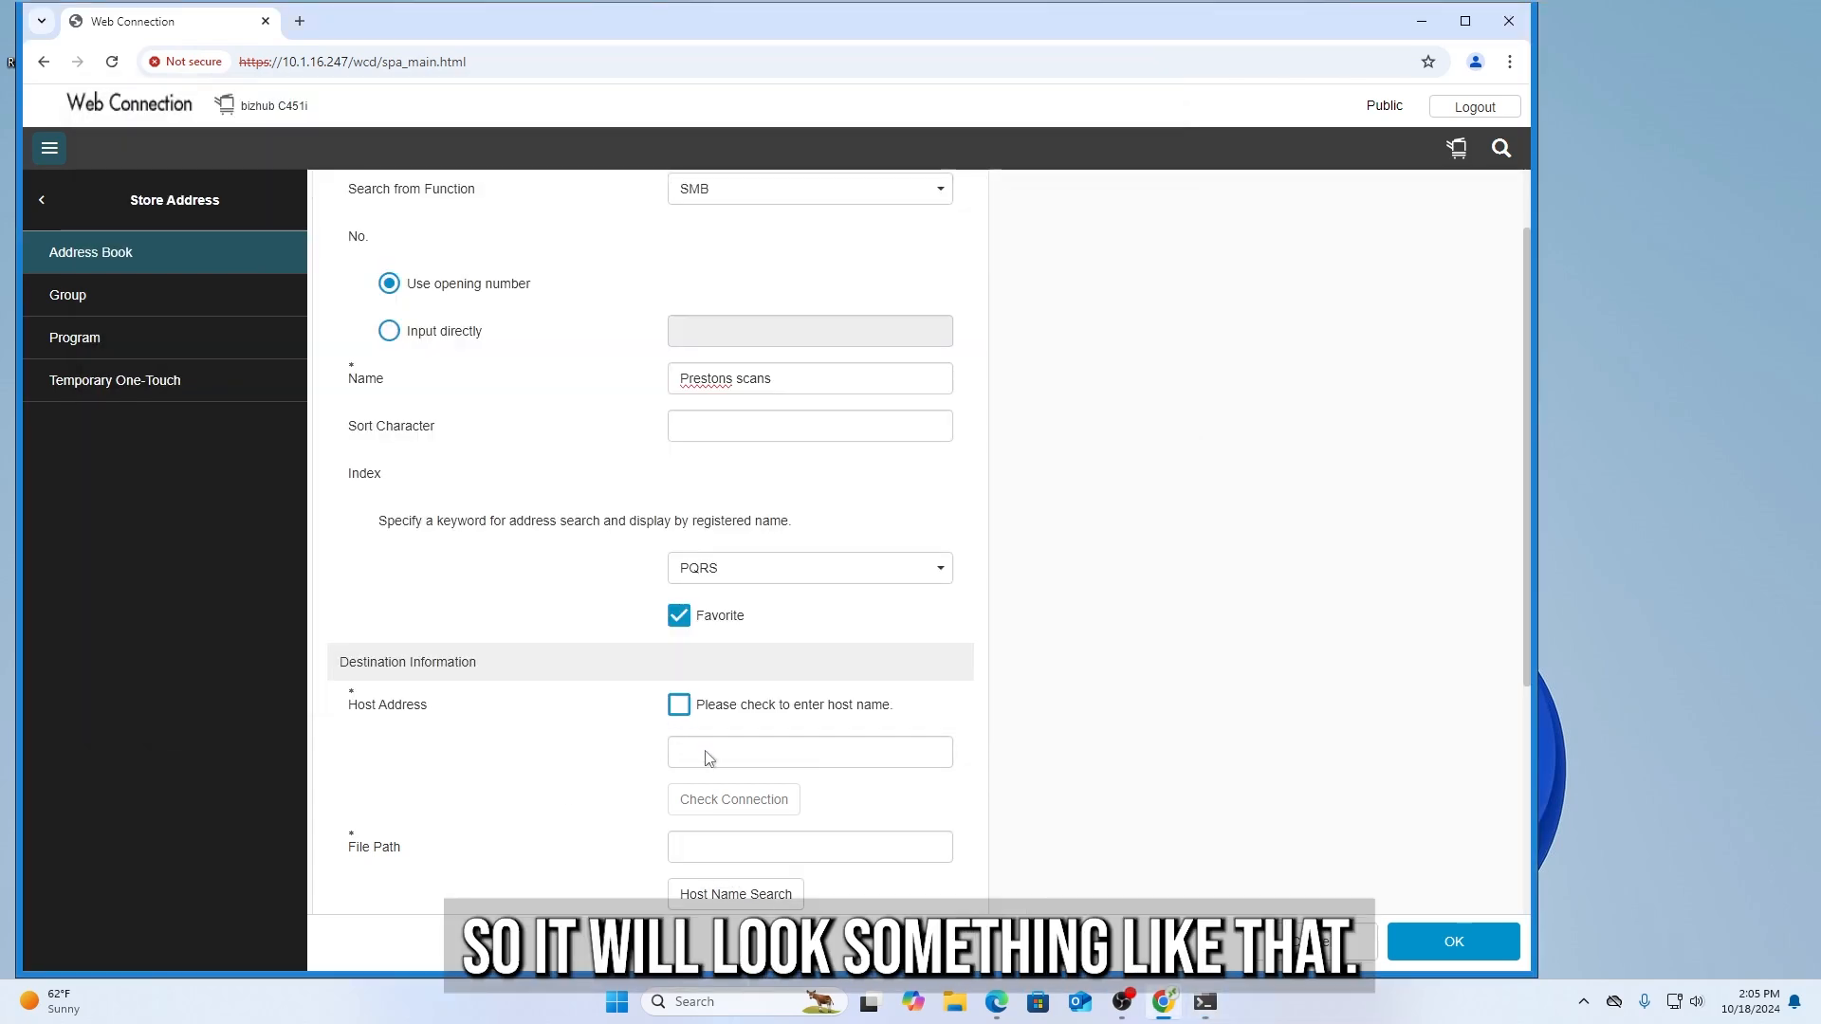
Set Host Address 192.168.1.150 with path scans and Scans credentials, save with OK and Return
type("192.168.1.150")
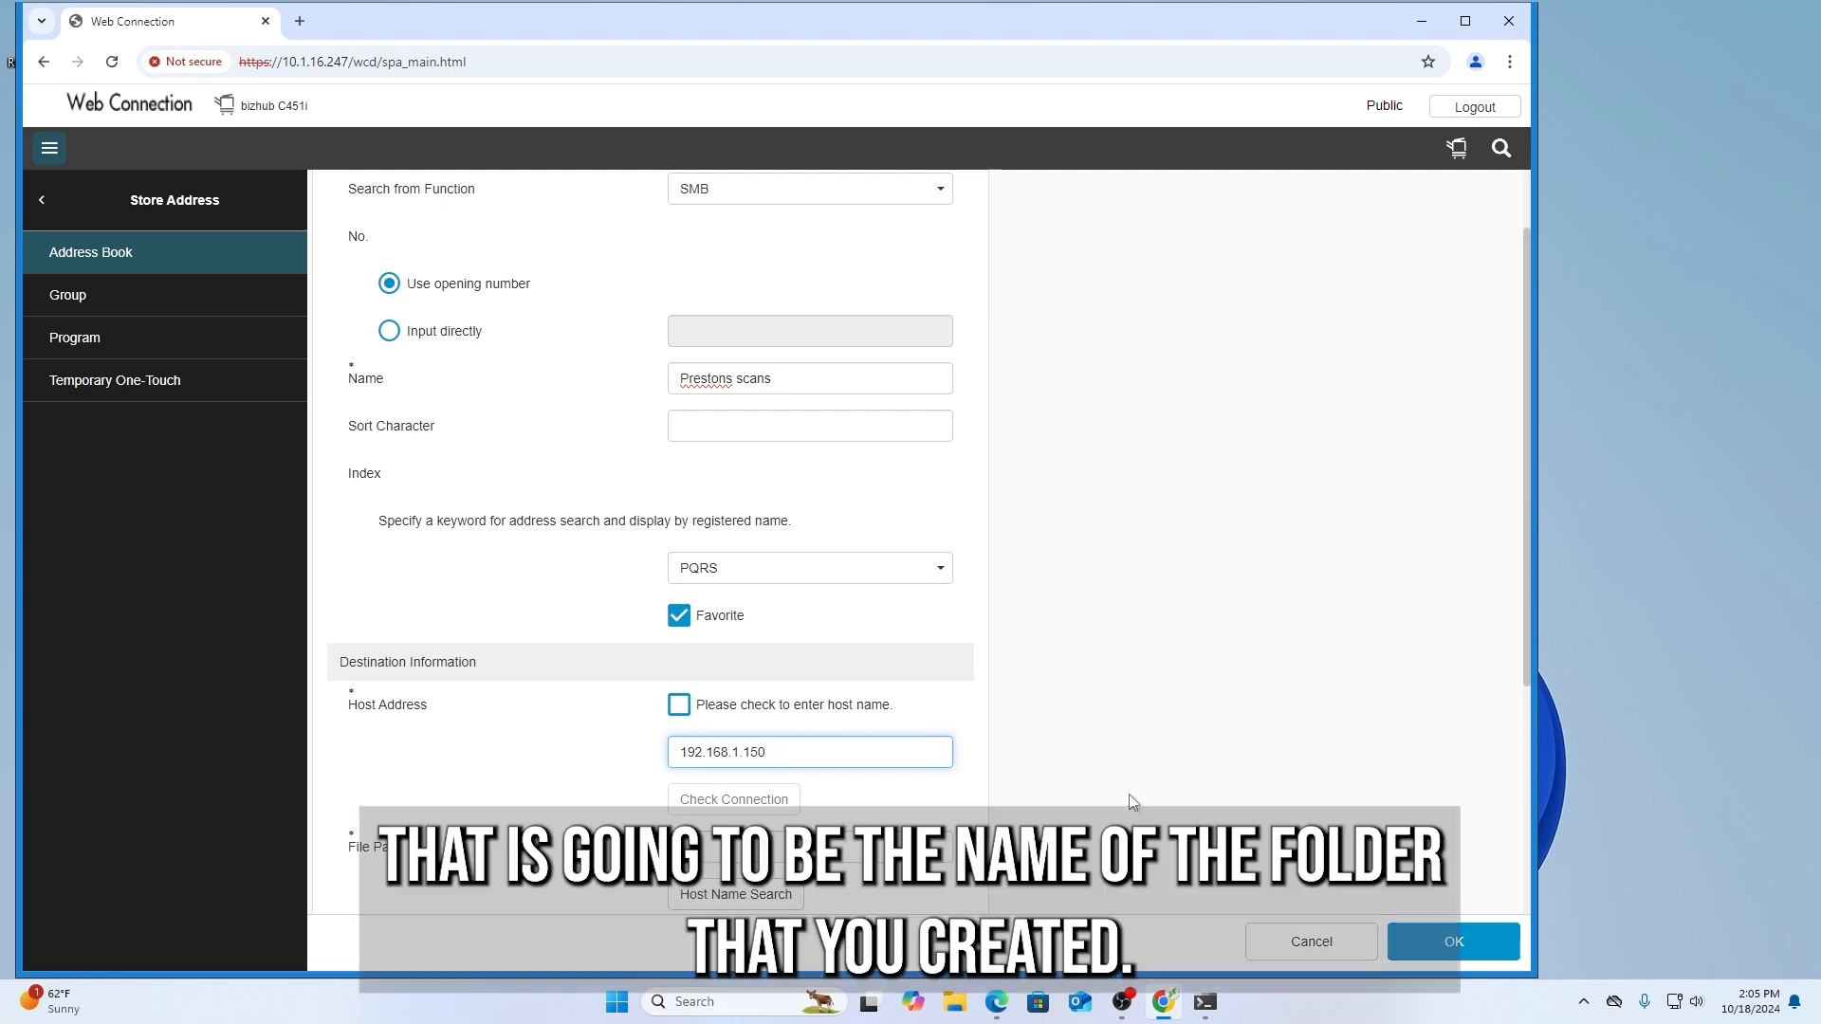
scroll("down", 3)
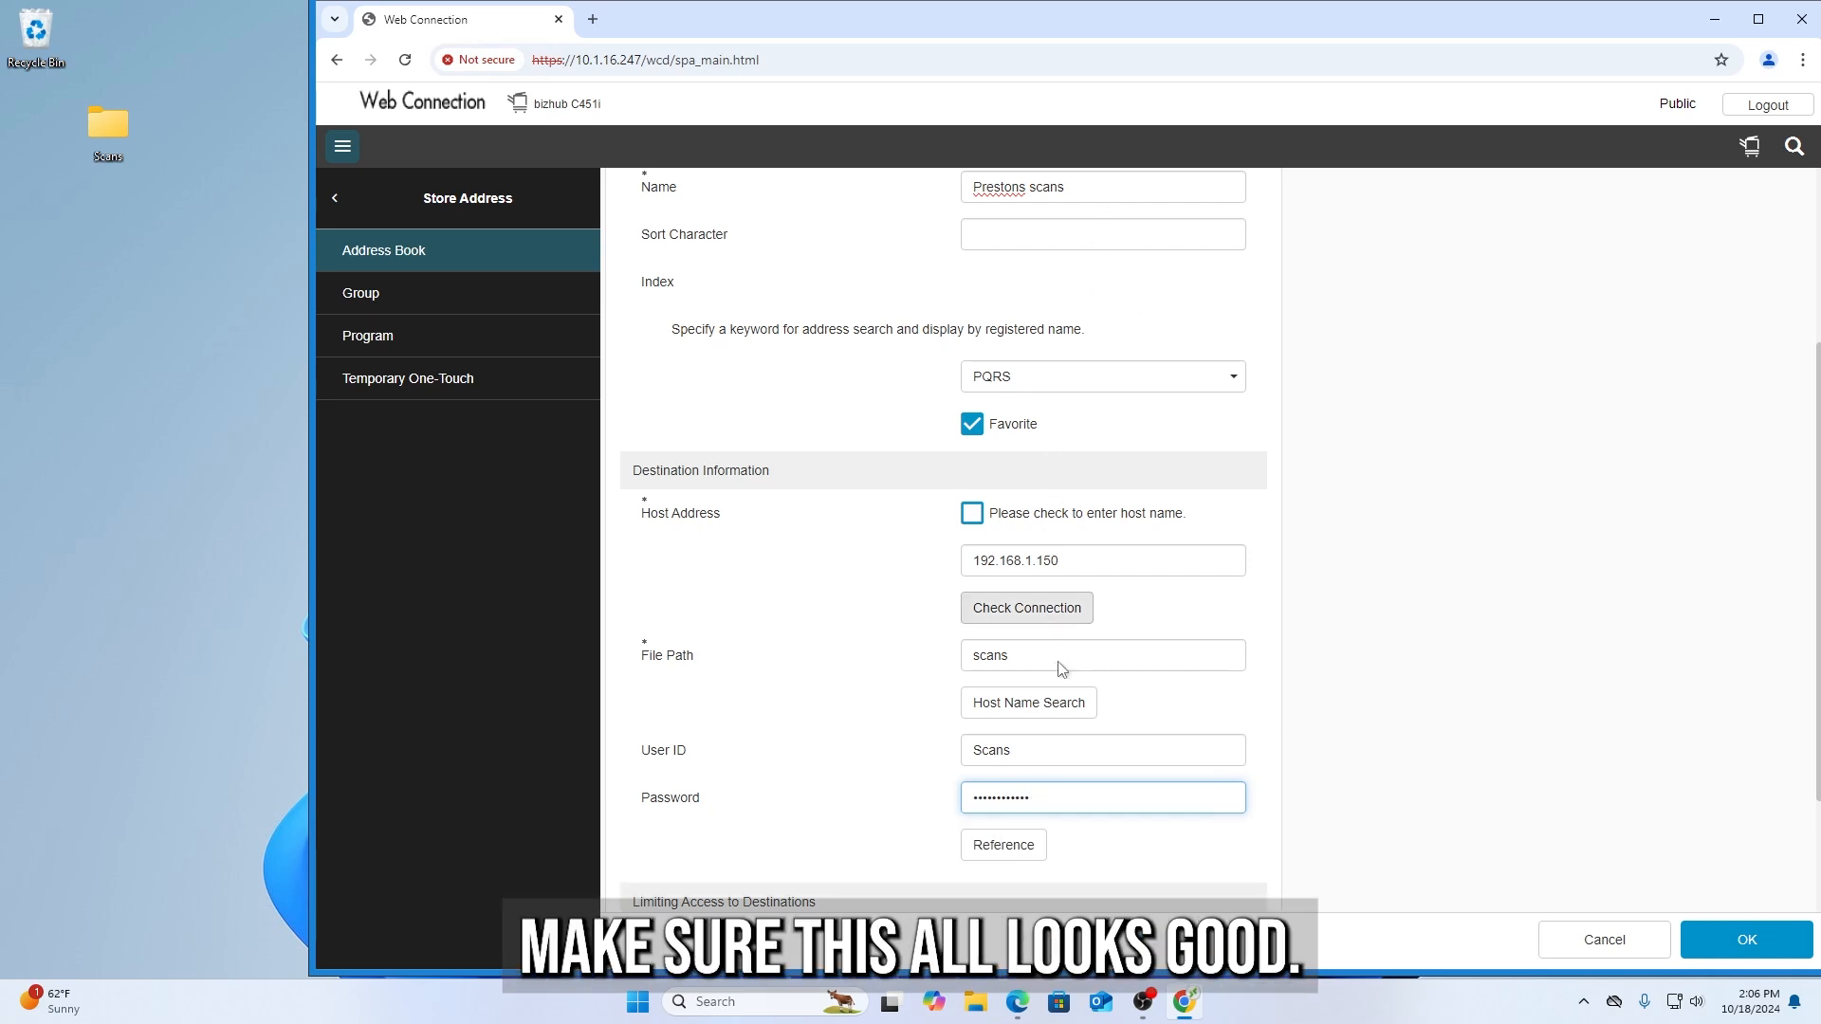
mouse_move(1123, 427)
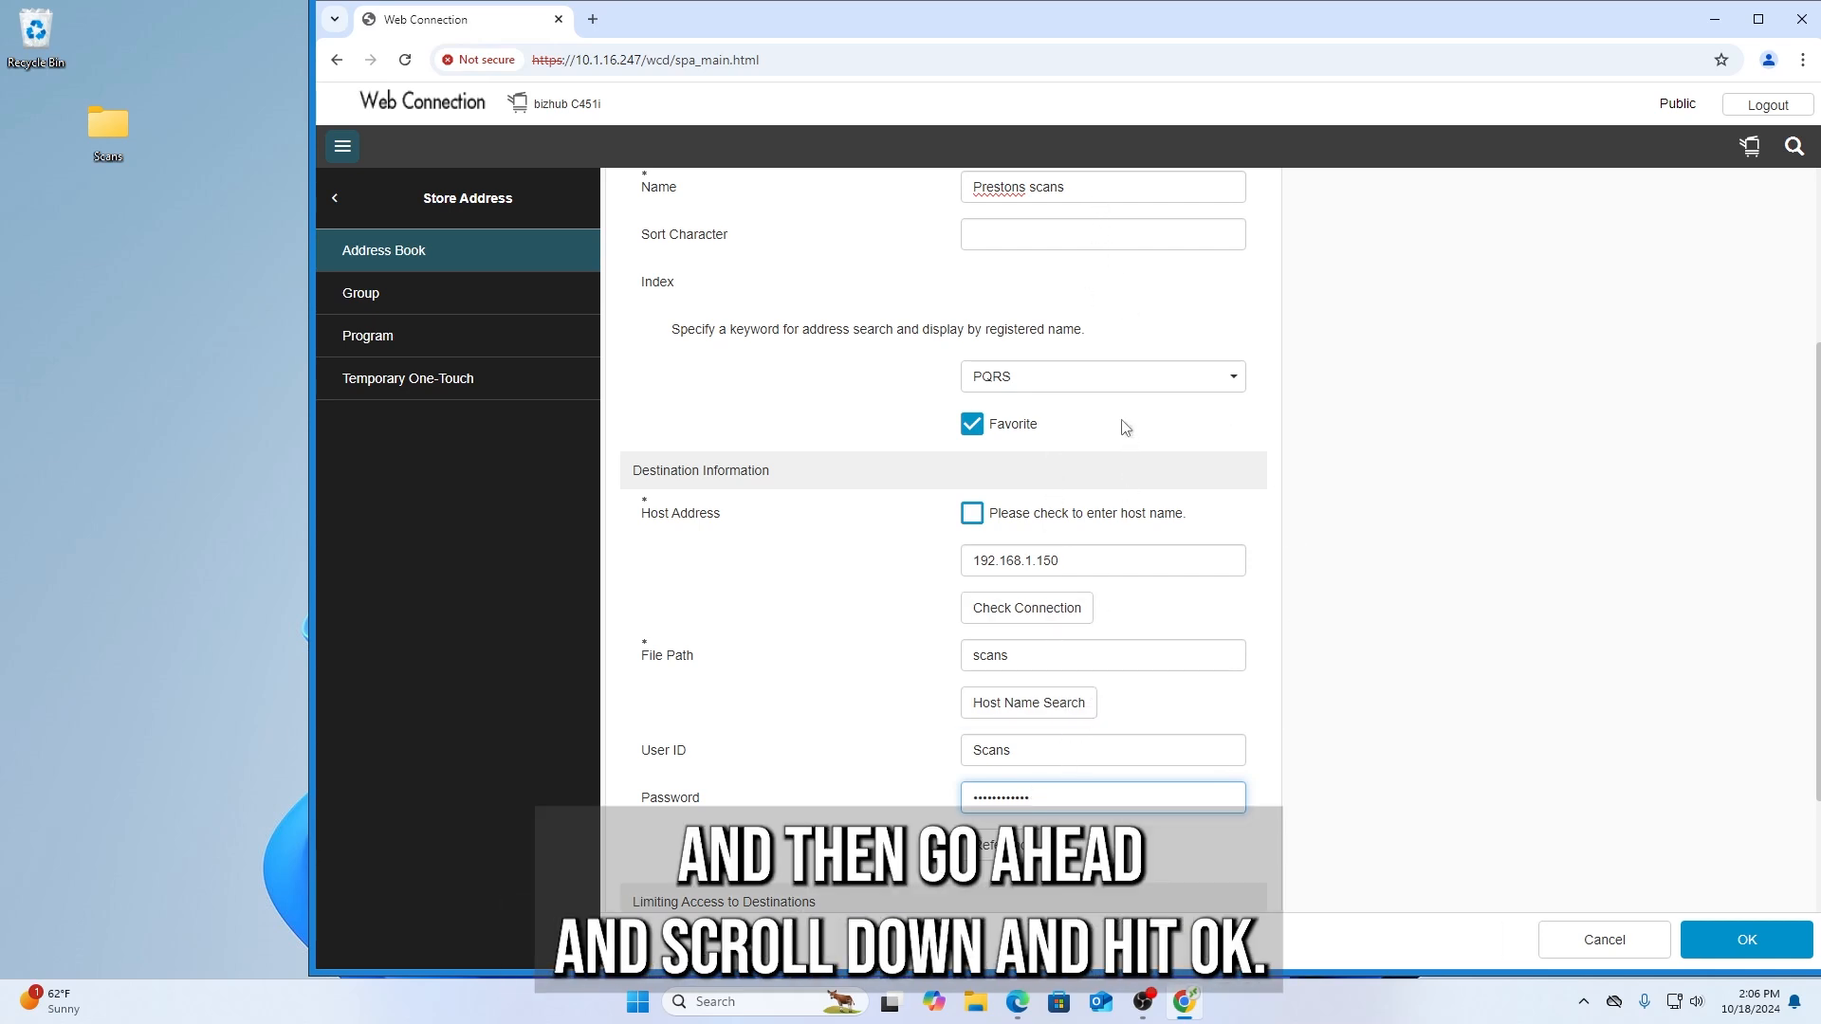
scroll("down", 3)
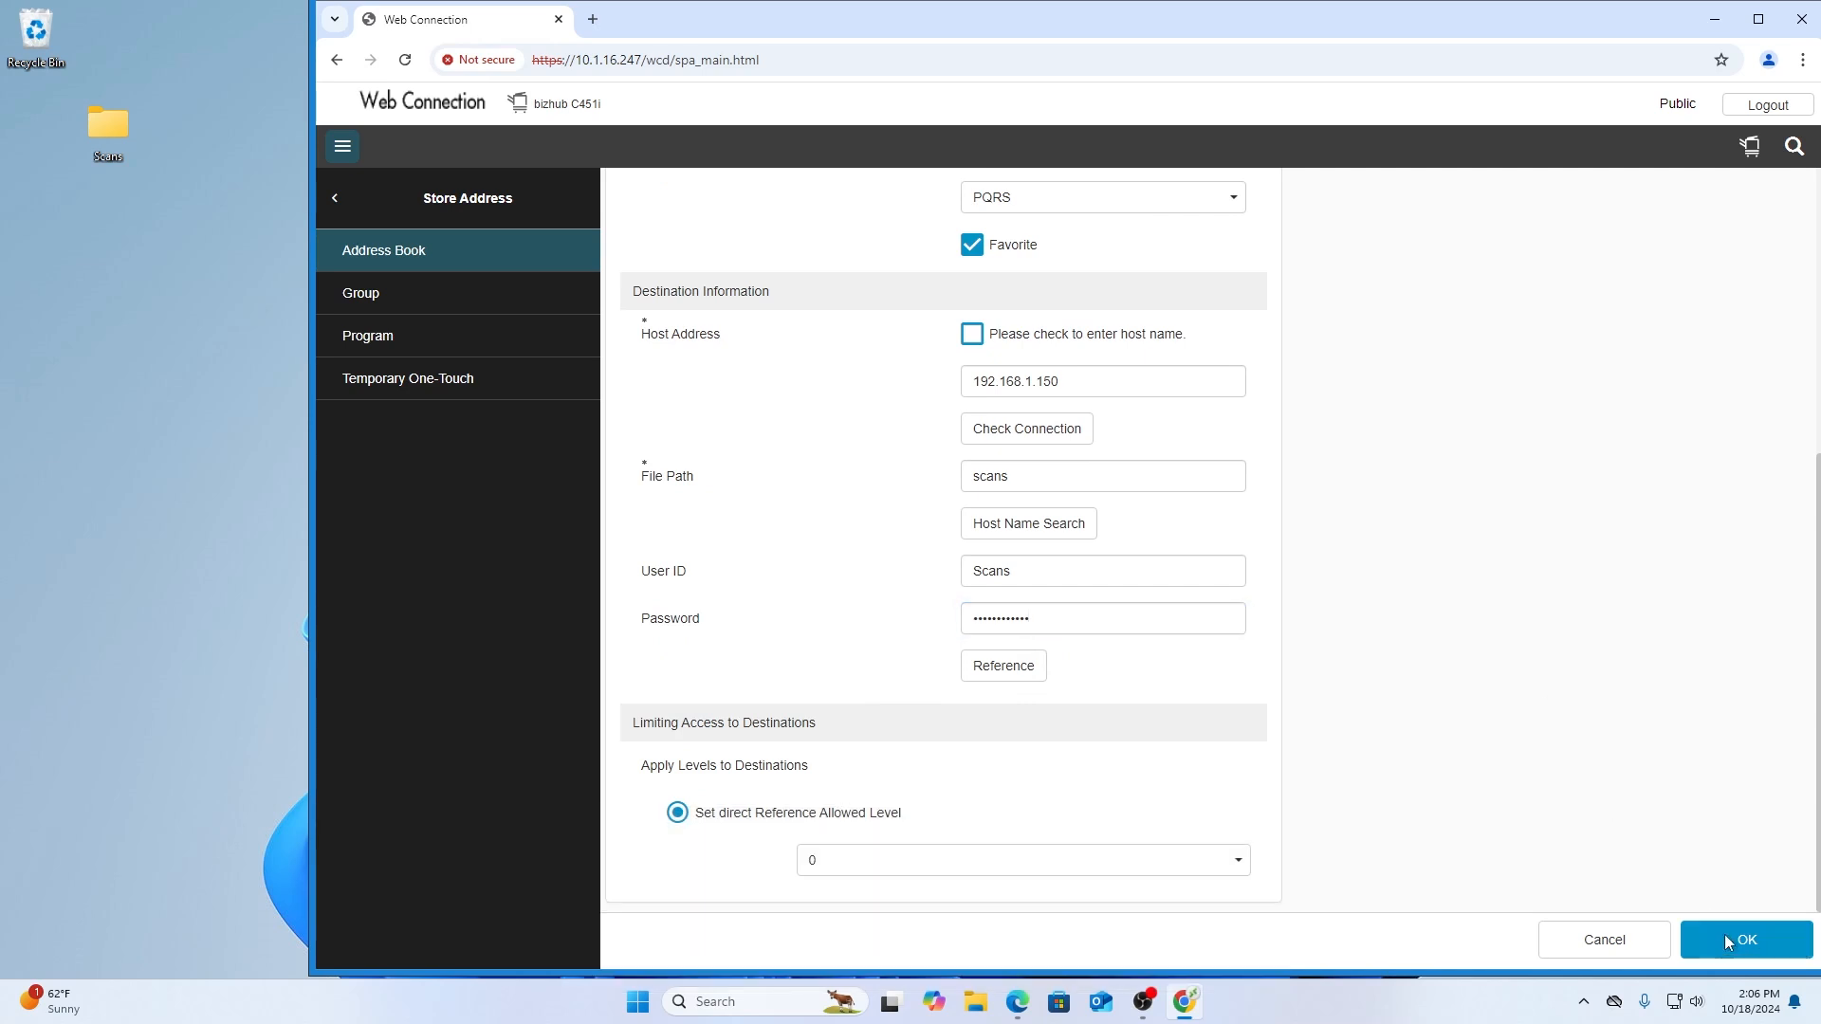
left_click(1744, 938)
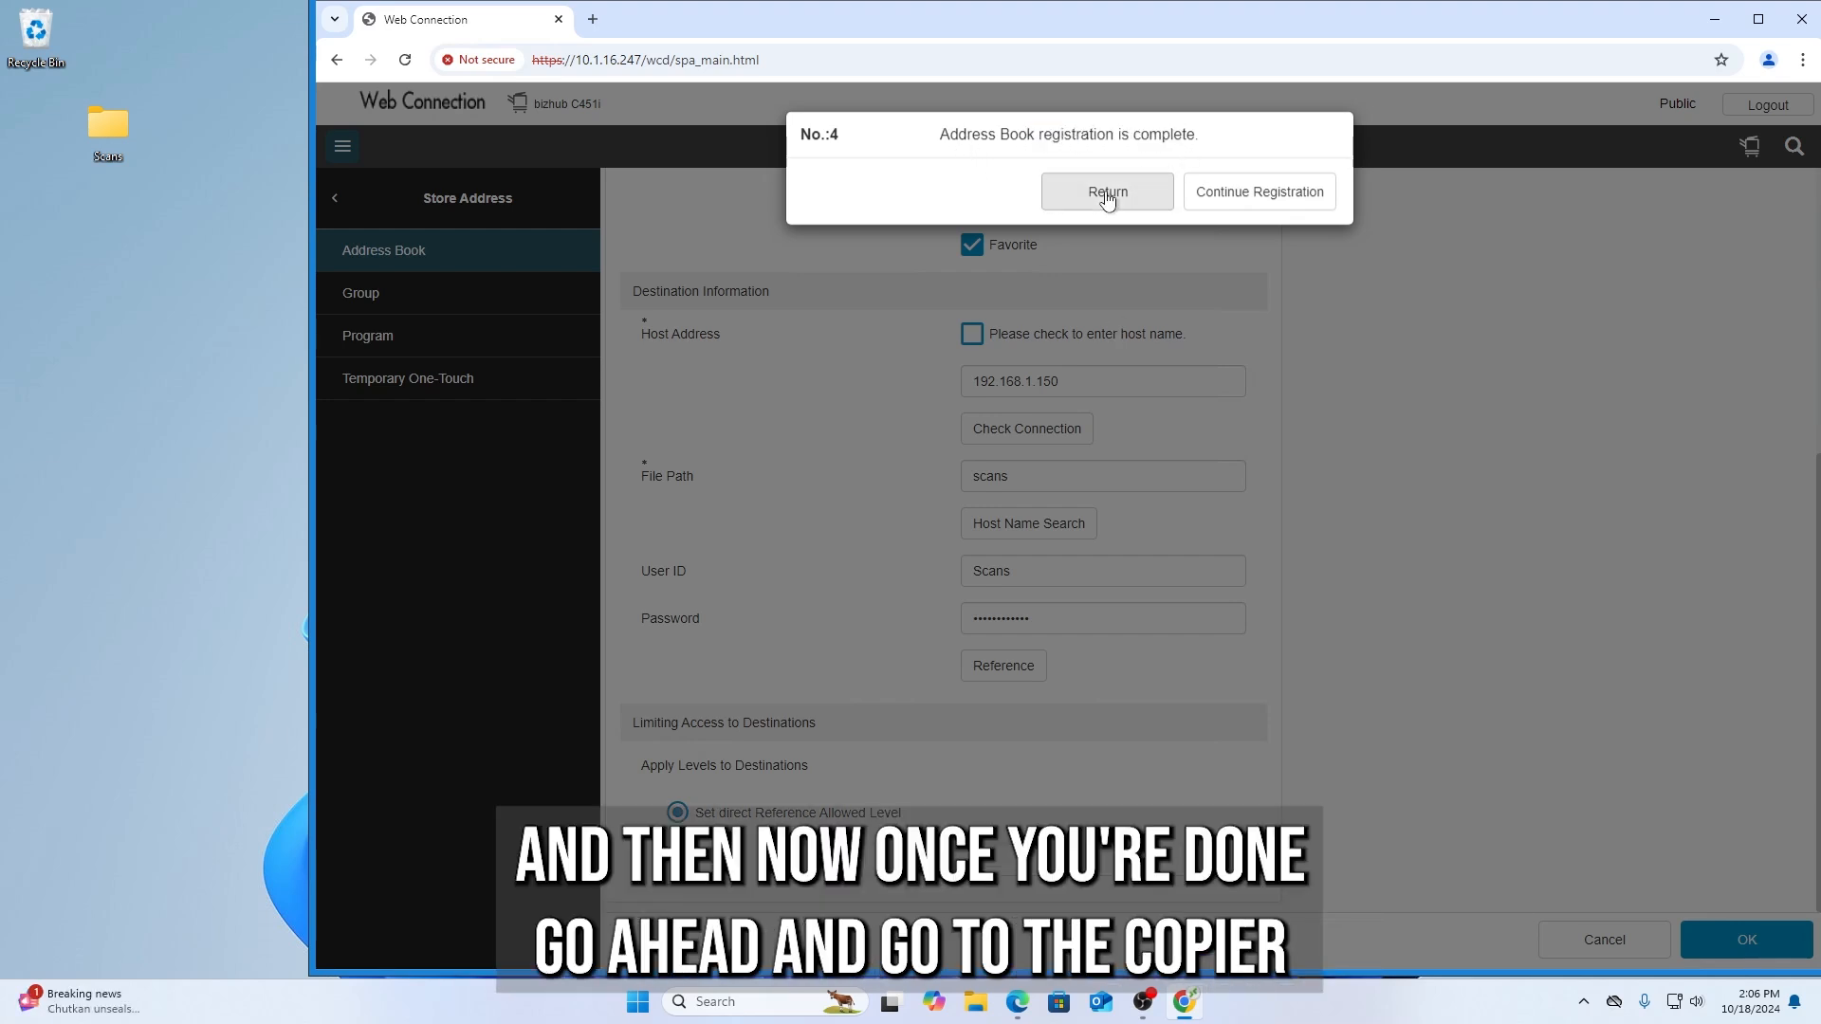
left_click(1105, 192)
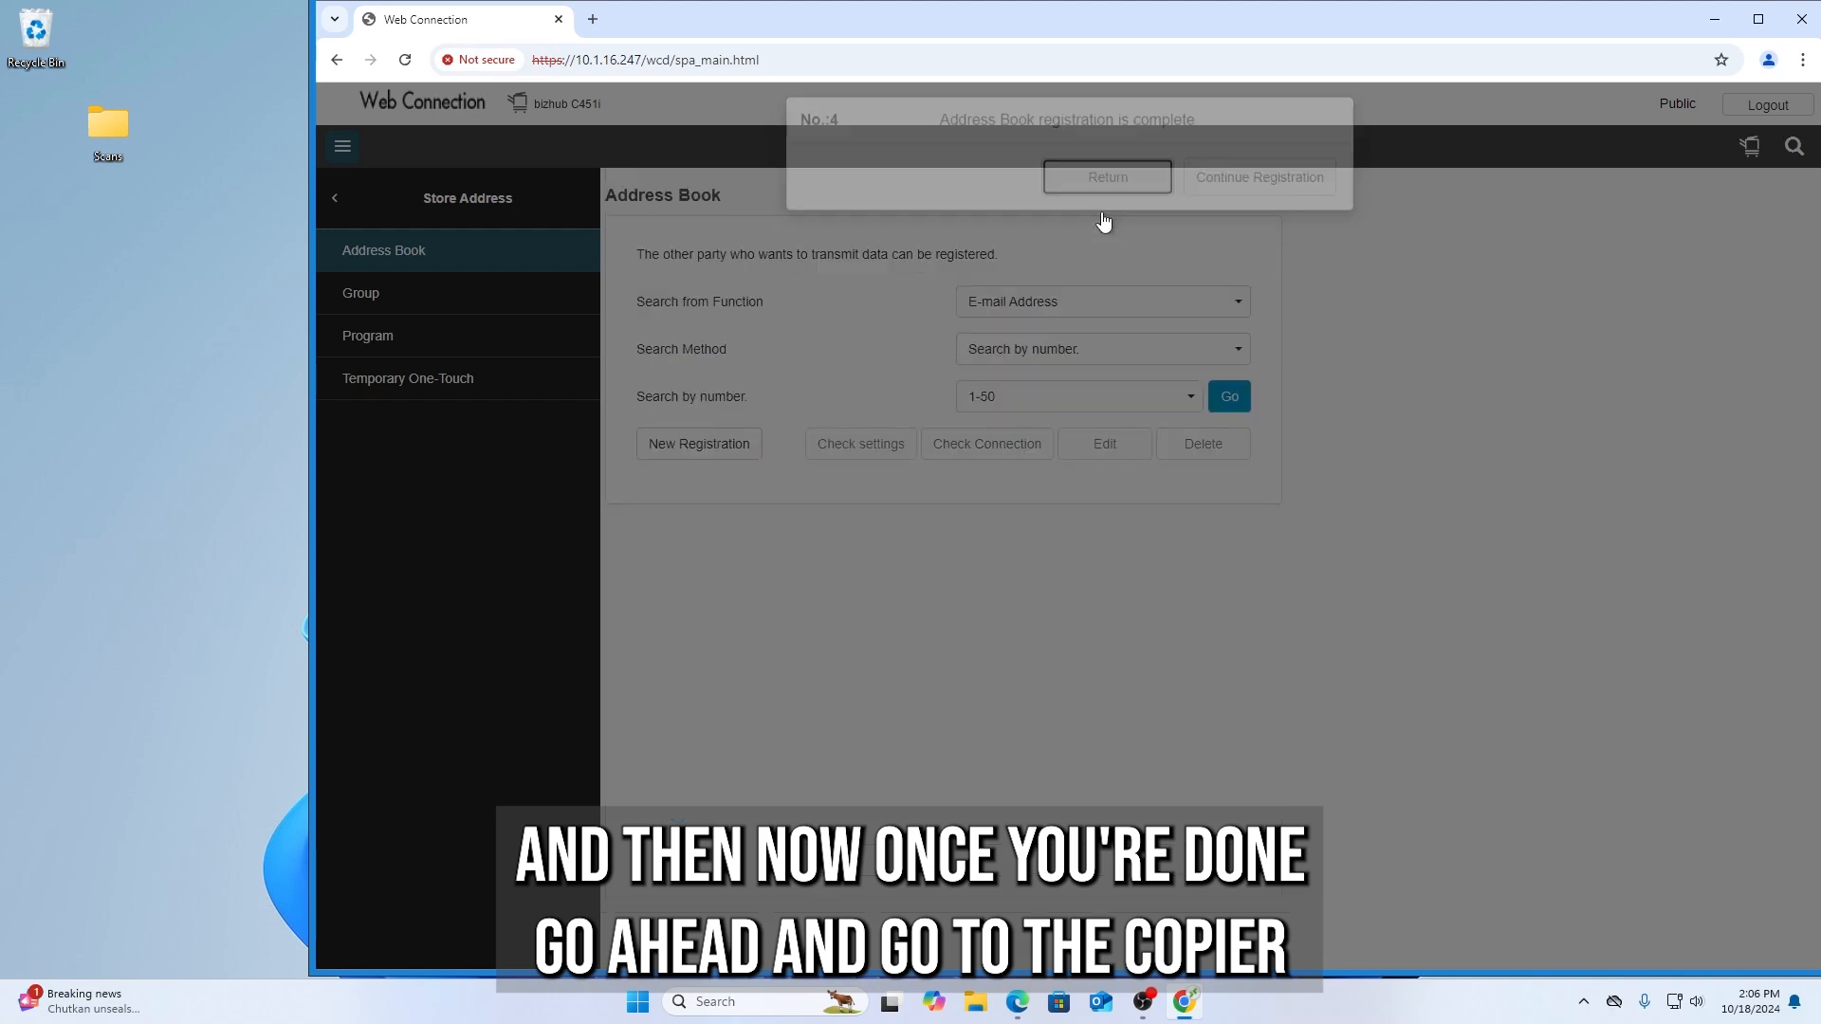
Enter Scan mode on the Remote Panel and pick the Prestons scans SMB entry as destination
left_click(1104, 179)
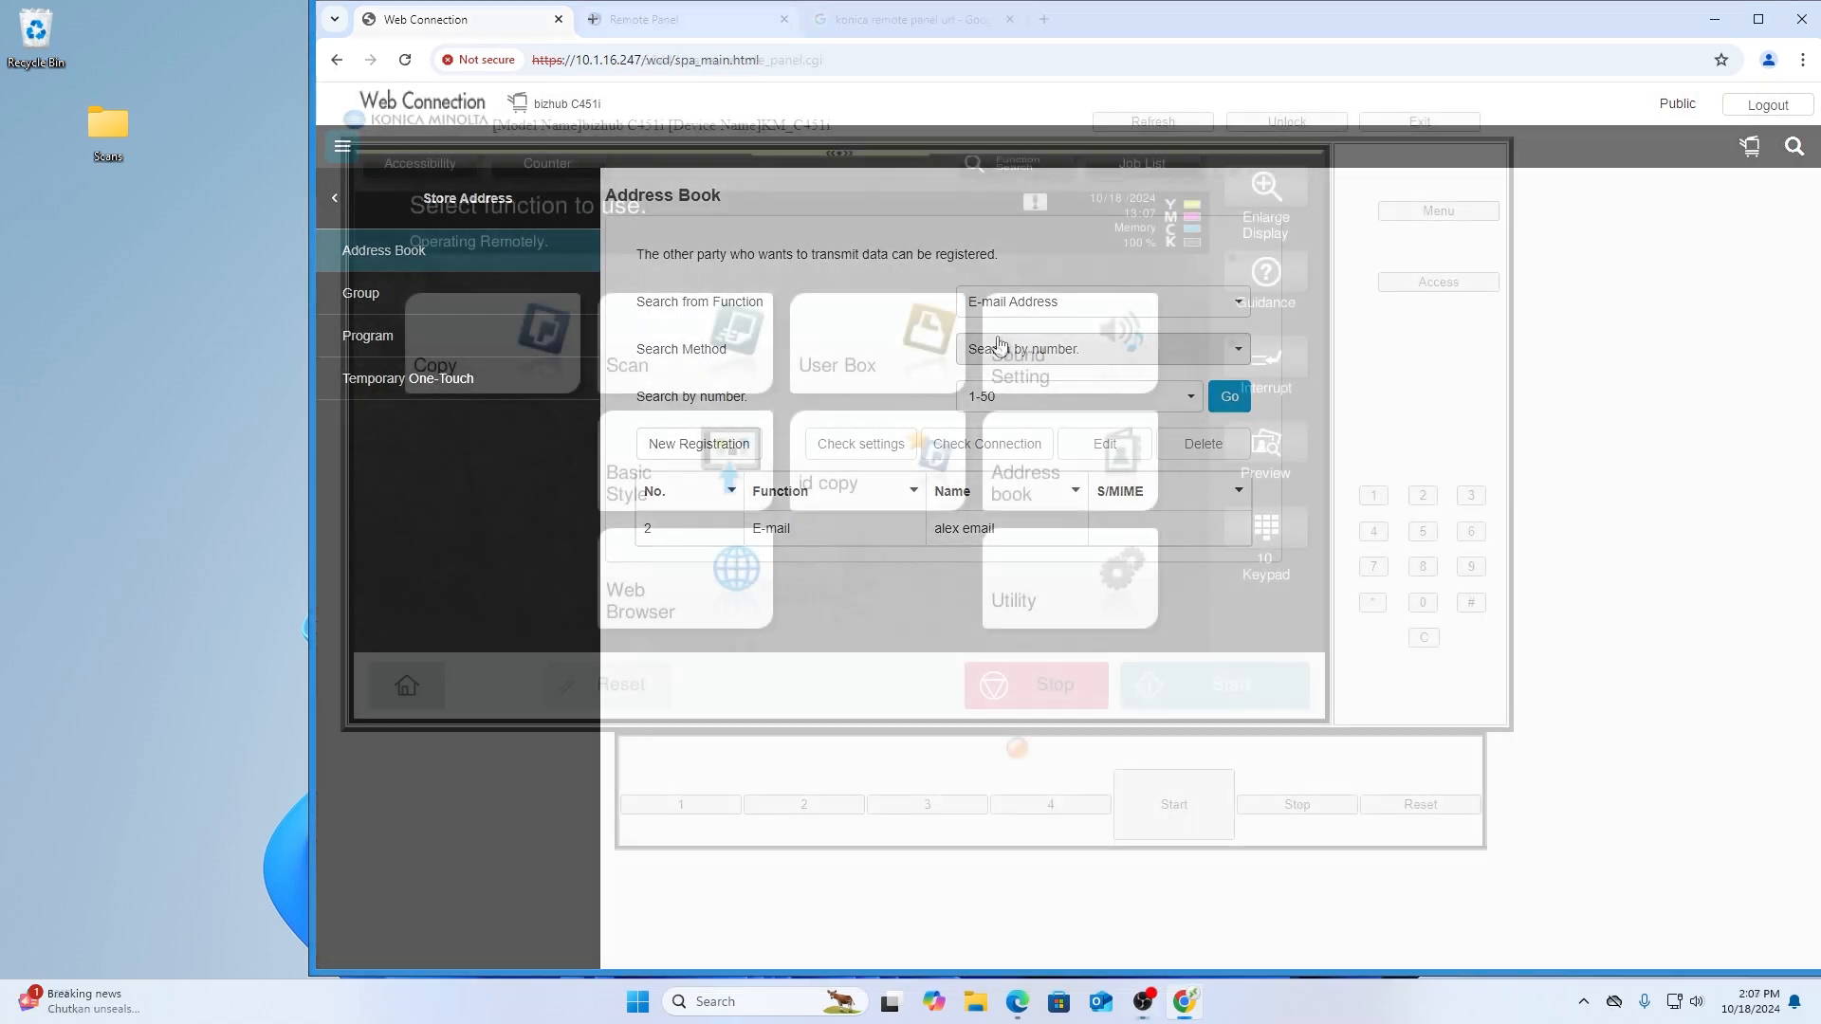
left_click(687, 19)
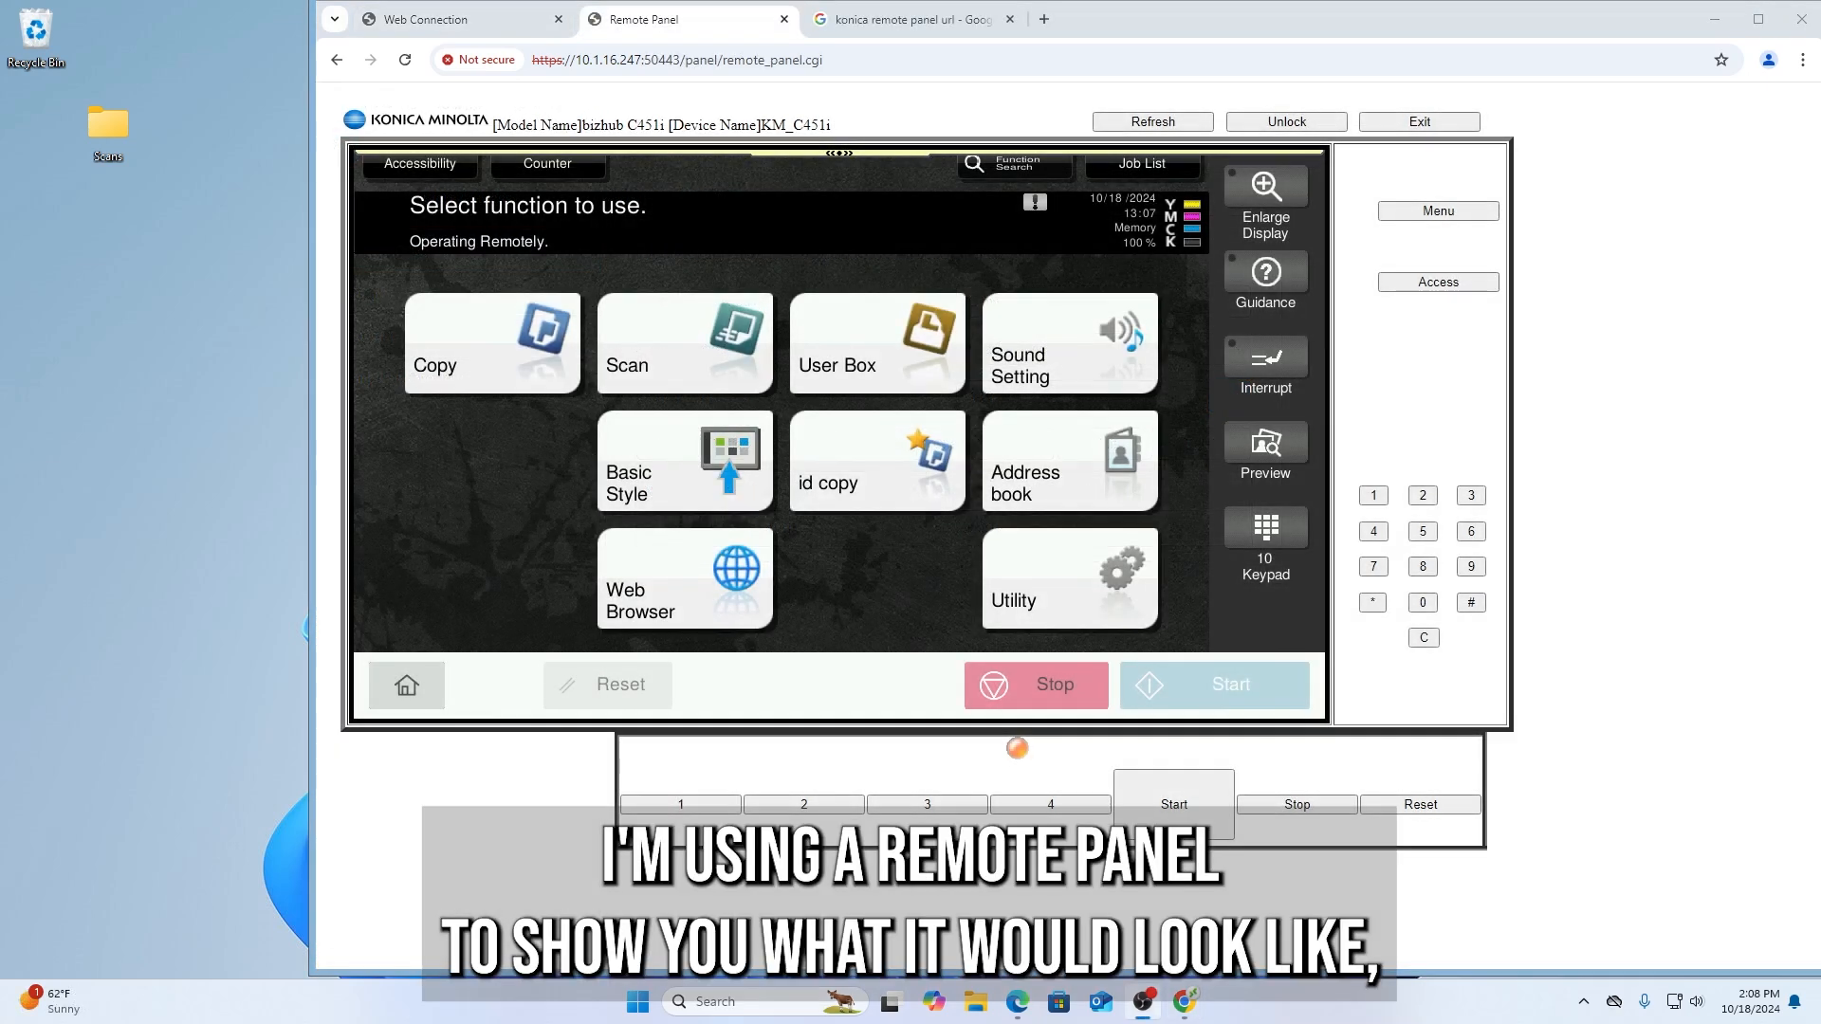
mouse_move(525, 580)
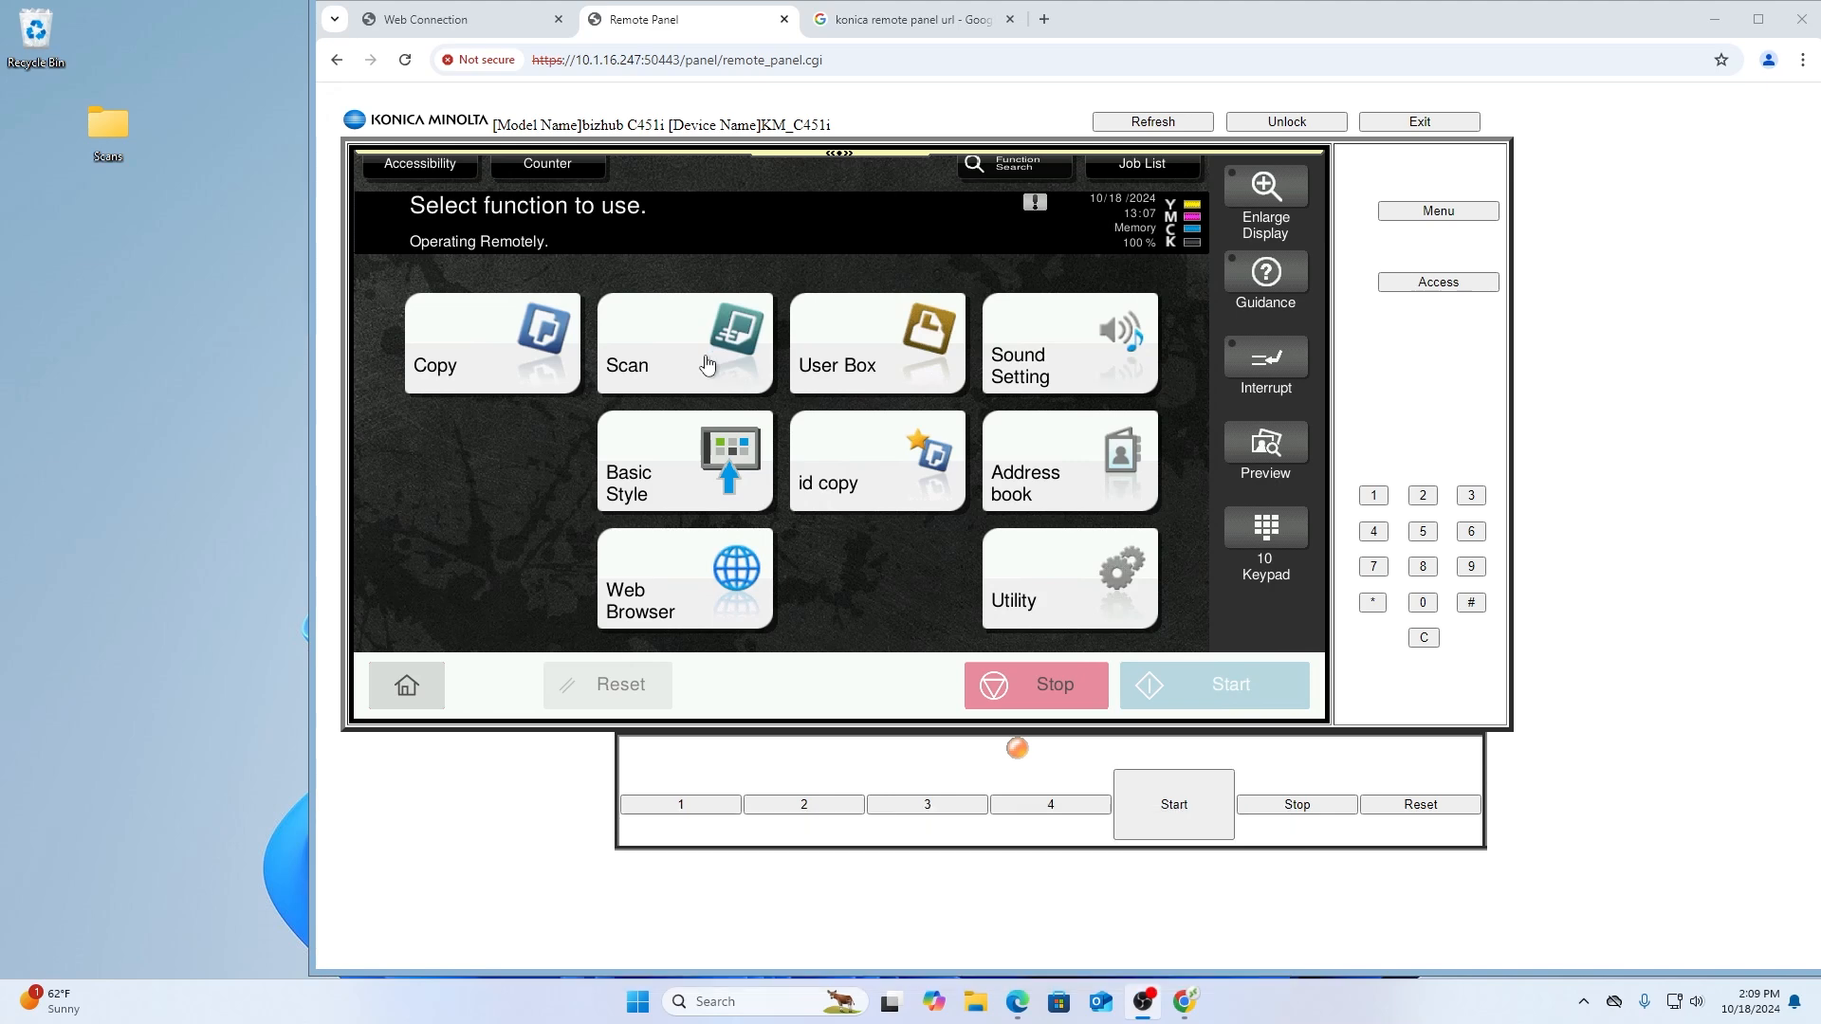
left_click(684, 344)
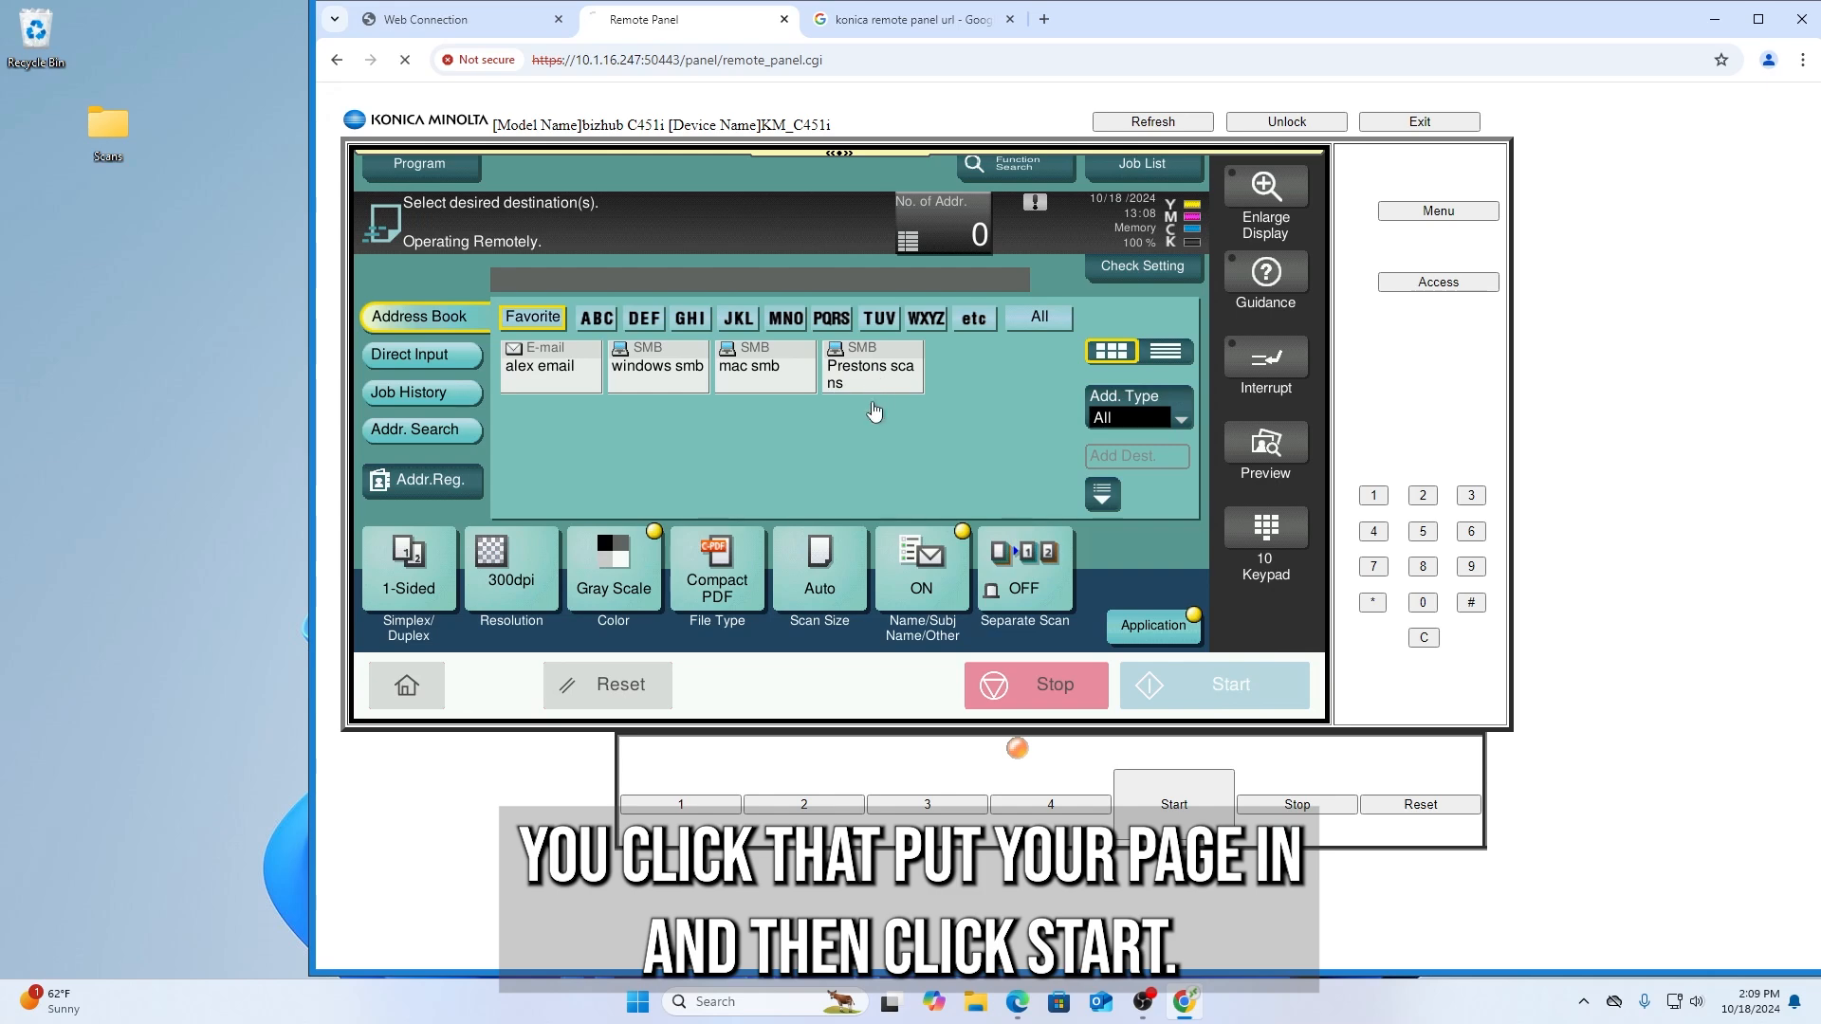
left_click(870, 365)
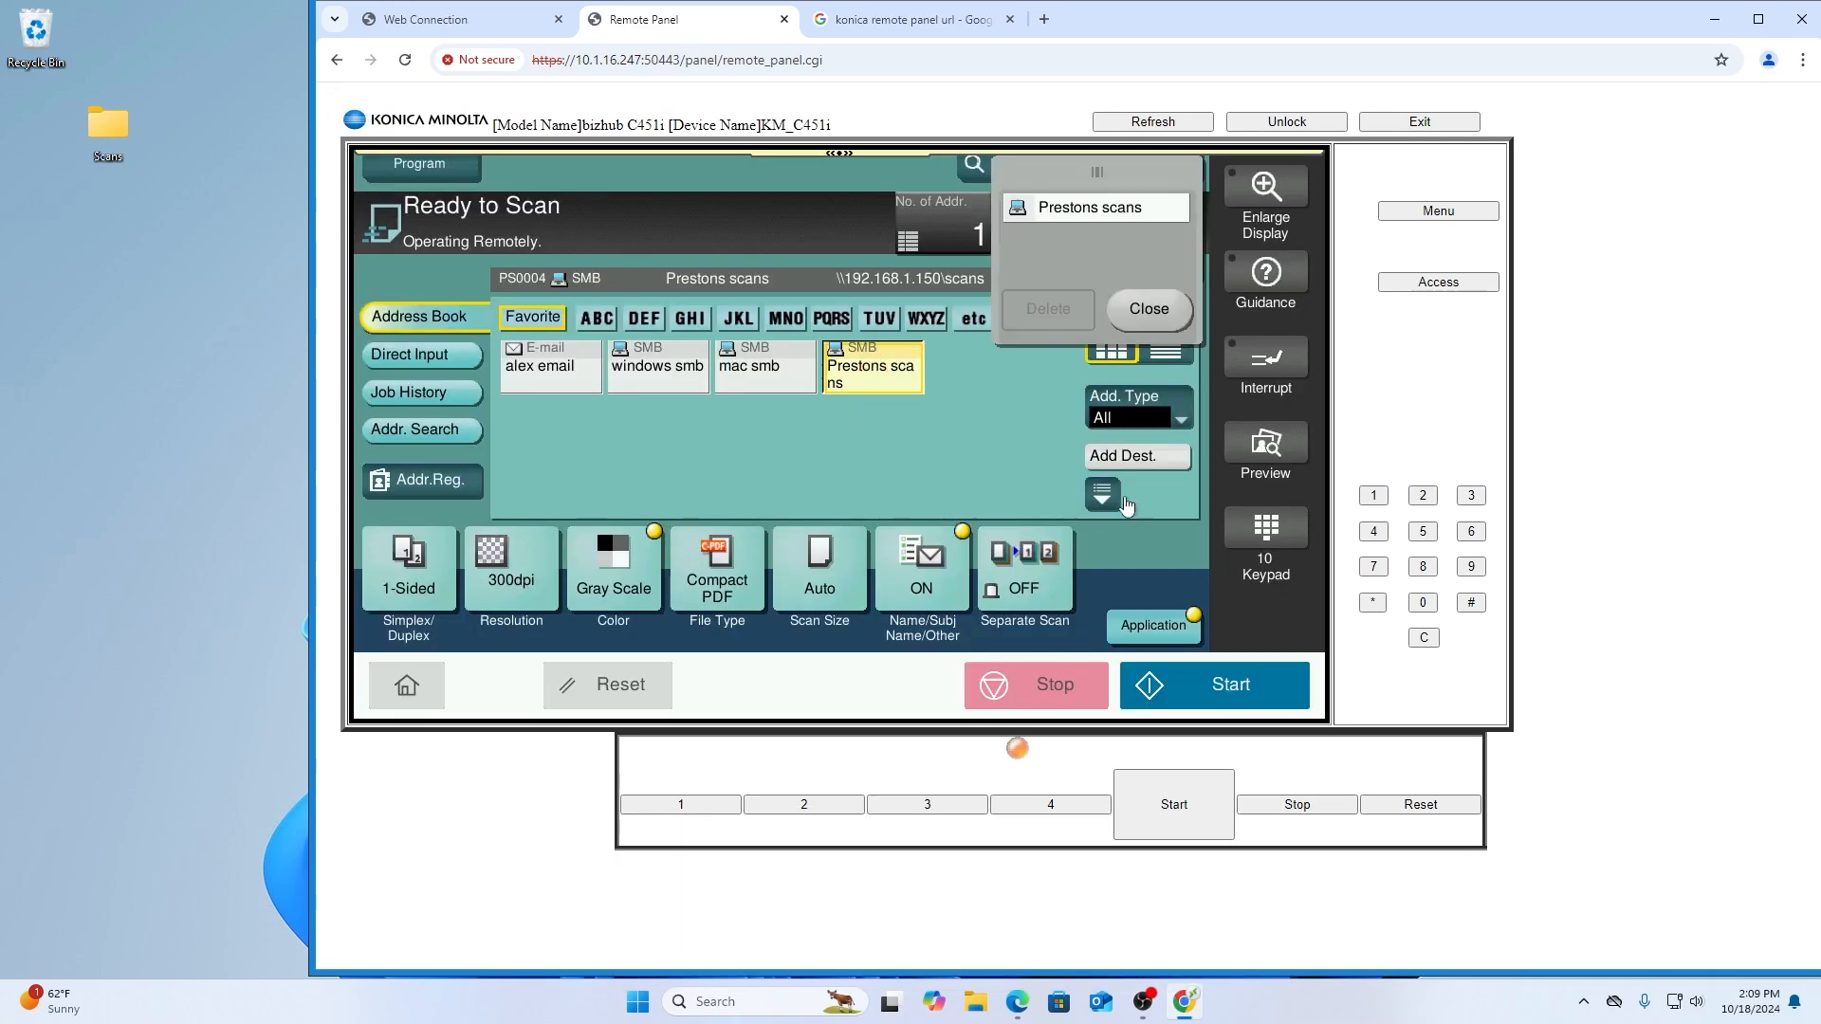